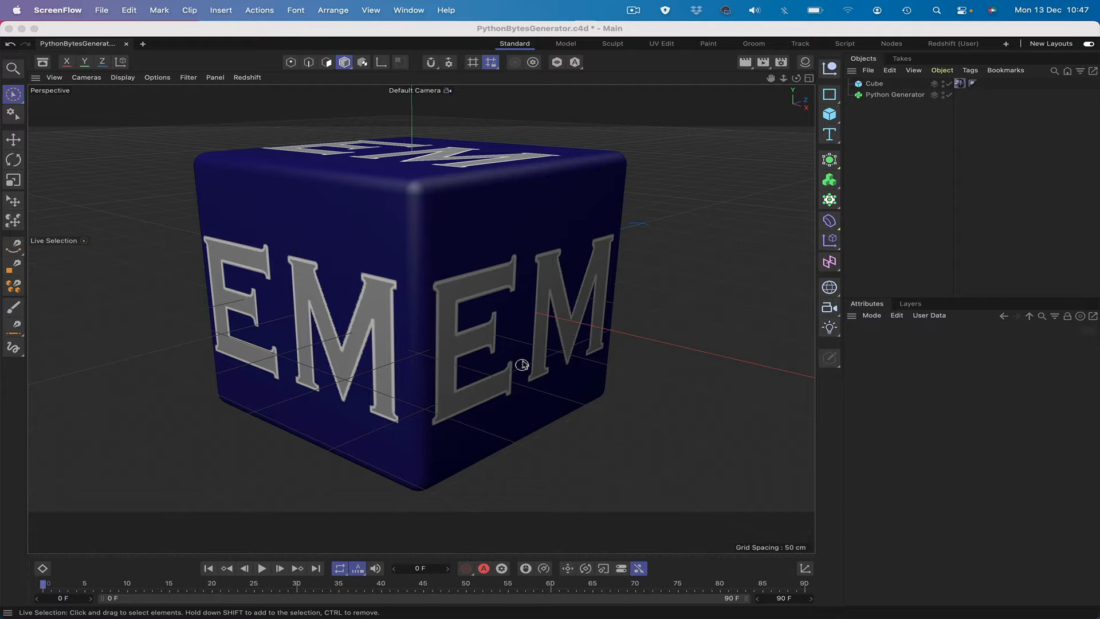
pyautogui.moveTo(421, 200)
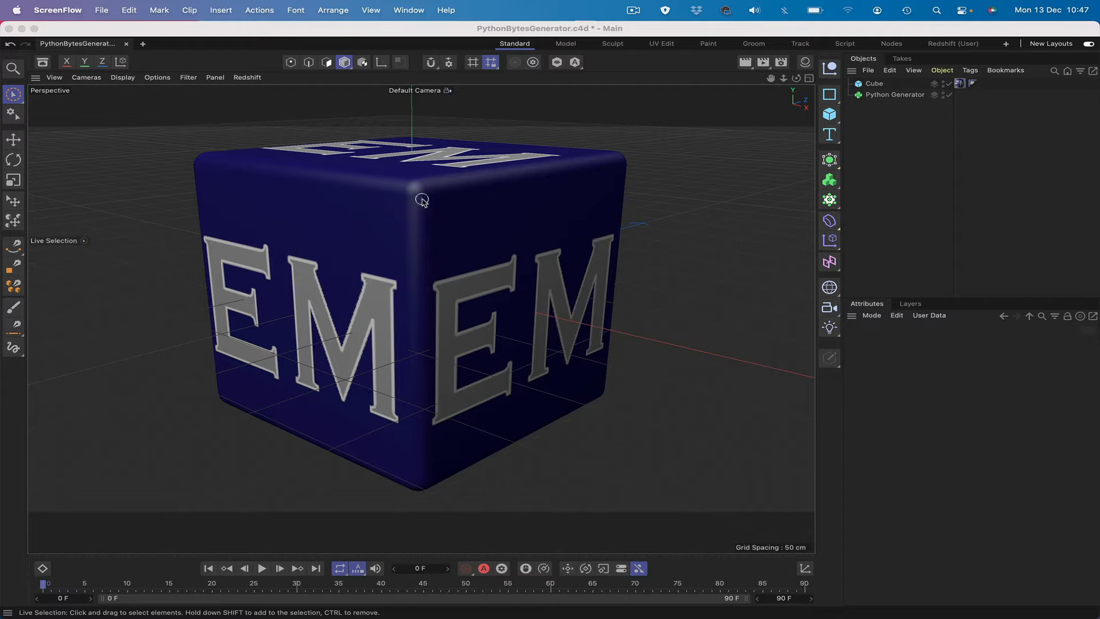
pyautogui.moveTo(414, 189)
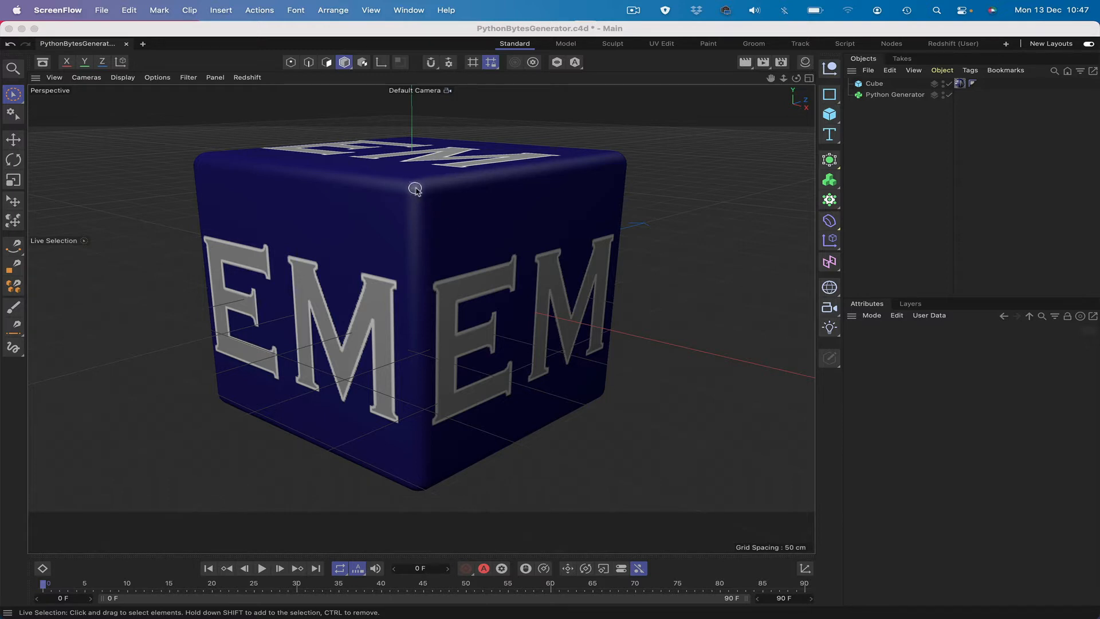
pyautogui.moveTo(377, 290)
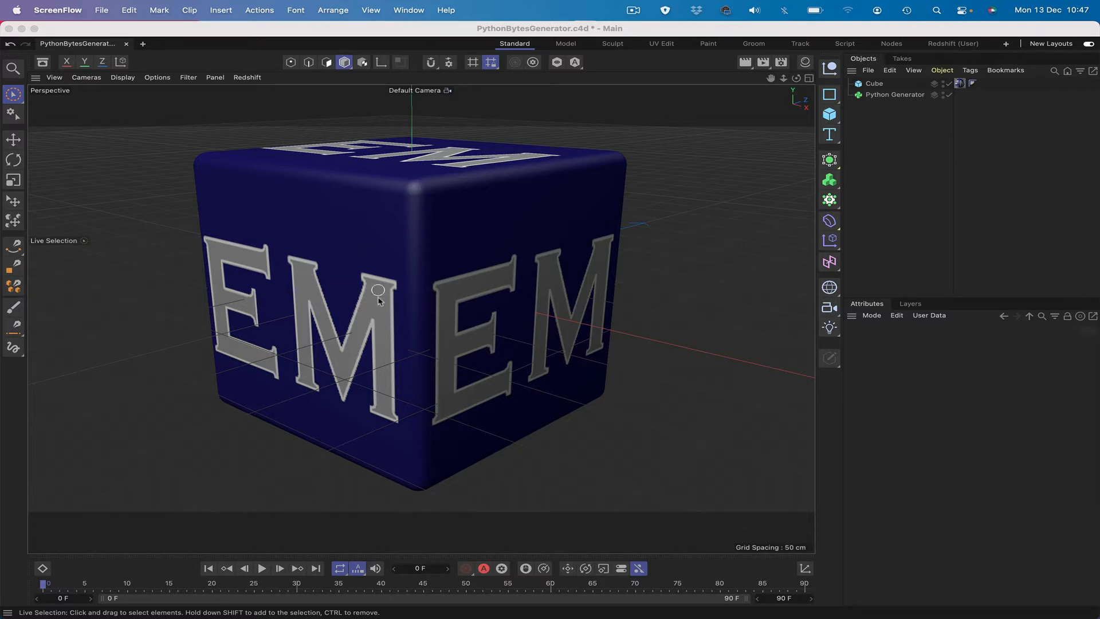
pyautogui.moveTo(469, 296)
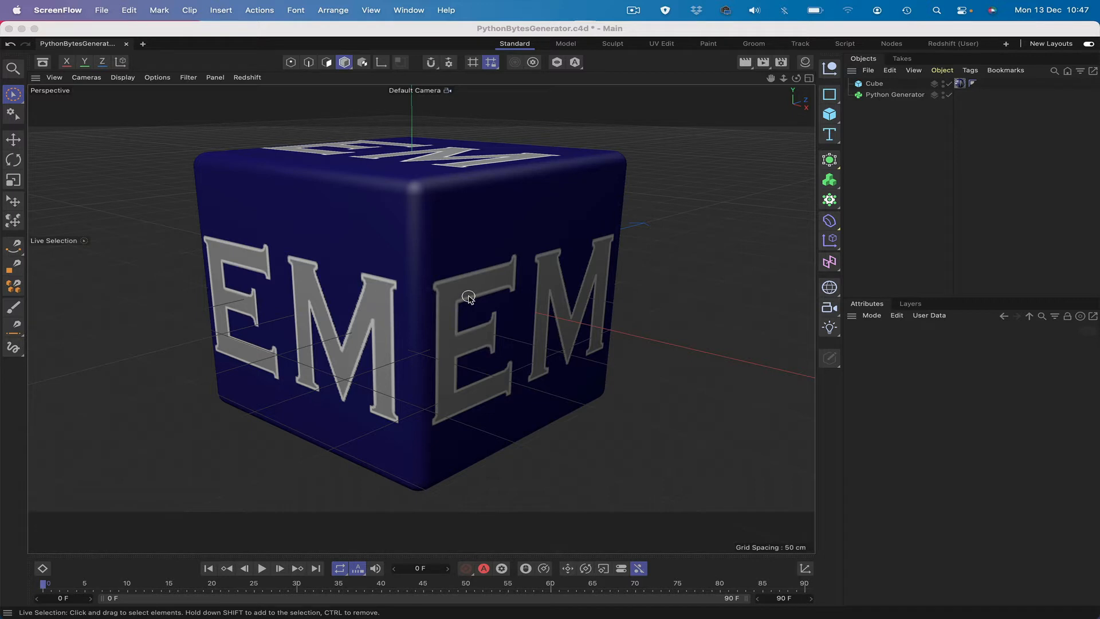
pyautogui.moveTo(505, 265)
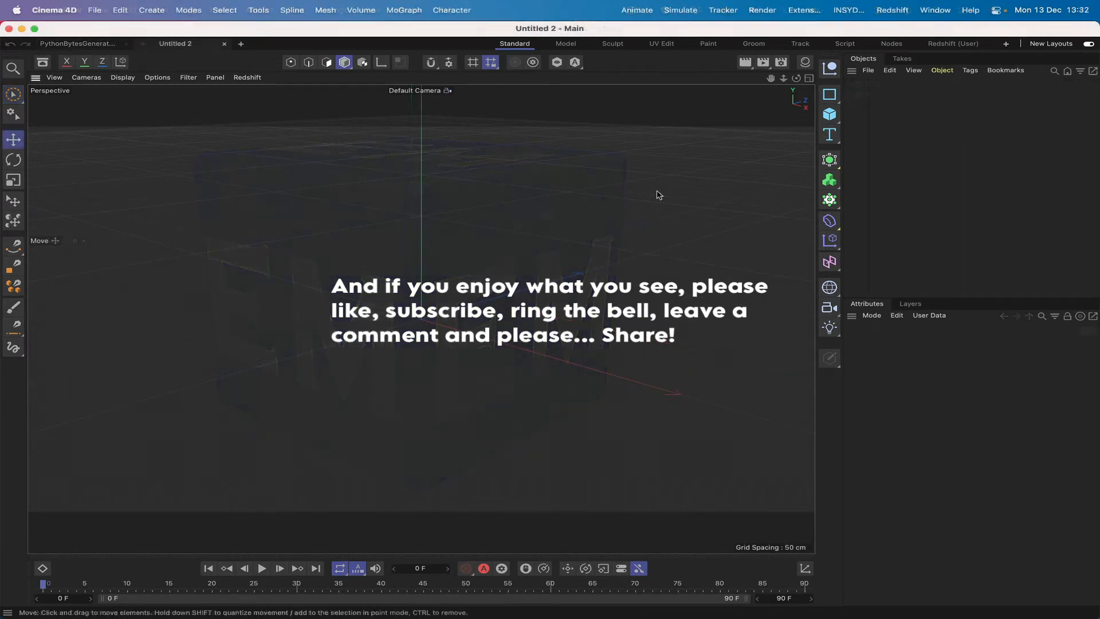
# Step: Add a Python Generator object to the PythonBytesGenerator document
pyautogui.click(76, 44)
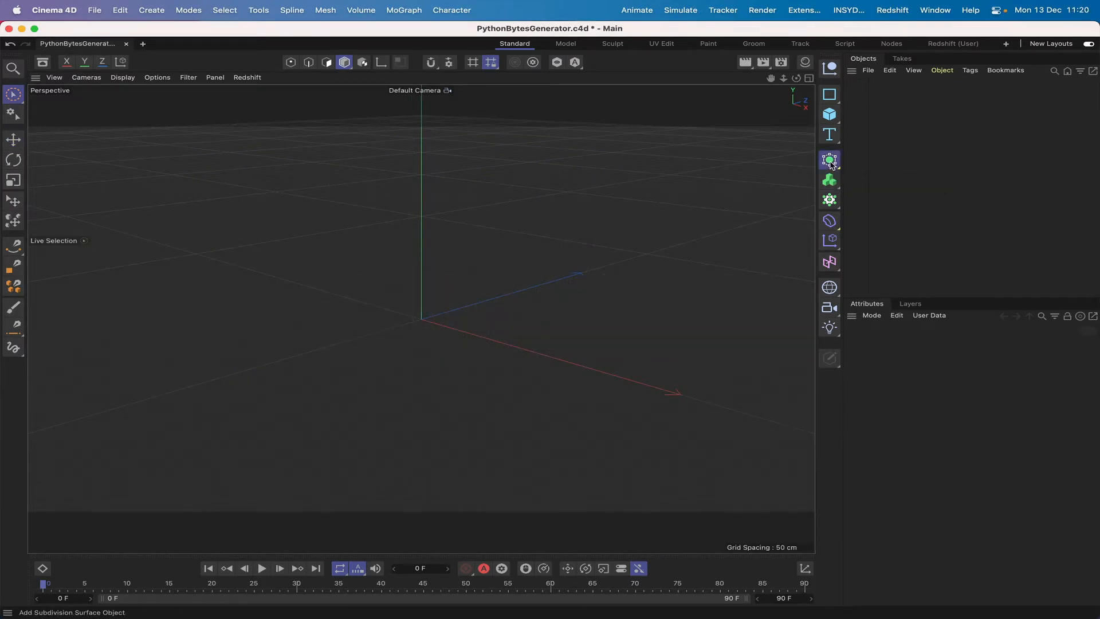
pyautogui.click(829, 159)
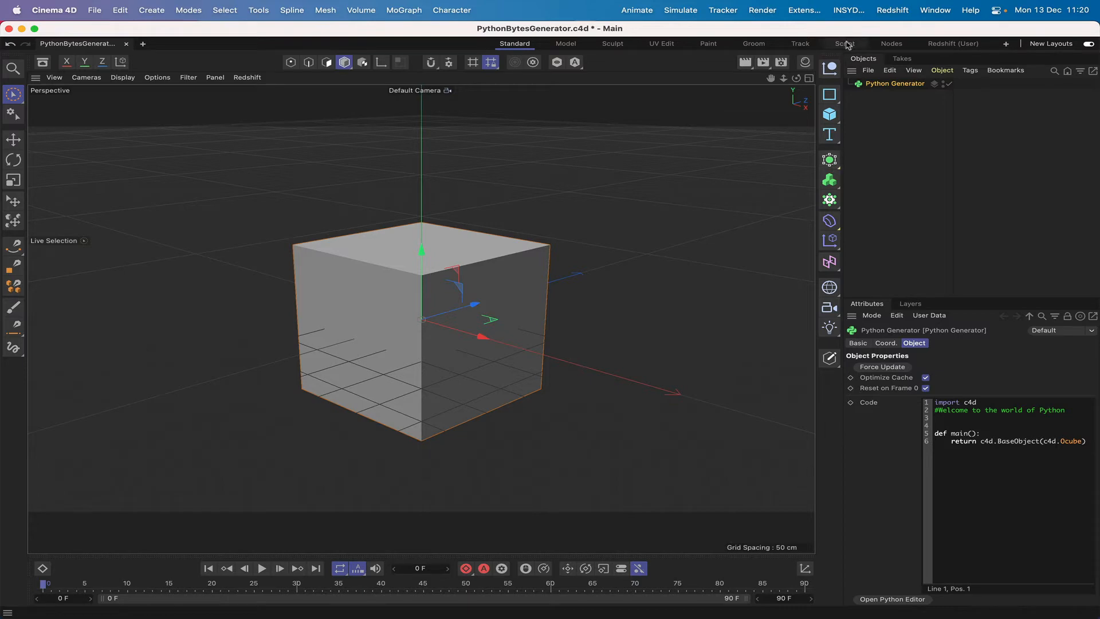
# Step: Edit the generator code and select the return keyword on line 6 for removal
pyautogui.click(845, 43)
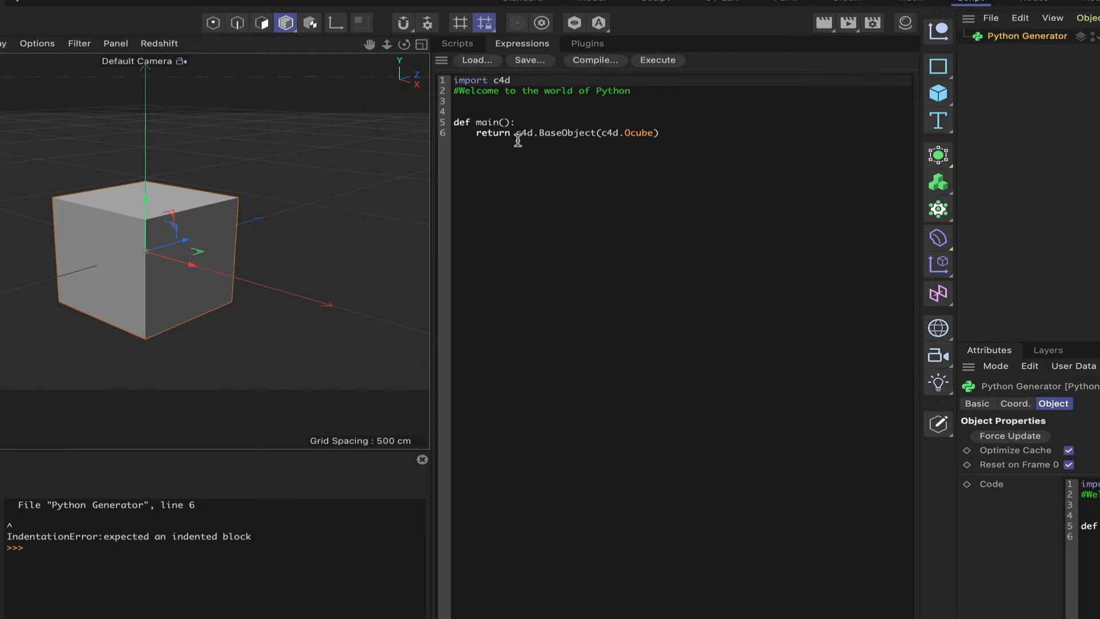
pyautogui.moveTo(610, 139)
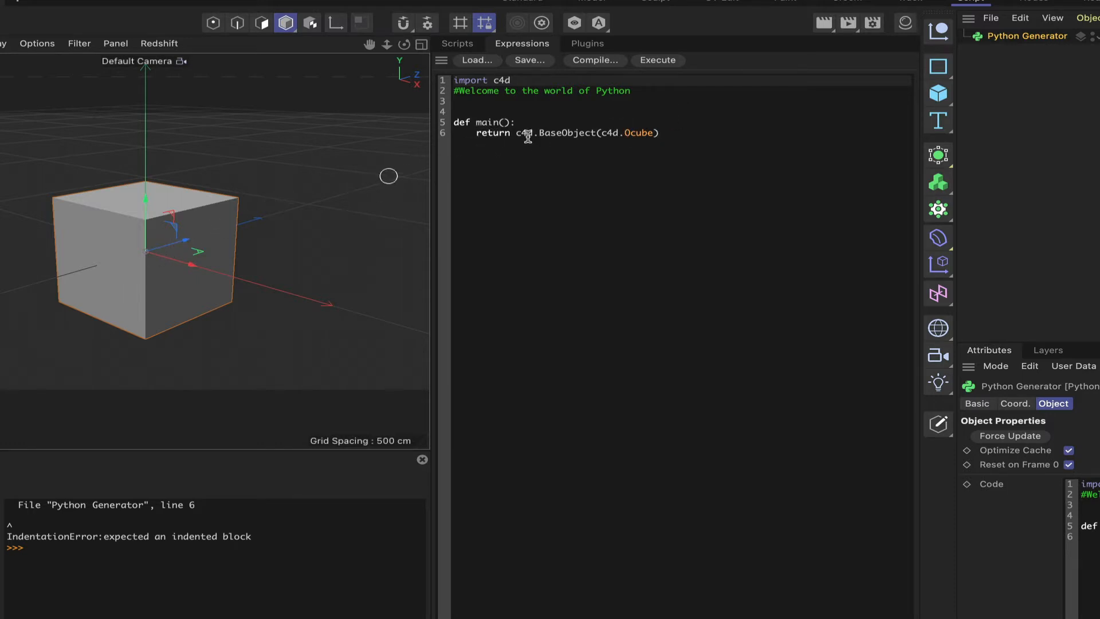
pyautogui.doubleClick(563, 133)
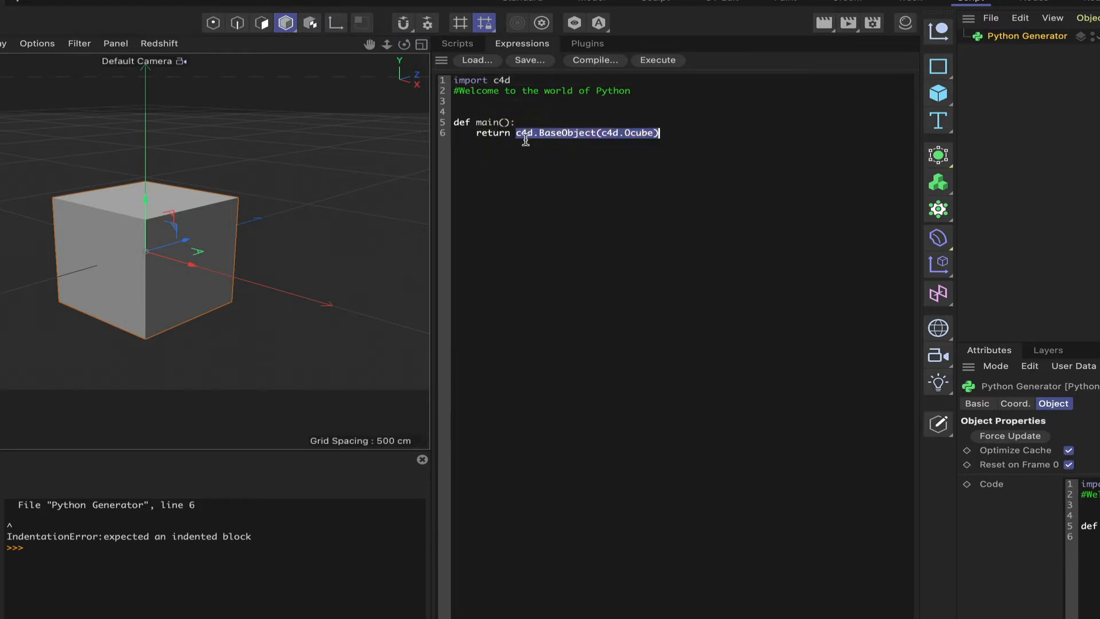
pyautogui.click(495, 133)
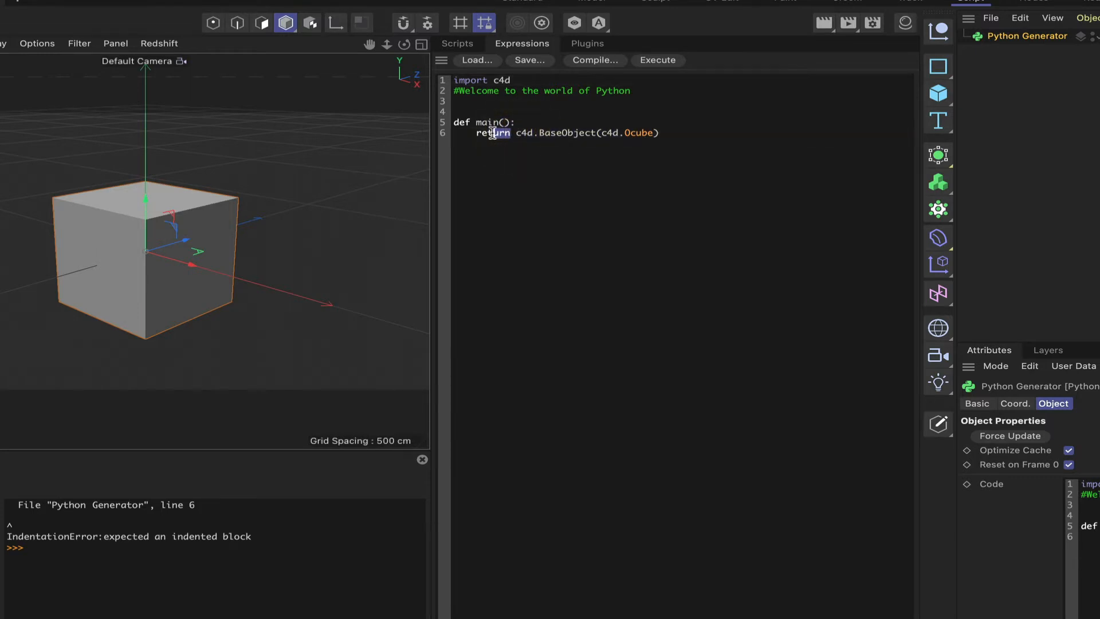
pyautogui.doubleClick(493, 133)
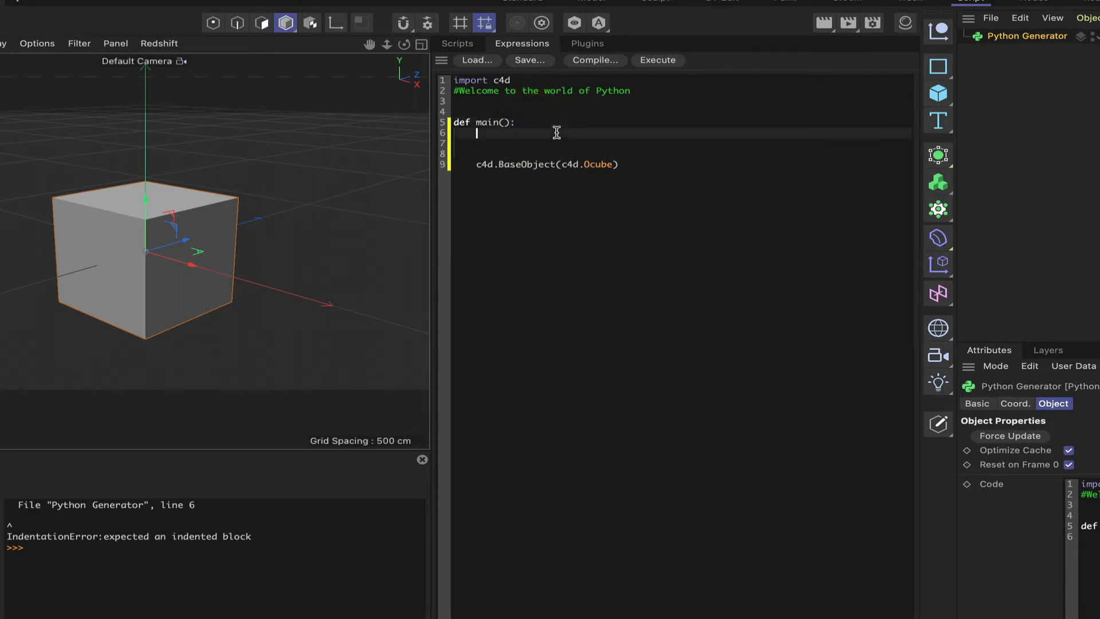
# Step: Write frame = doc.GetTime().GetFrame(doc.GetFps()) as the first line of main()
pyautogui.press('enter')
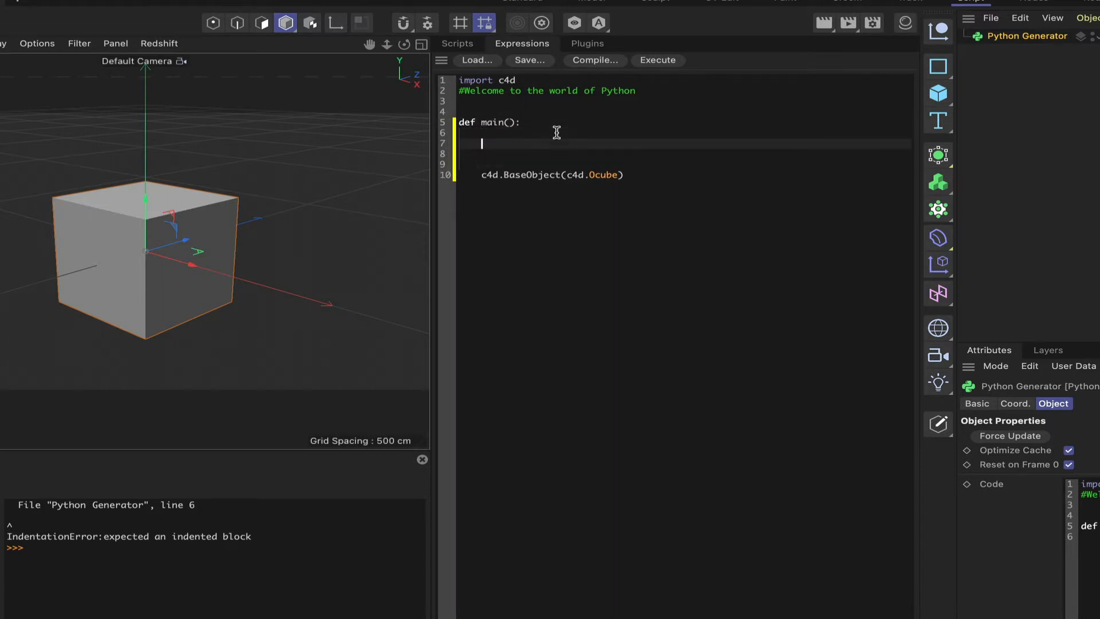
pyautogui.write('frame')
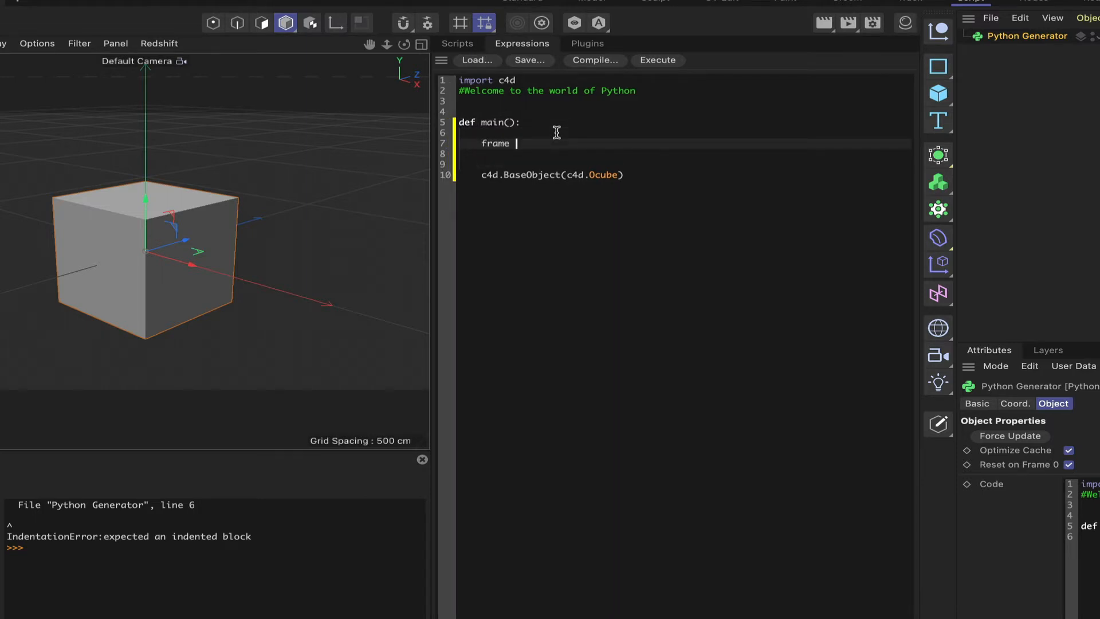
pyautogui.write('=')
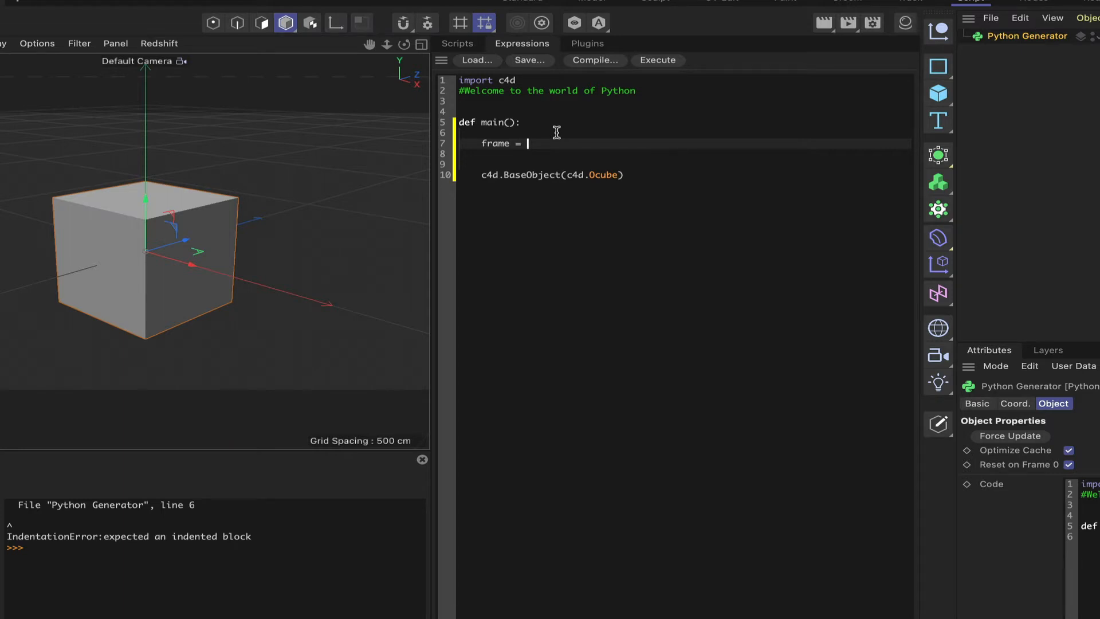
pyautogui.write('0')
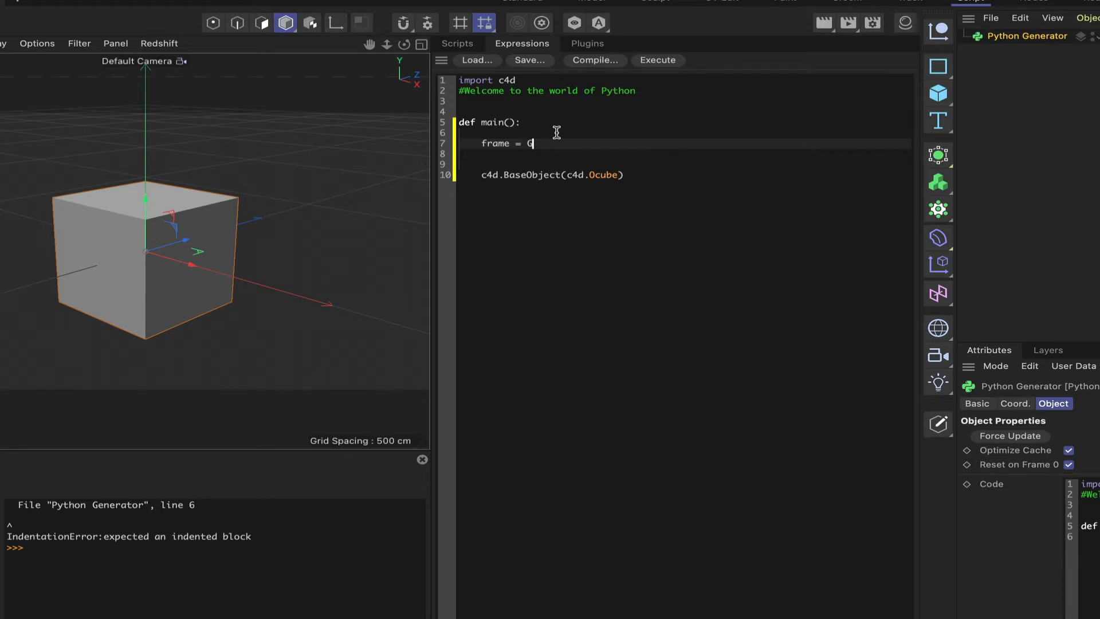
pyautogui.write('doc')
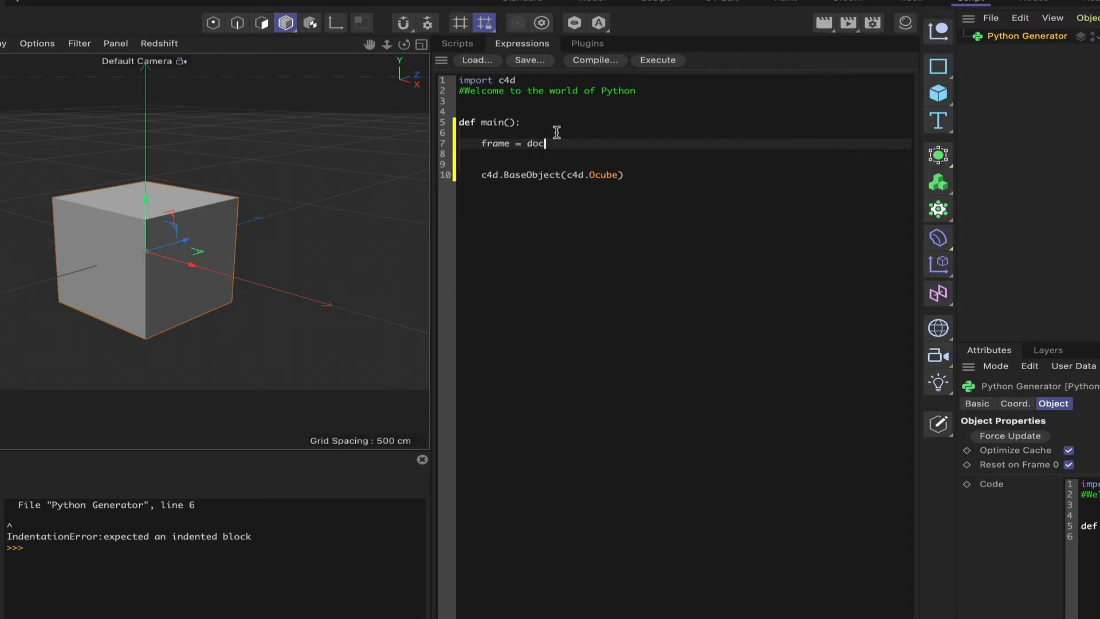
pyautogui.write('.GetT')
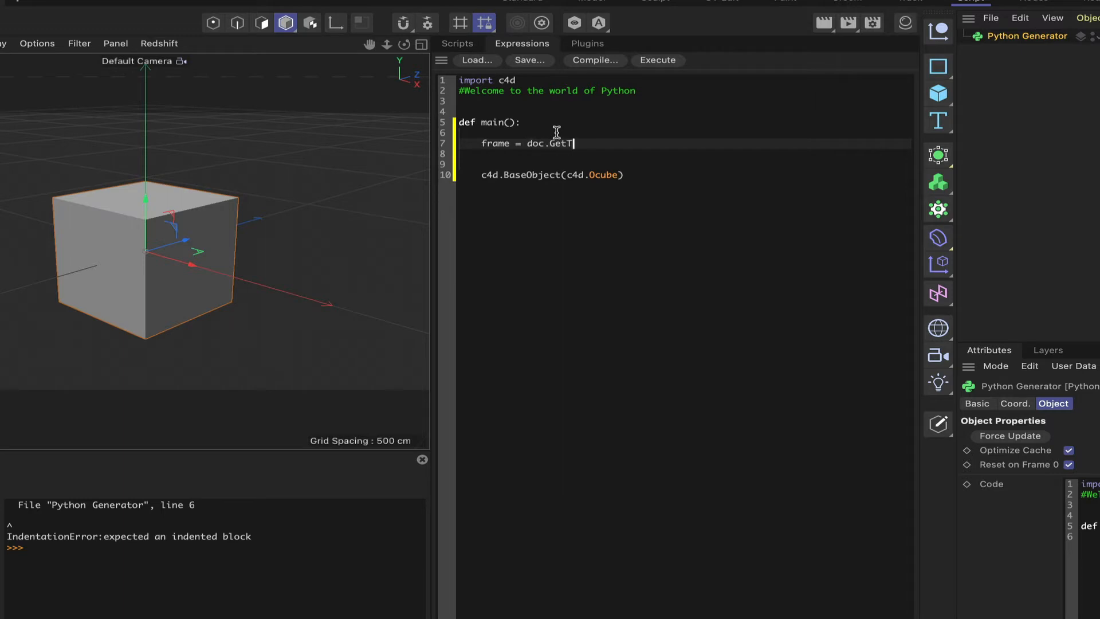
pyautogui.write('ime().')
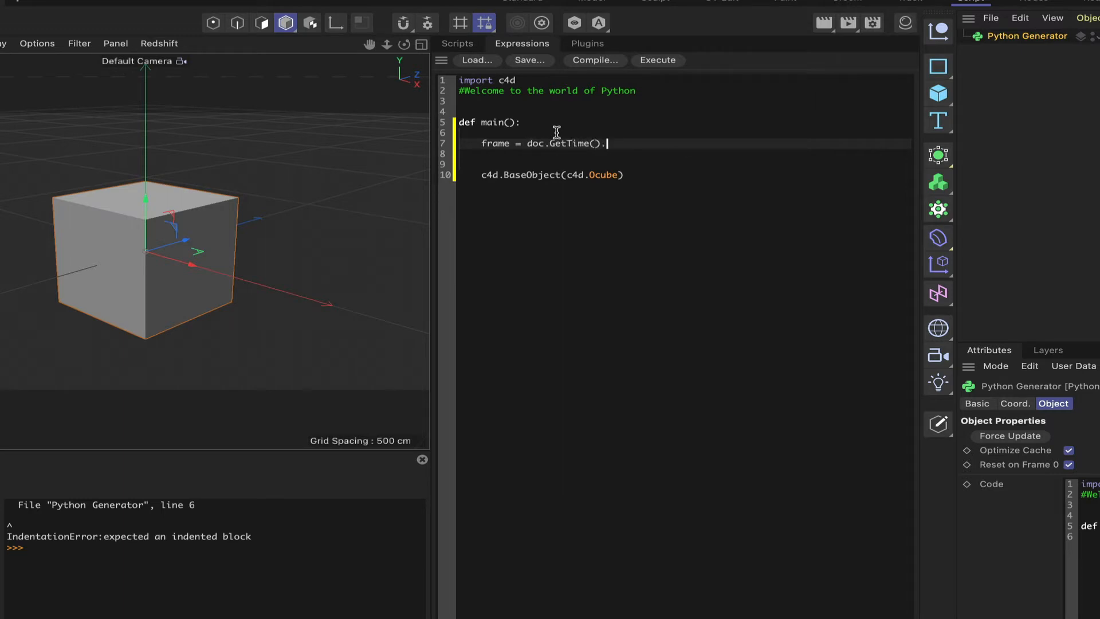
pyautogui.write('GetFram')
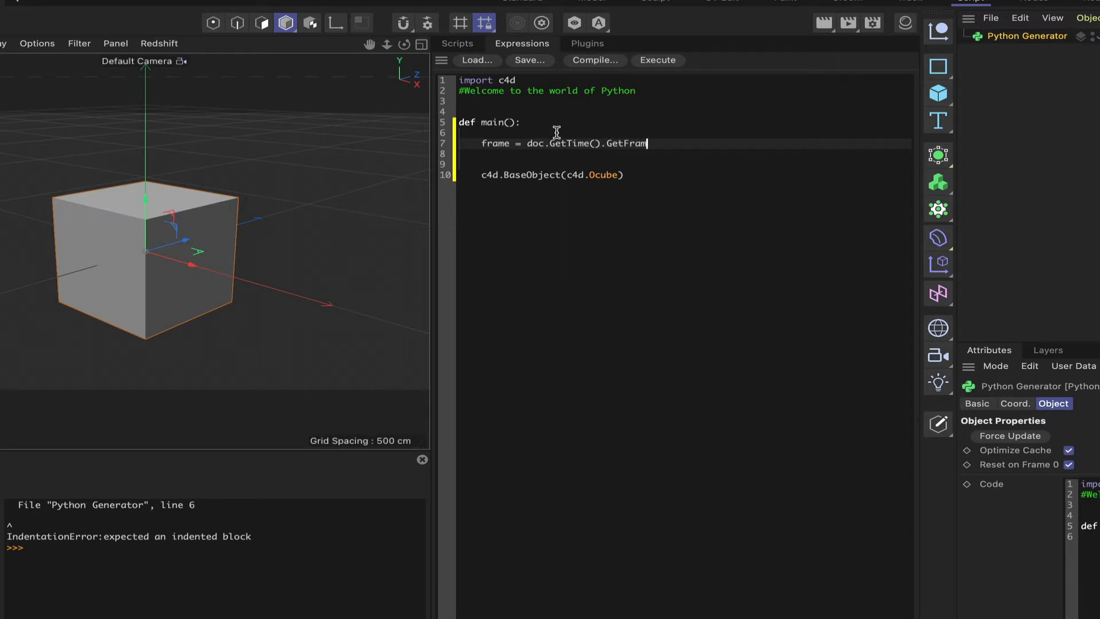
pyautogui.write('()')
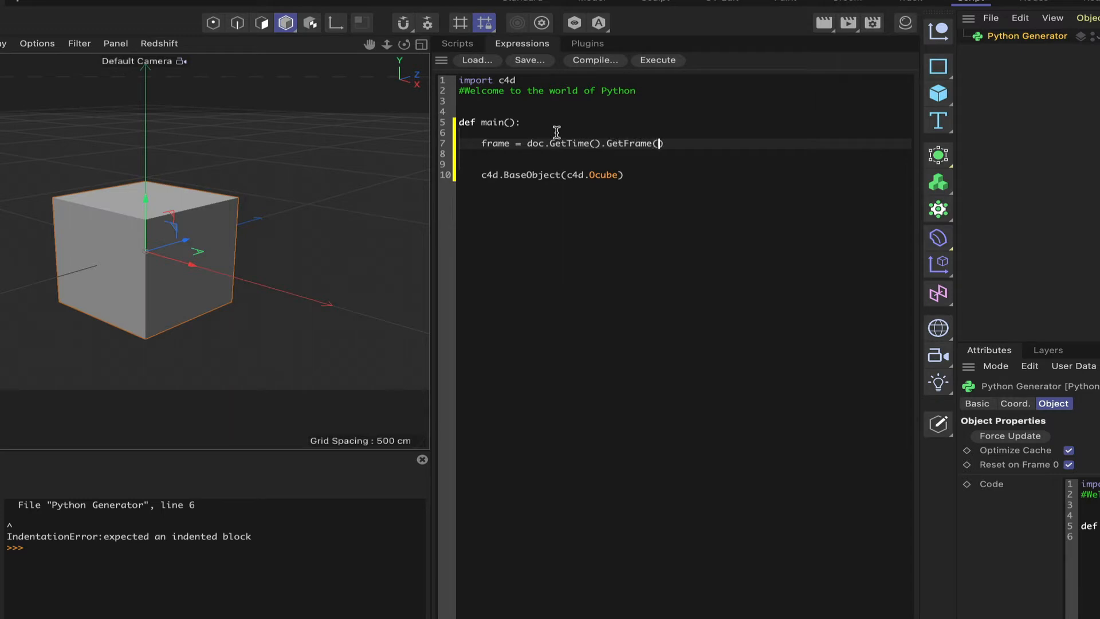
pyautogui.write('doc.G')
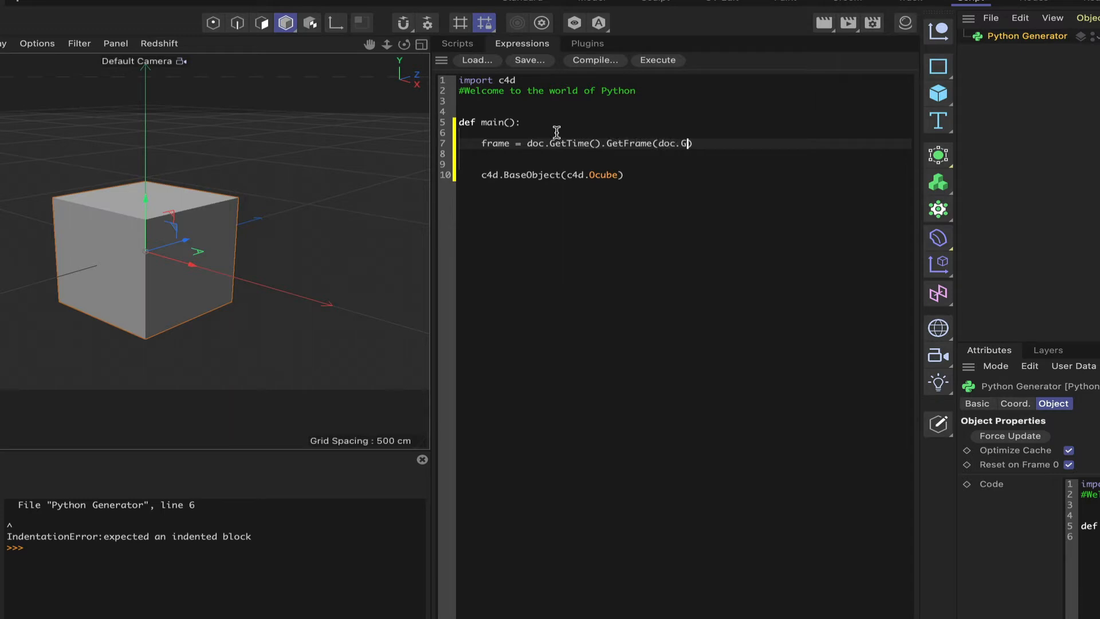
pyautogui.write('etF')
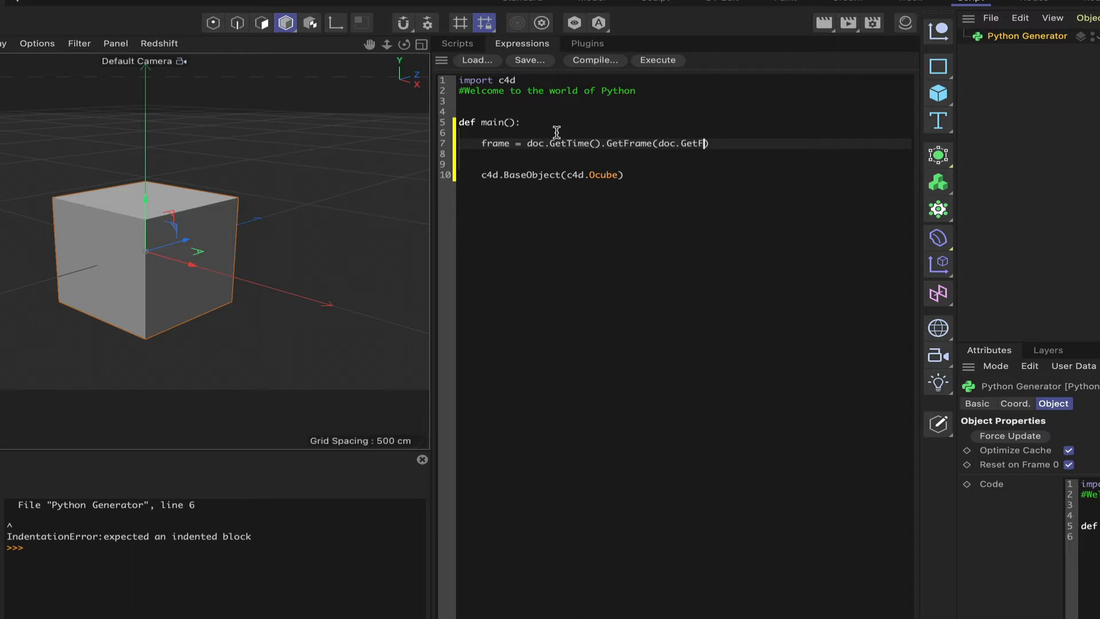
pyautogui.write('ps(')
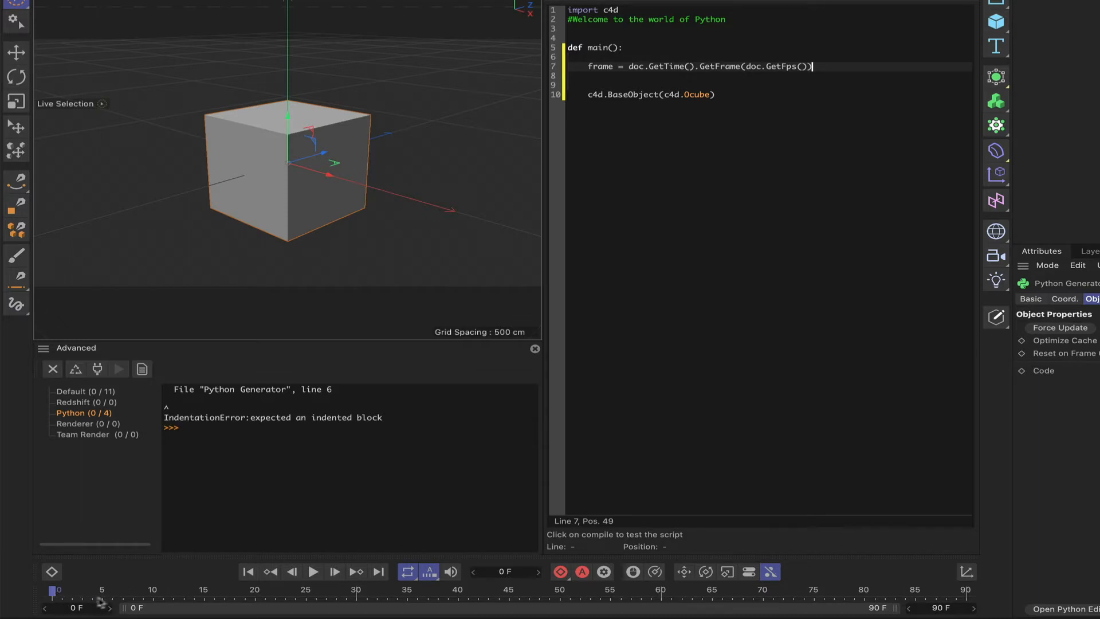
pyautogui.moveTo(745, 86)
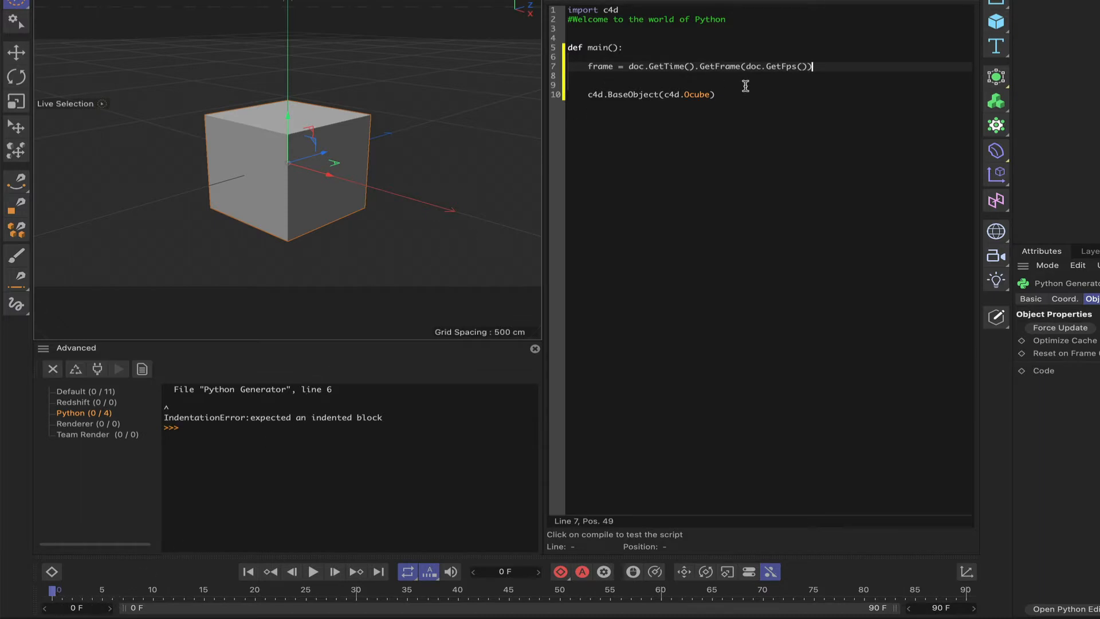
pyautogui.moveTo(814, 86)
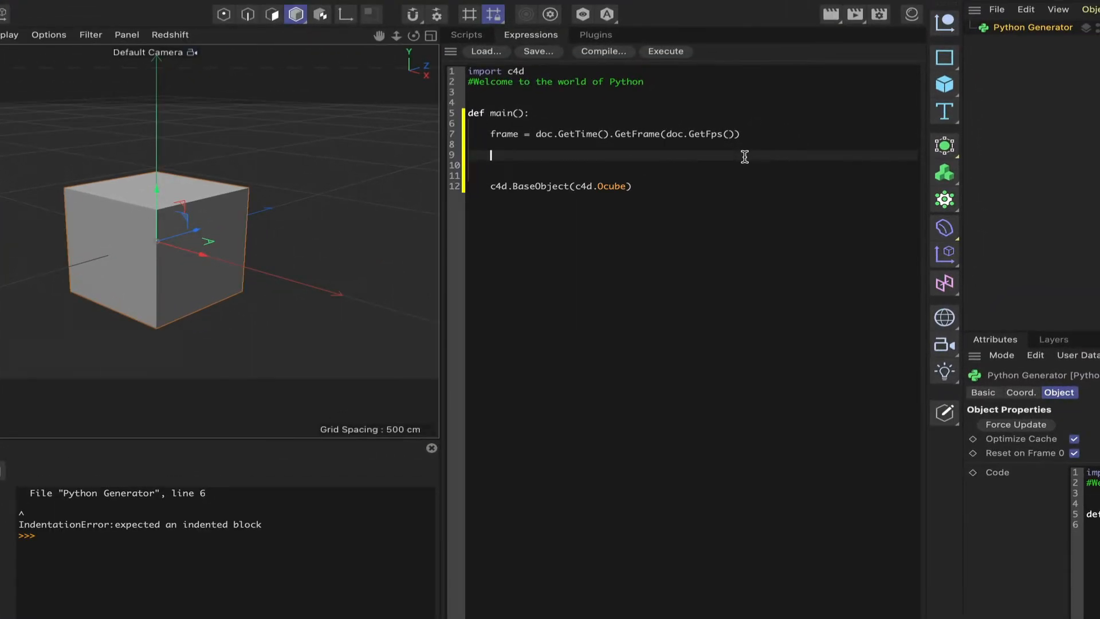
# Step: Write the frame check if frame == 0: below the frame line
pyautogui.write('if')
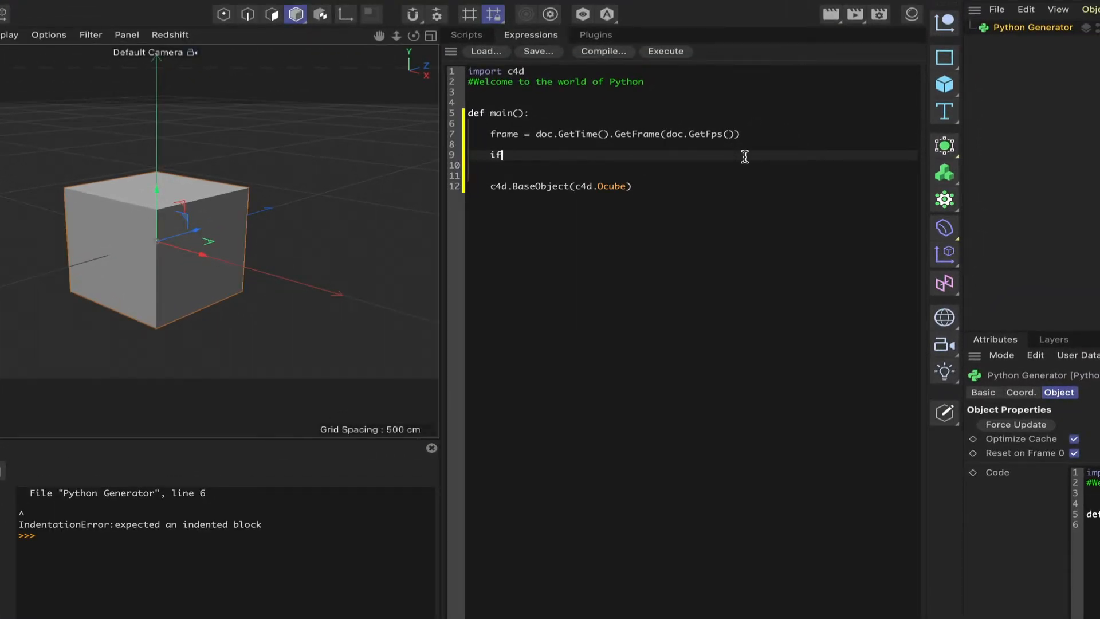
pyautogui.write('drame')
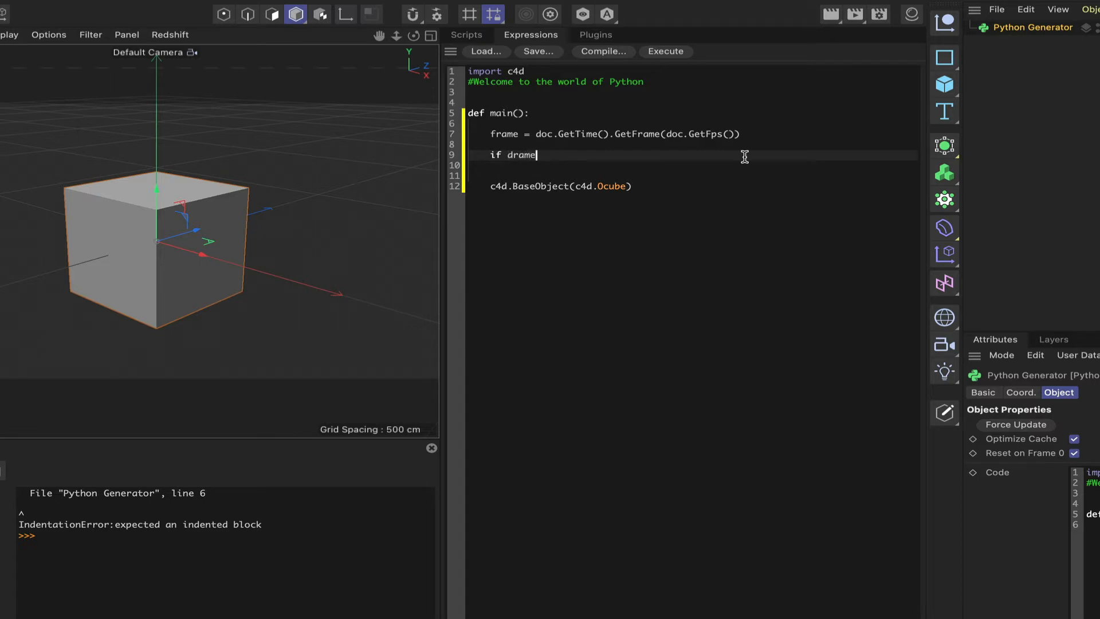
pyautogui.press('Backspace')
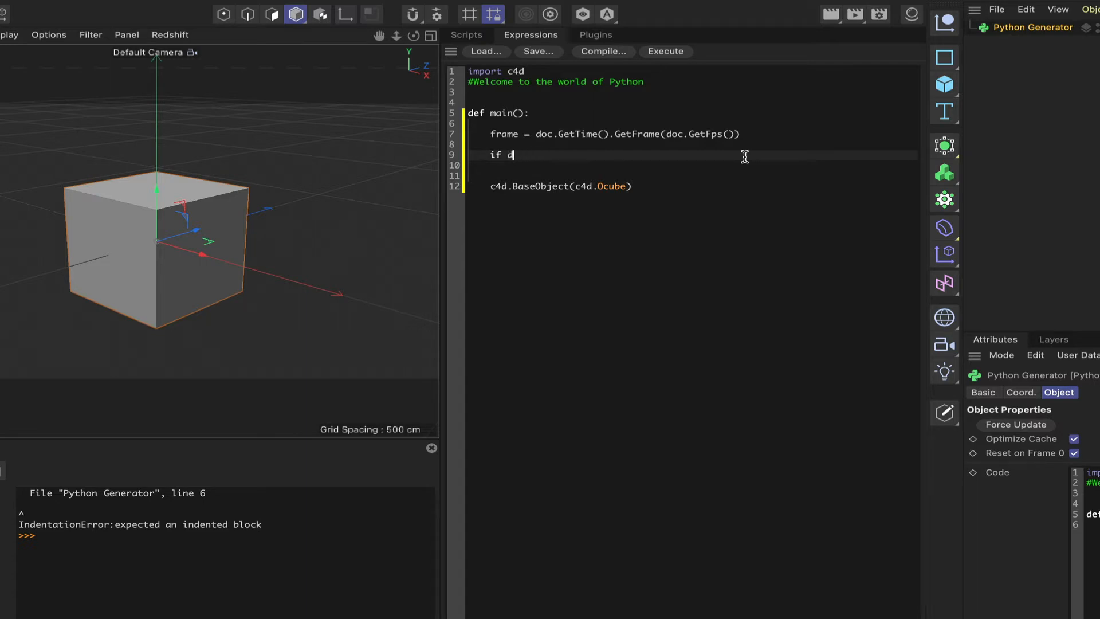
pyautogui.write('rame ==')
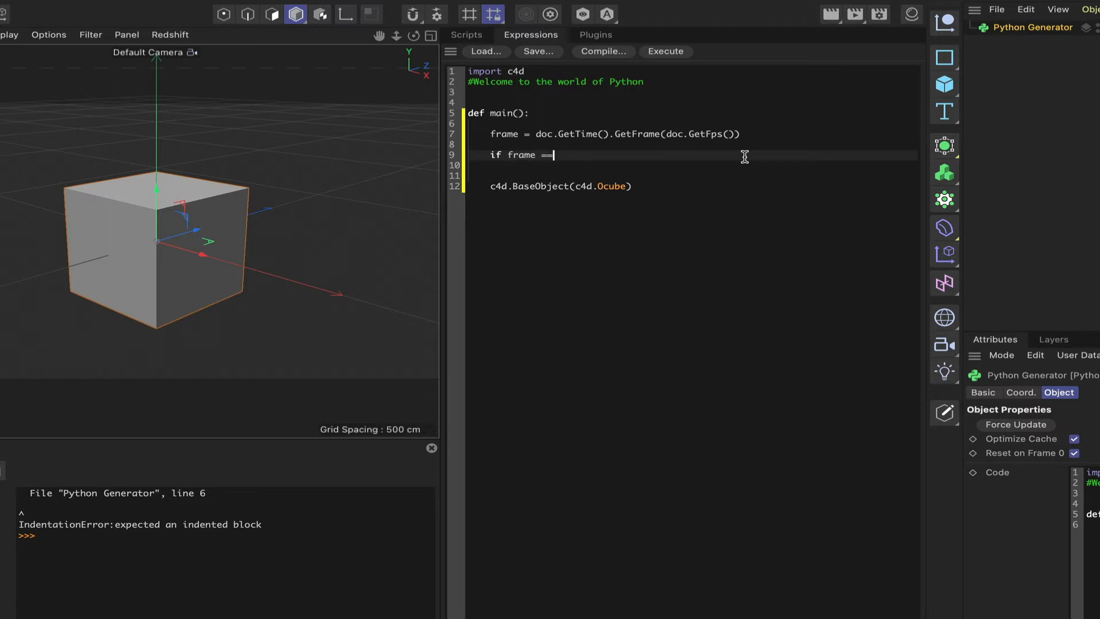
pyautogui.write('0:')
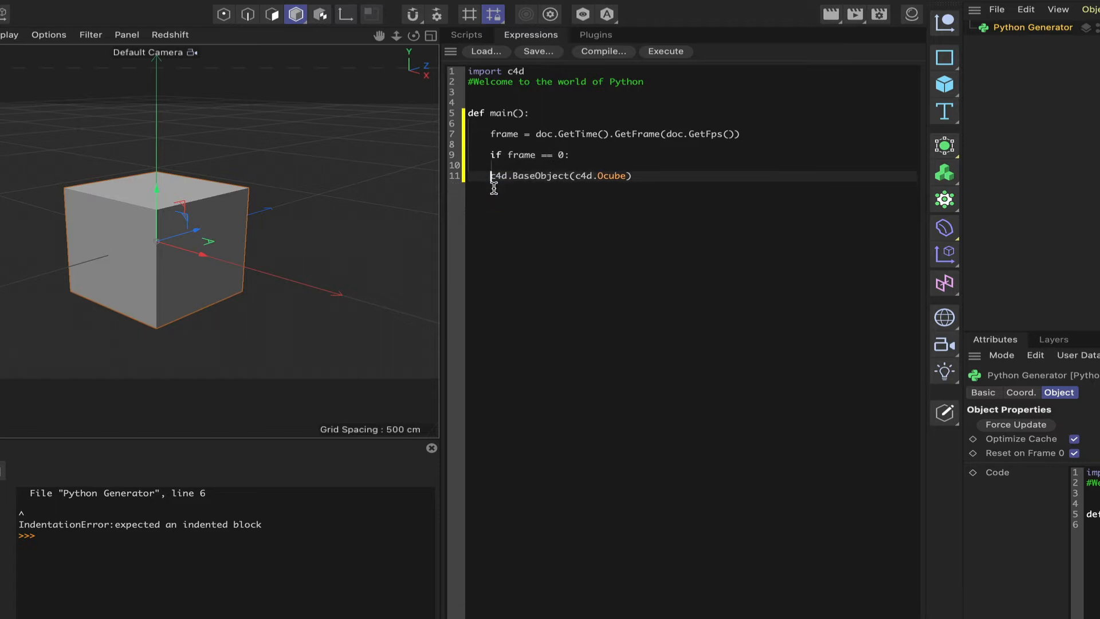
pyautogui.press('Backspace')
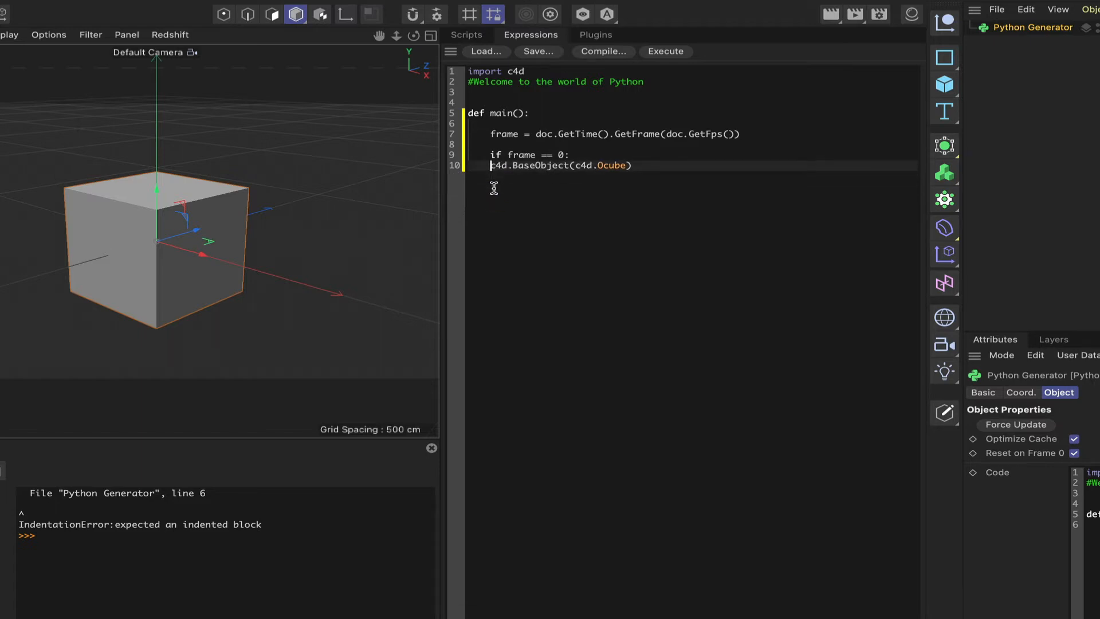
# Step: Indent the cube-creation line under the check and assign it to cube
pyautogui.press('Tab')
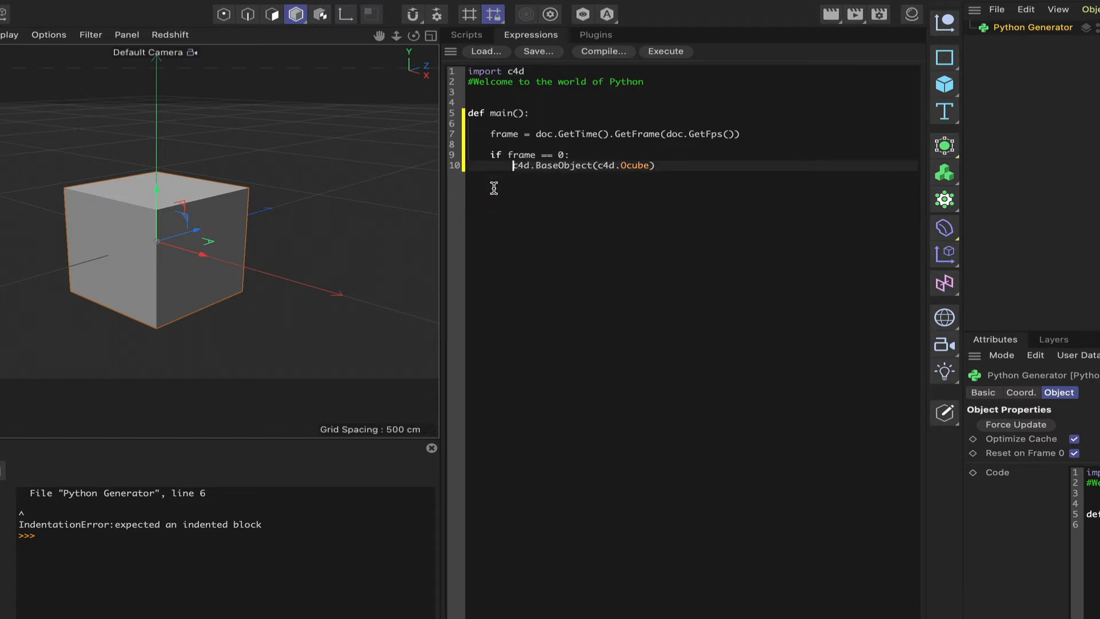
pyautogui.write('cube =')
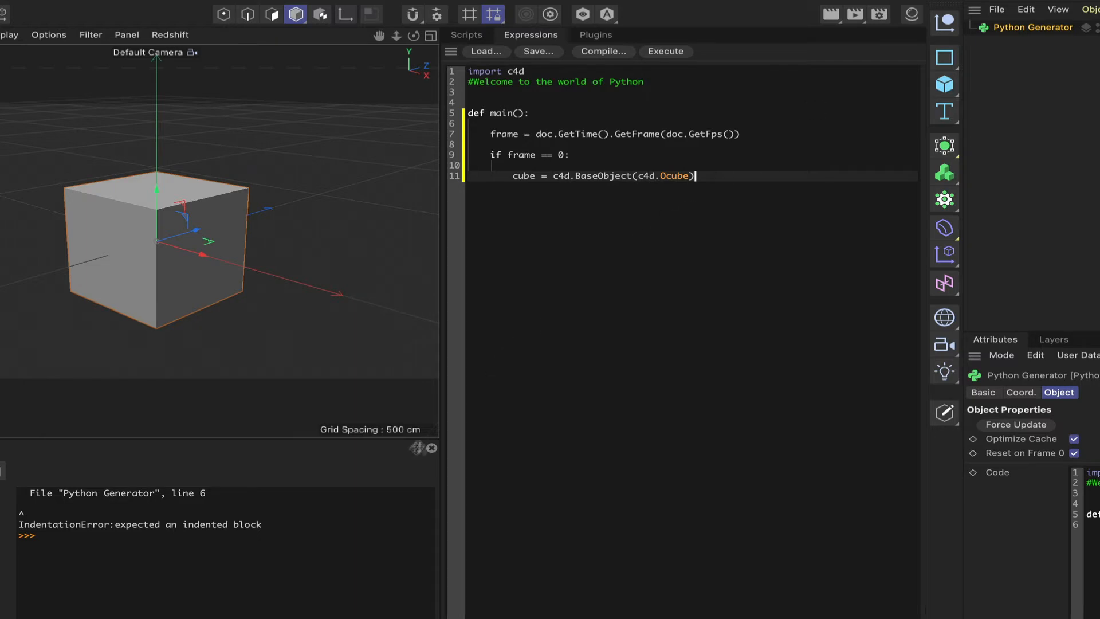
# Step: Add doc.InsertObject(cube) on a new line after the cube creation
pyautogui.click(664, 52)
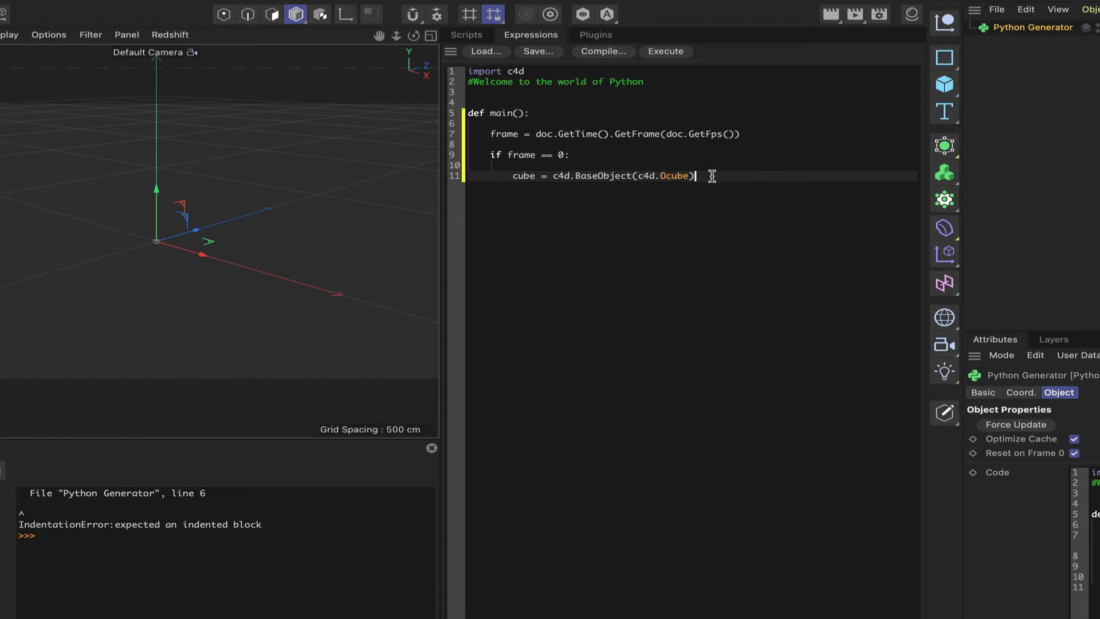
pyautogui.press('enter')
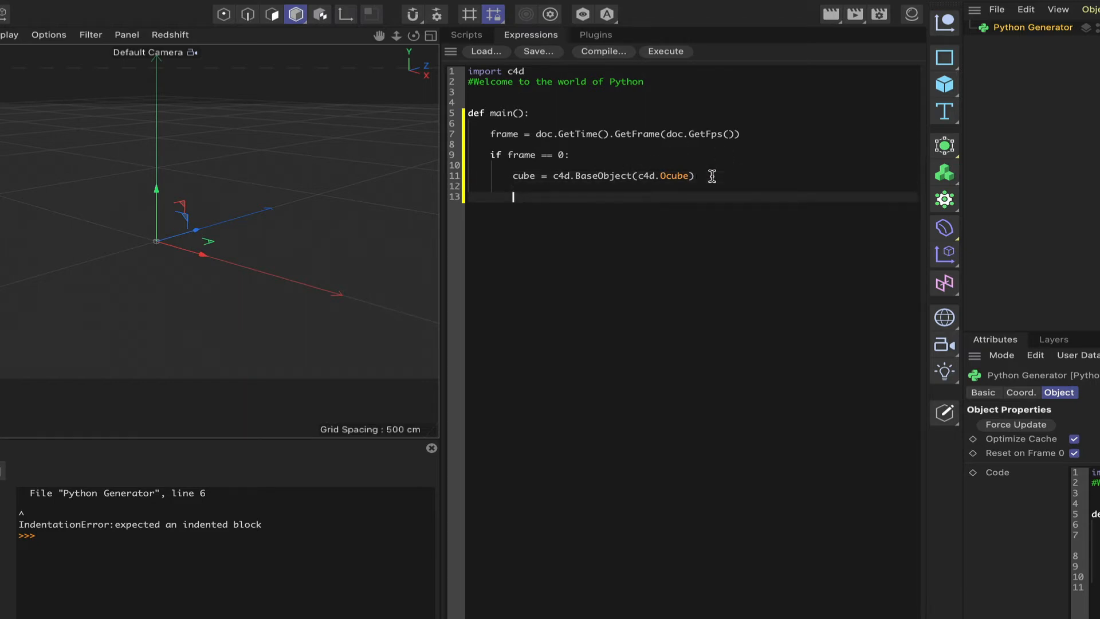
pyautogui.write('do')
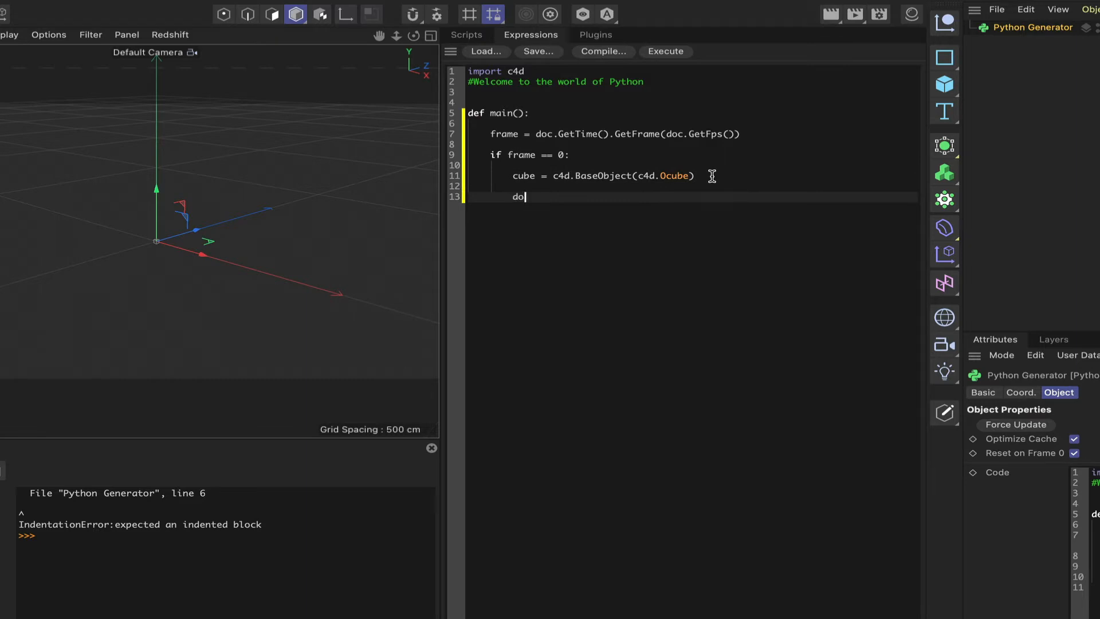
pyautogui.write('c.InsertObject(')
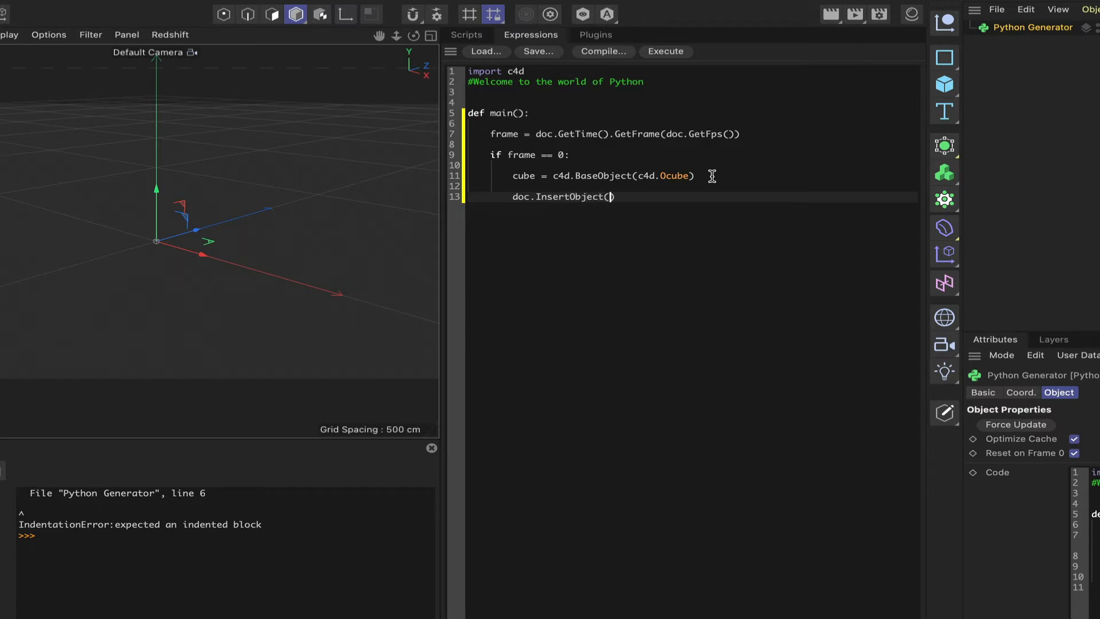
pyautogui.write('cube')
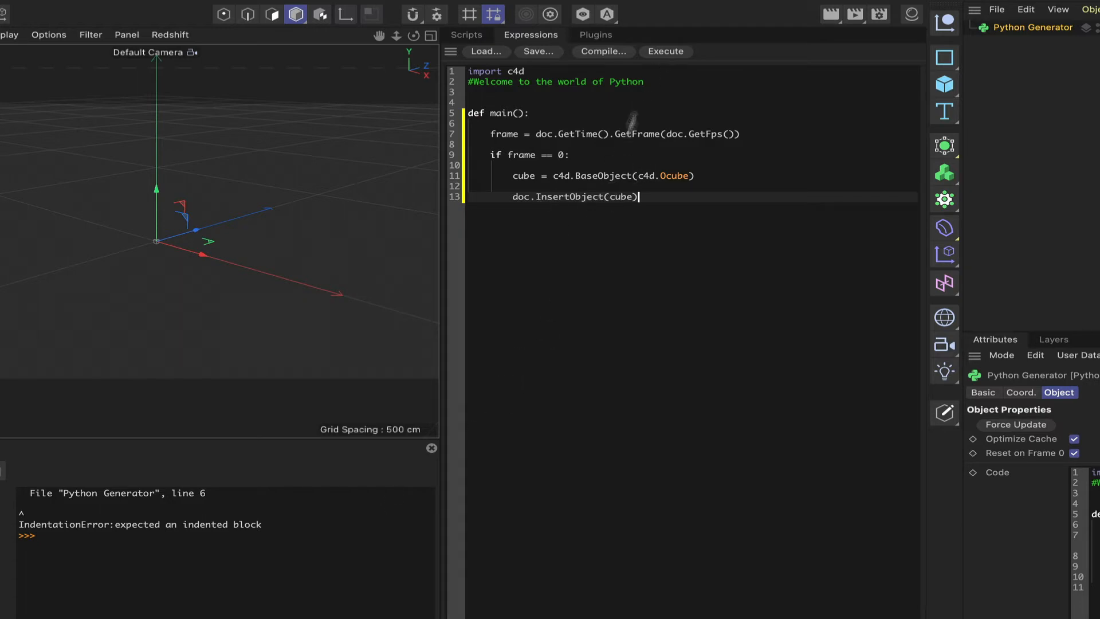
# Step: Execute the script so a Cube appears, then start a new line below the insert call
pyautogui.click(664, 52)
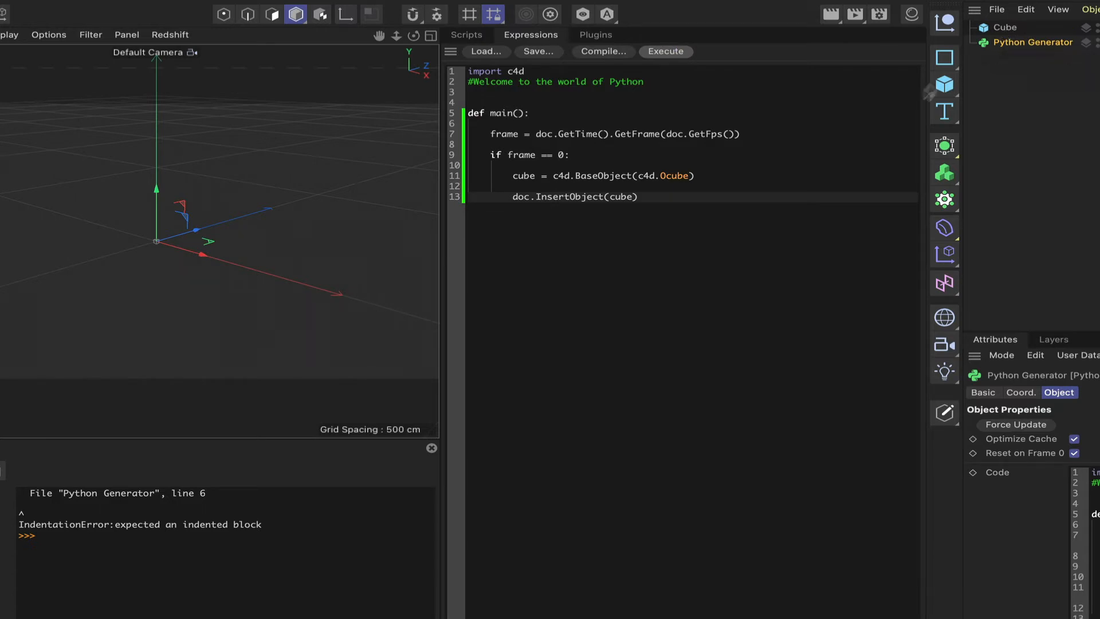
pyautogui.moveTo(445, 289)
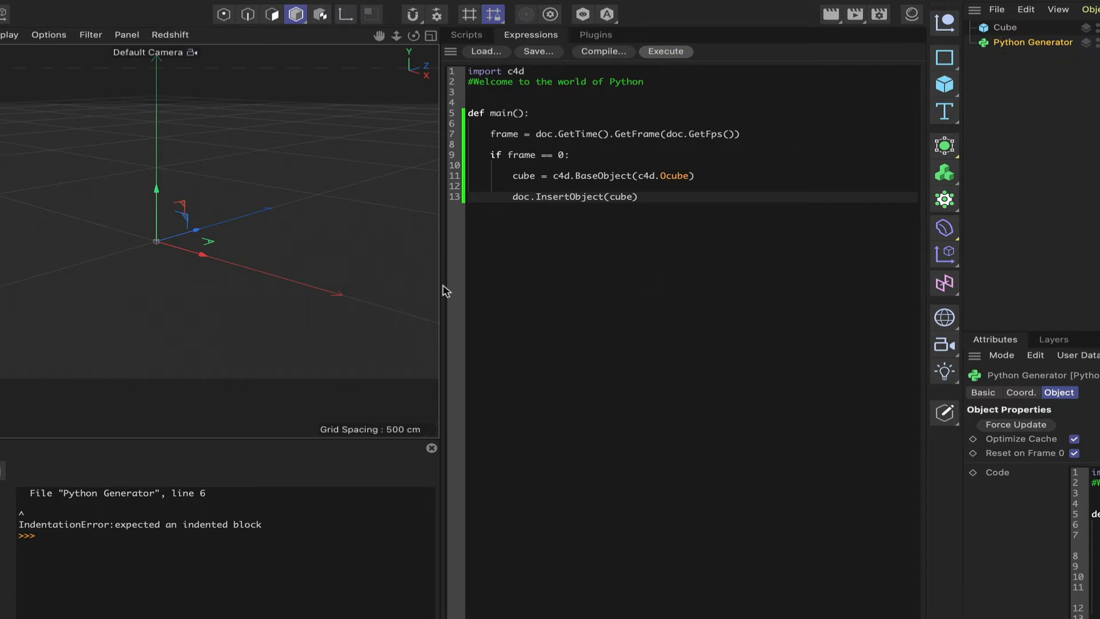
pyautogui.click(664, 52)
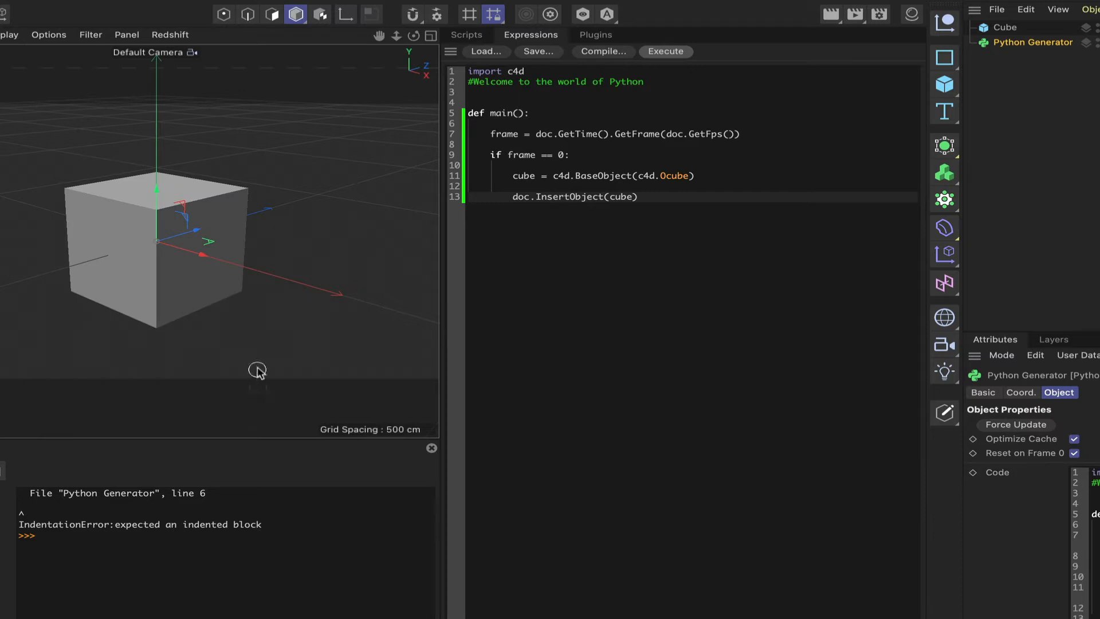
pyautogui.moveTo(321, 145)
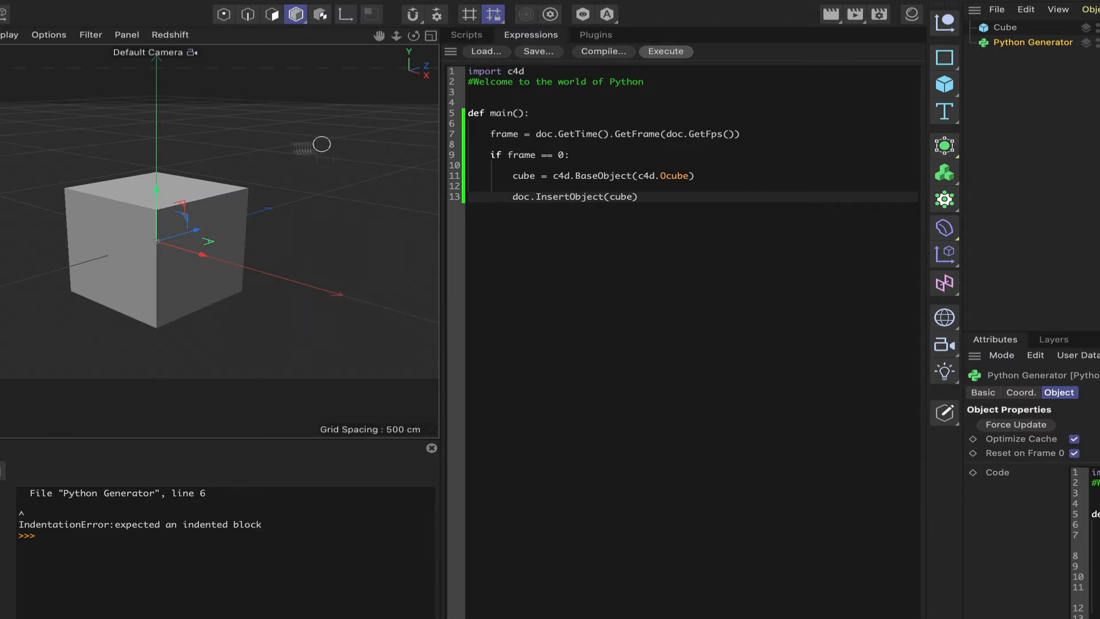
pyautogui.moveTo(142, 196)
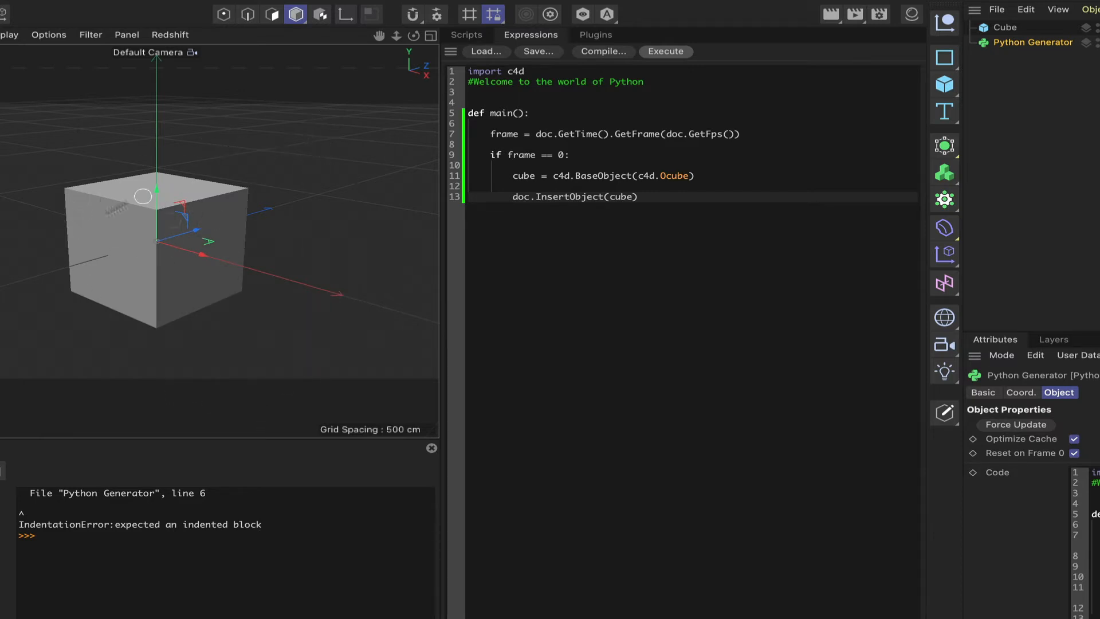
pyautogui.moveTo(276, 191)
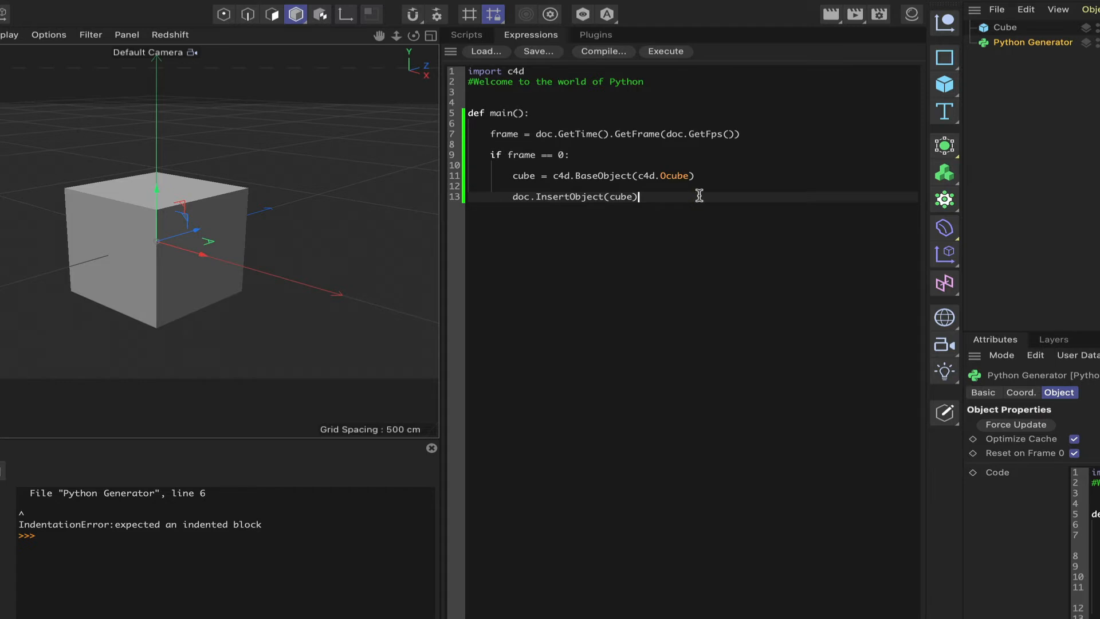
pyautogui.press('enter')
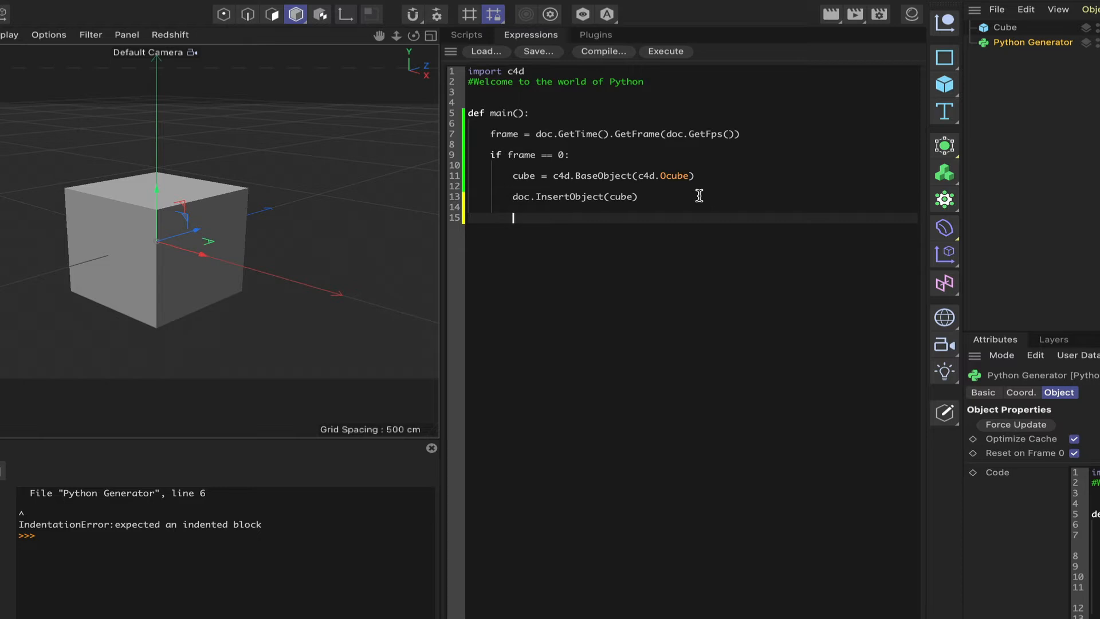
# Step: Add c4d.EventAdd() after the insert line inside the frame check
pyautogui.write('c4d.')
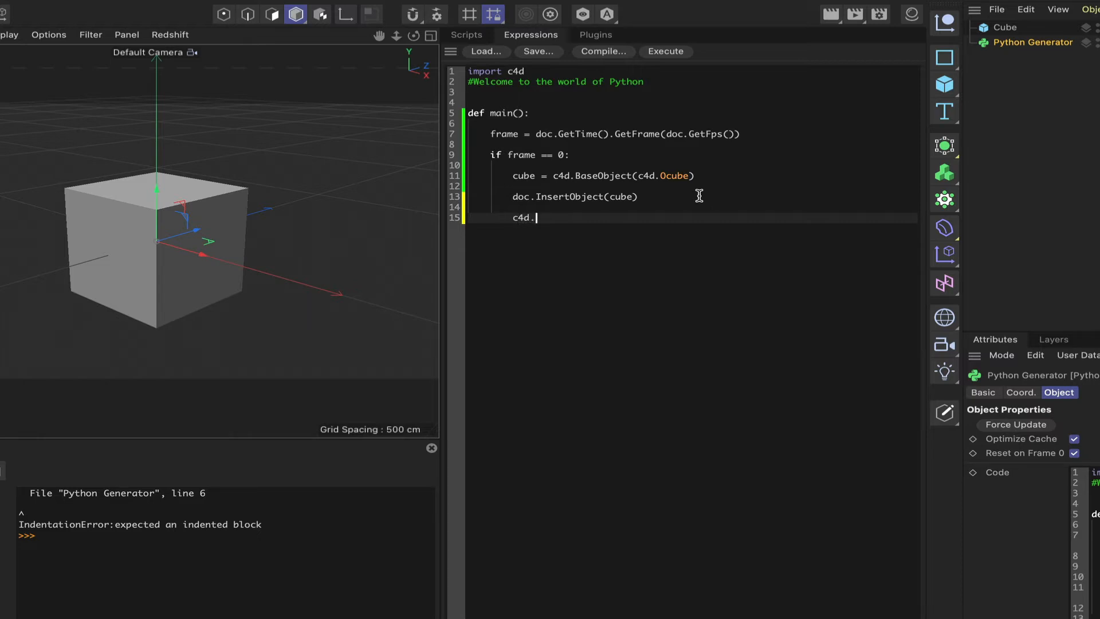
pyautogui.write('Event')
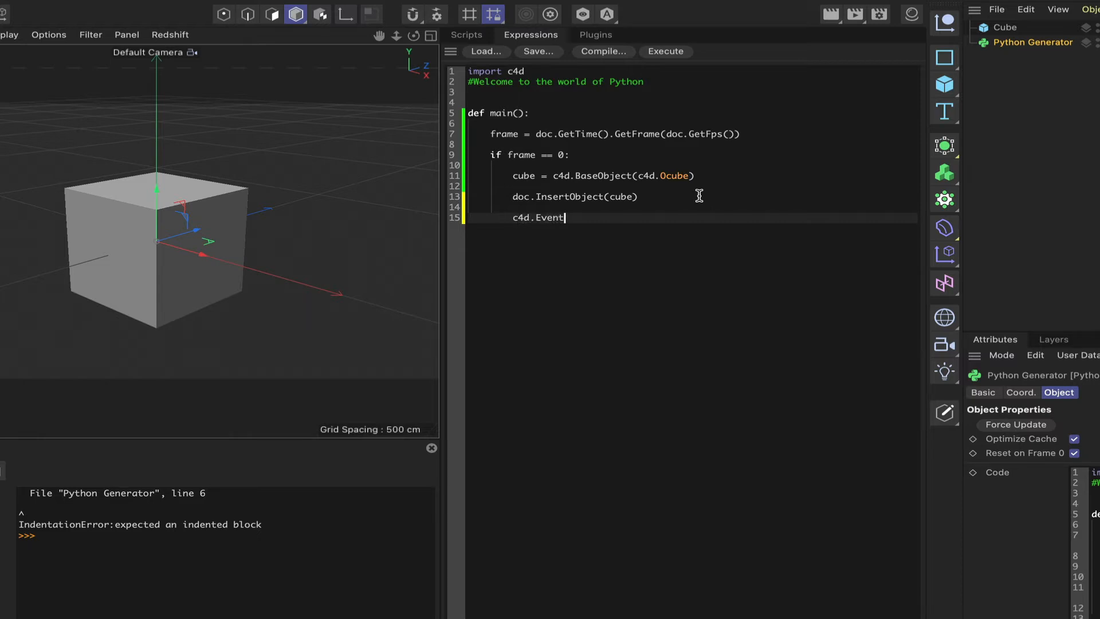
pyautogui.write('Add()')
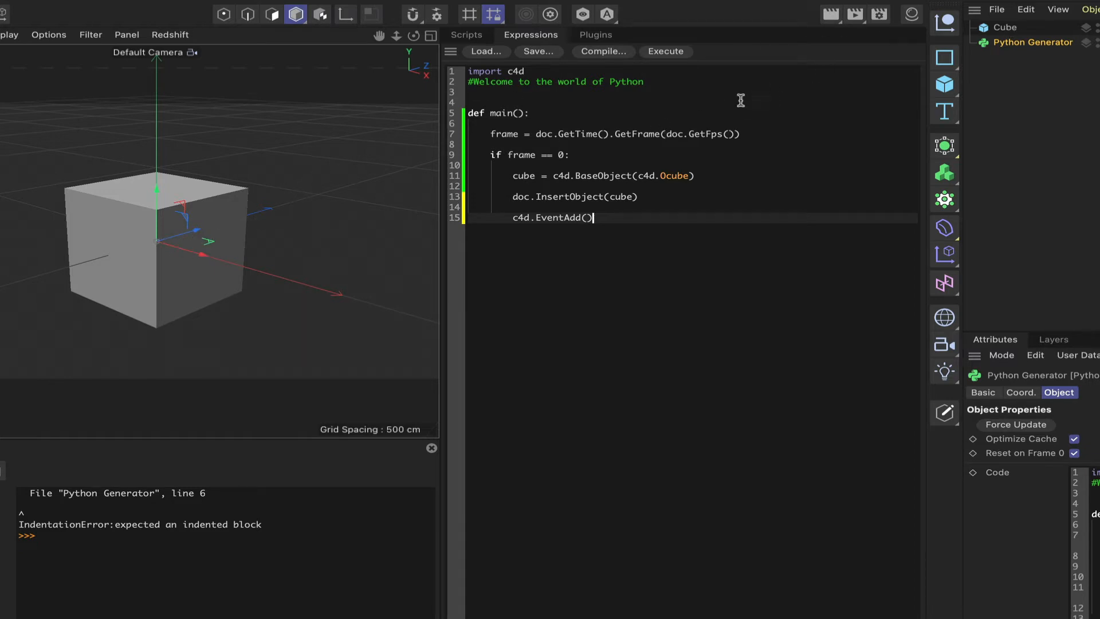
# Step: Remove the earlier cube and jump to frame 0 so the script generates a fresh Cube
pyautogui.click(1005, 28)
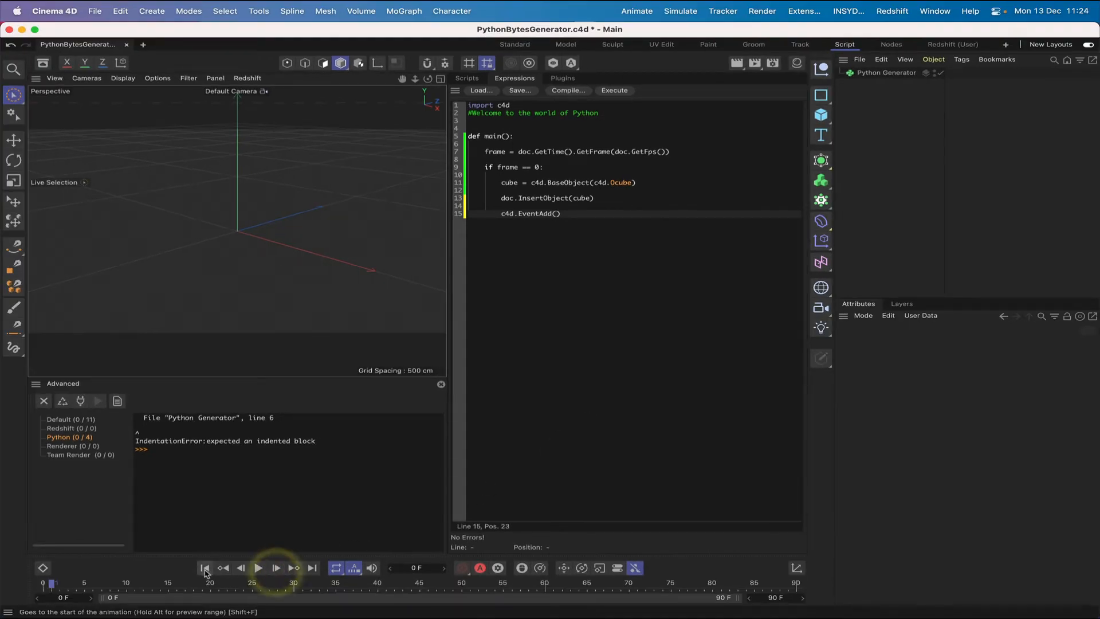
pyautogui.click(204, 567)
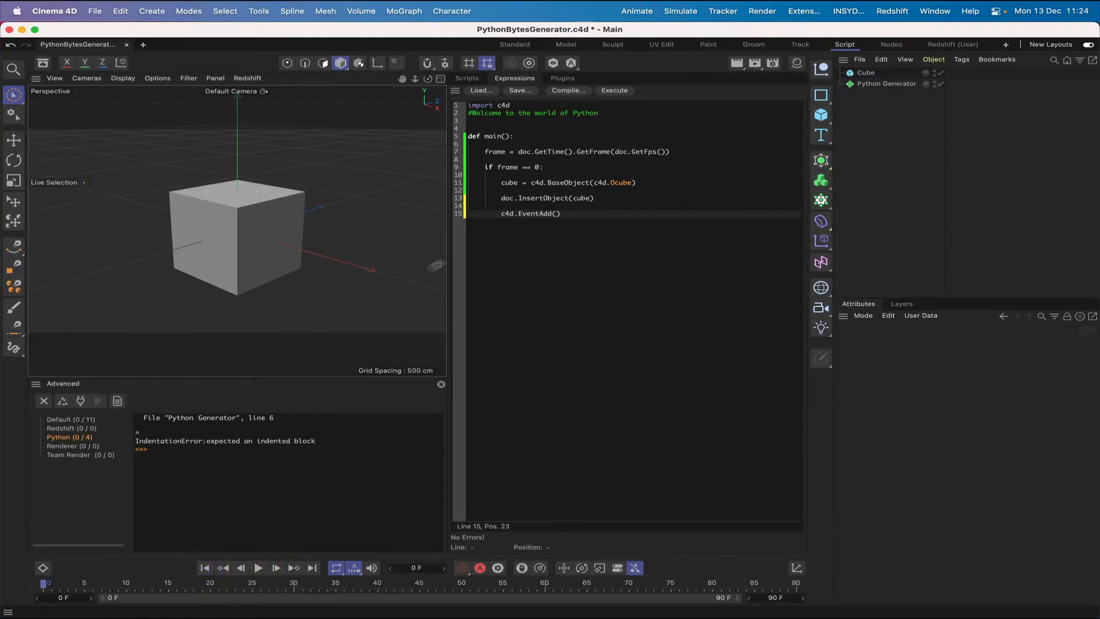
pyautogui.moveTo(329, 367)
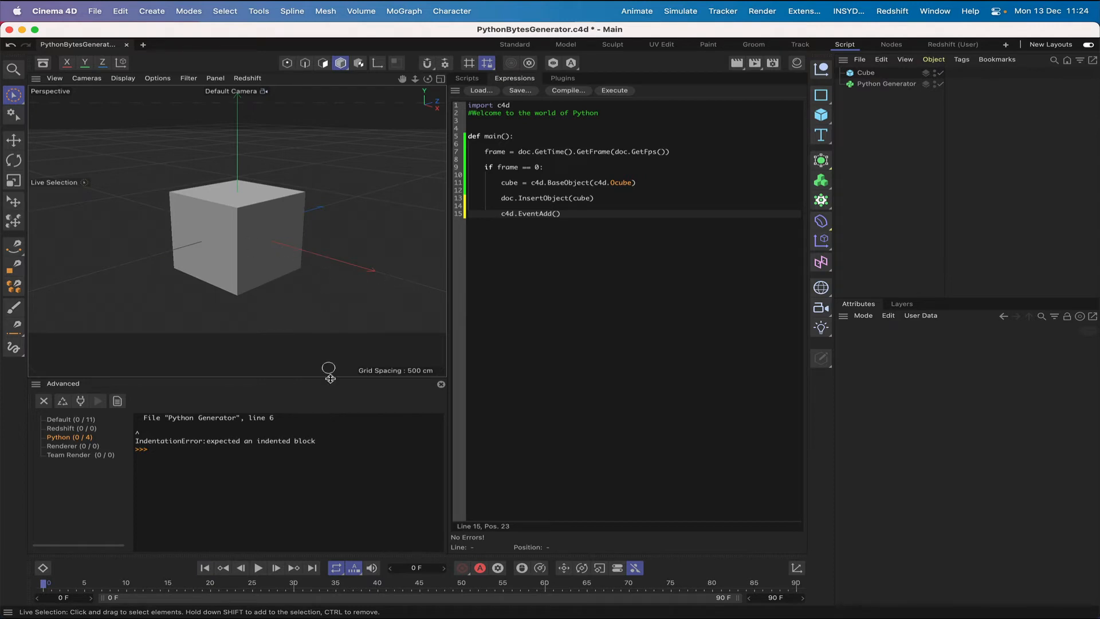
pyautogui.moveTo(389, 307)
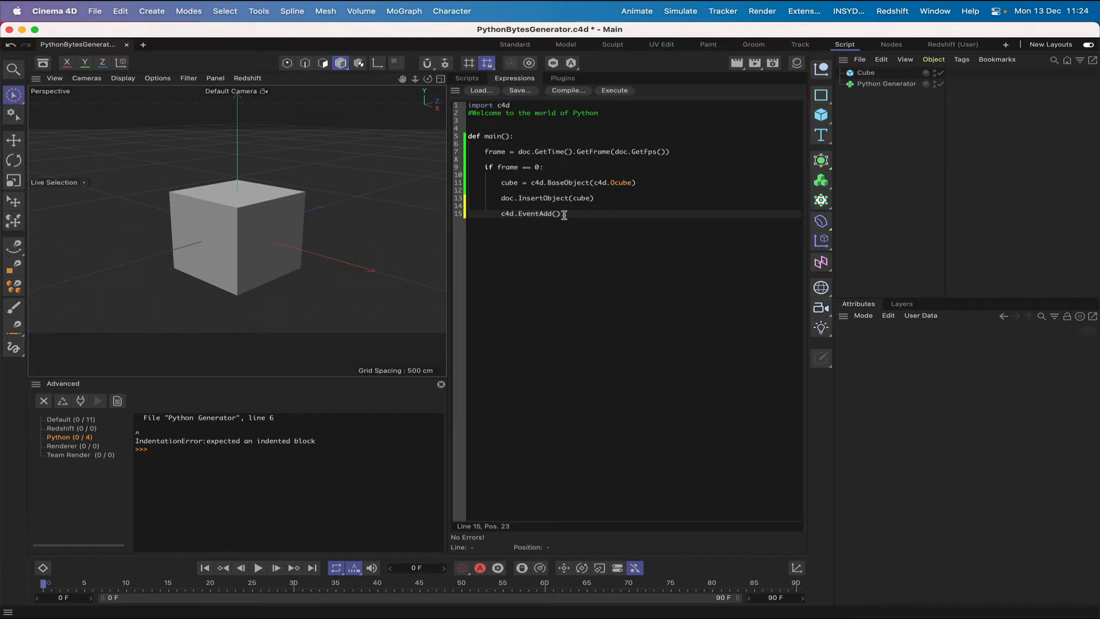
pyautogui.moveTo(551, 98)
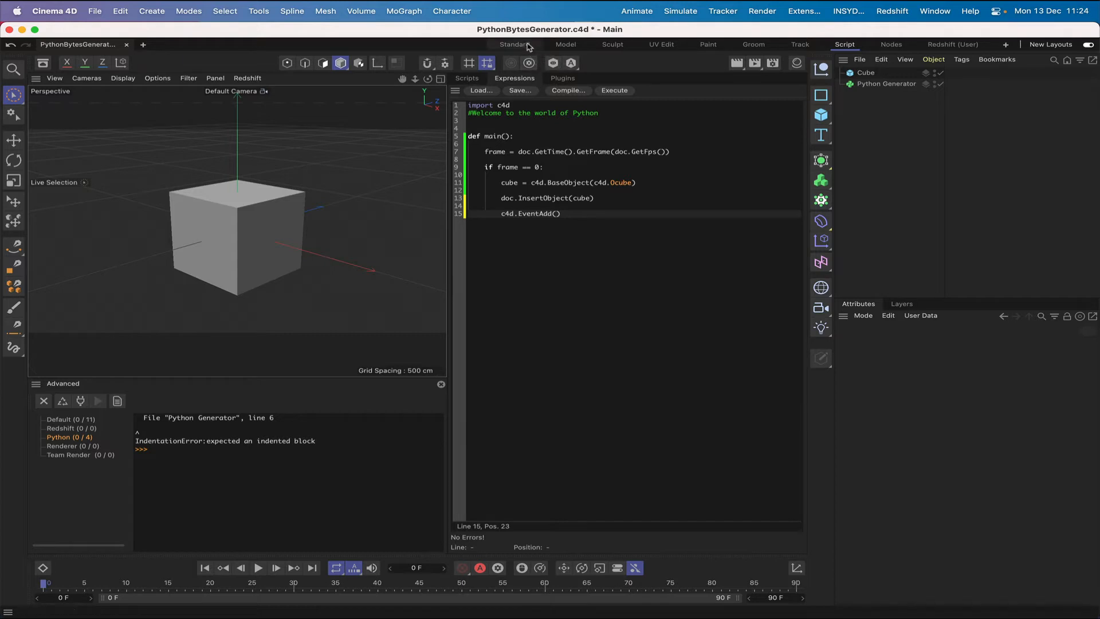
pyautogui.moveTo(526, 49)
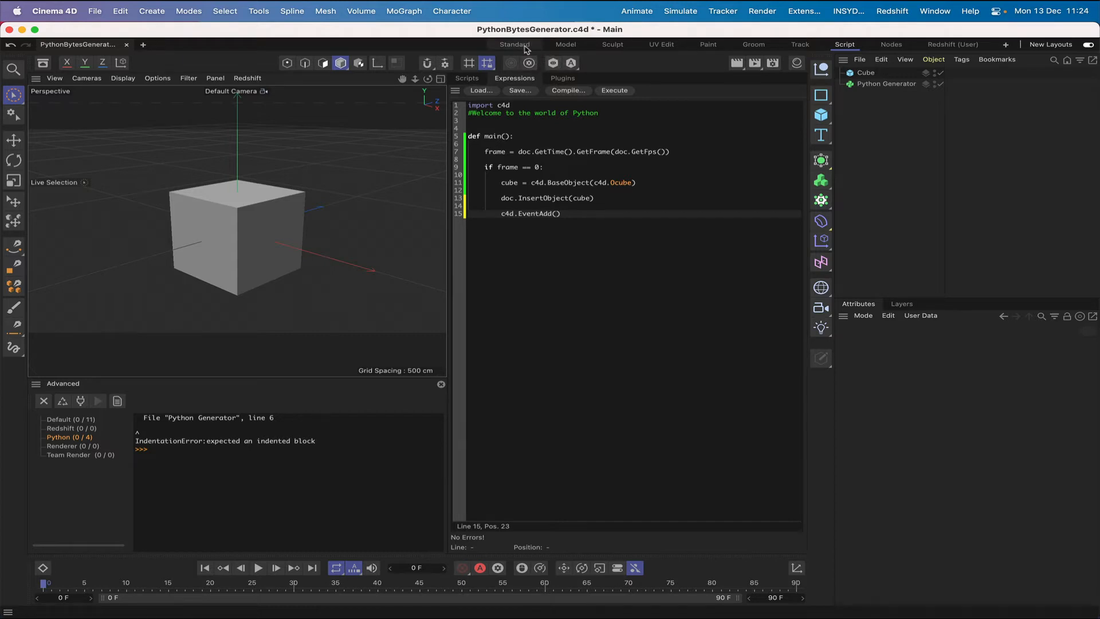
# Step: View the generated cube in the Standard layout, then return to the Script layout
pyautogui.click(514, 44)
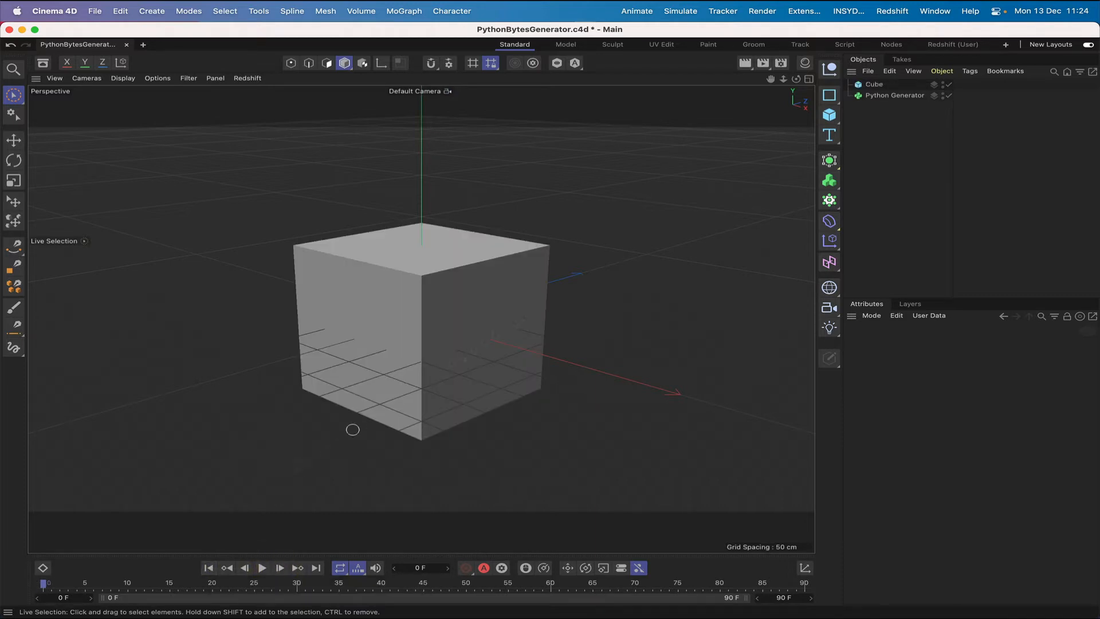
pyautogui.click(894, 95)
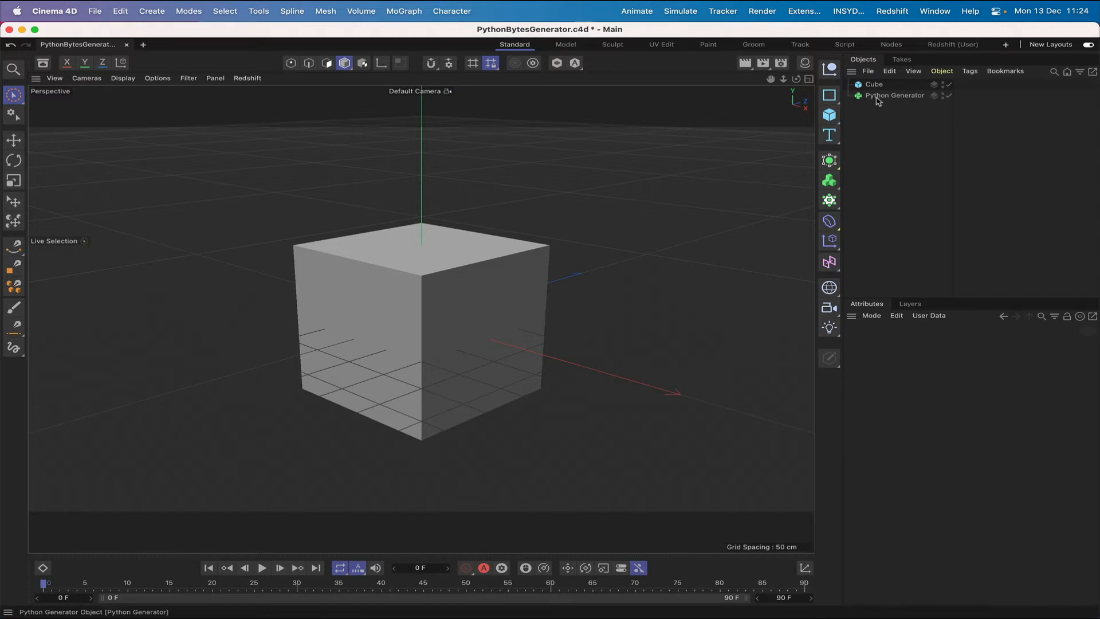
pyautogui.moveTo(895, 95)
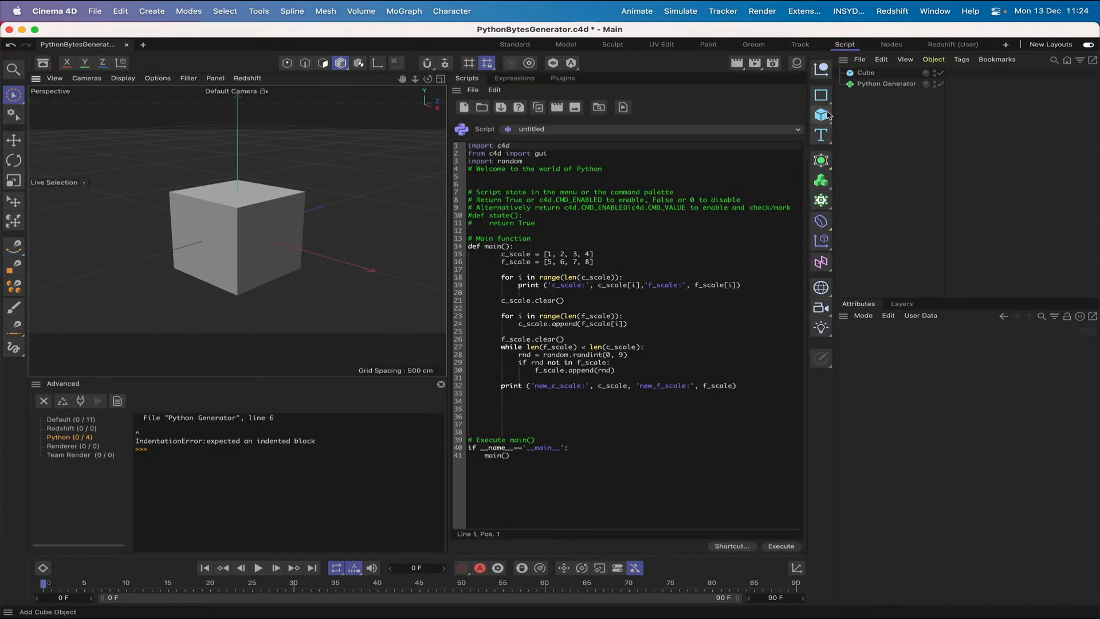
# Step: Delete the generated Cube and select the Python Generator to reopen its code
pyautogui.click(867, 72)
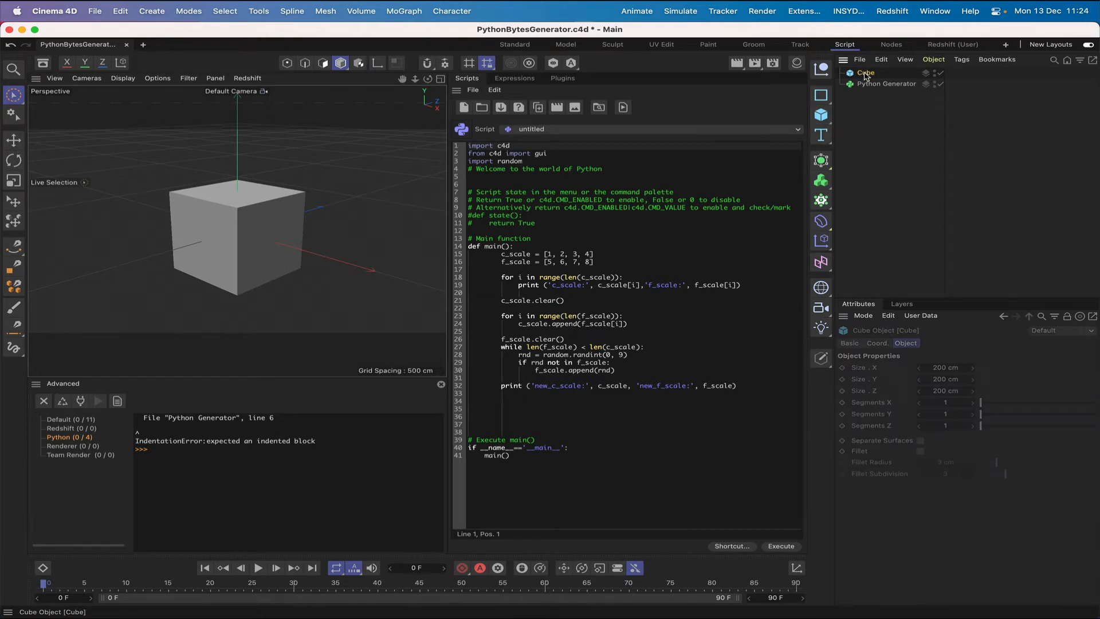
pyautogui.click(866, 72)
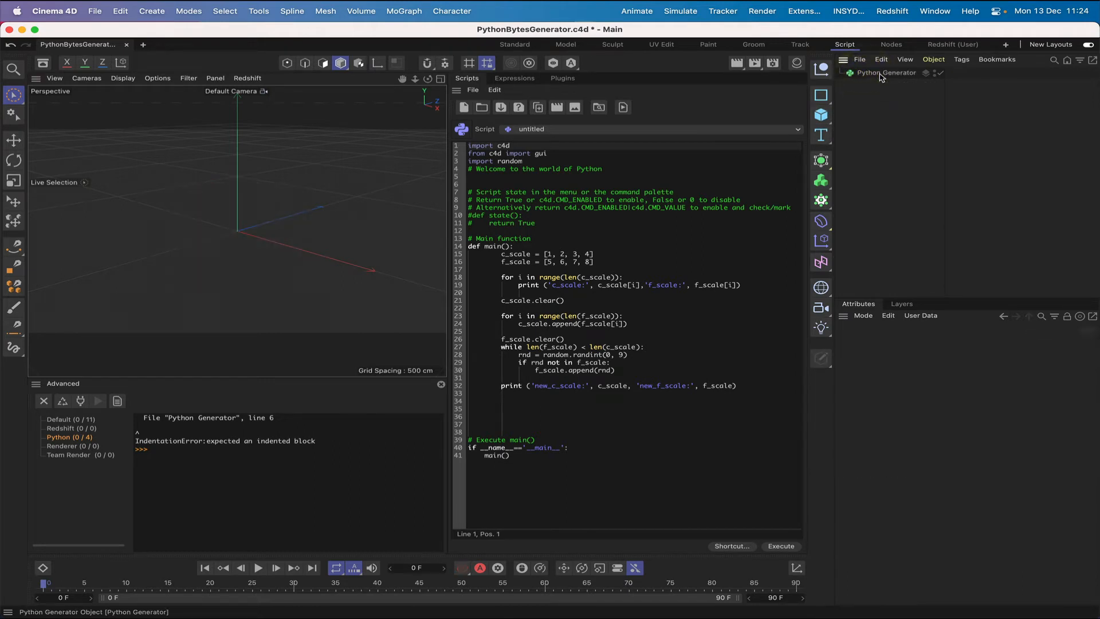
pyautogui.click(886, 74)
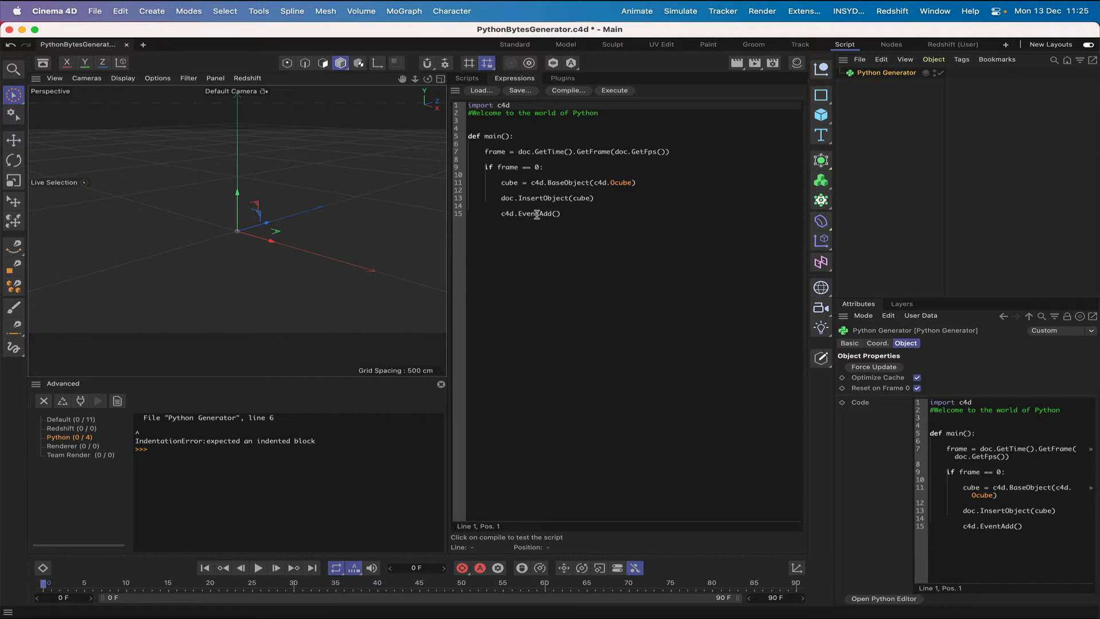
pyautogui.moveTo(536, 228)
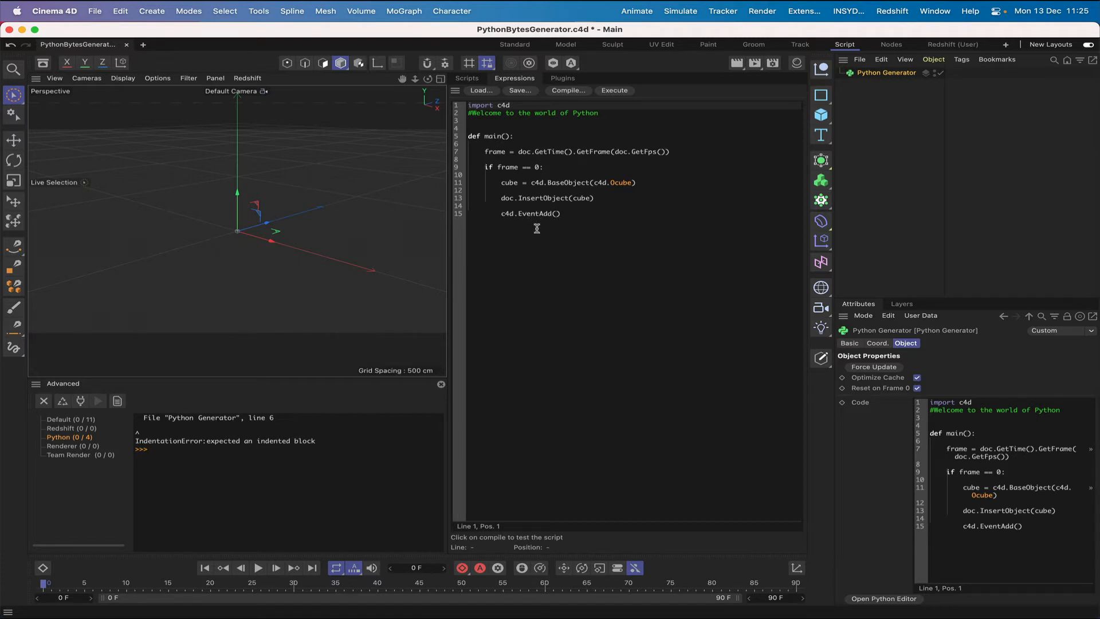
pyautogui.moveTo(542, 220)
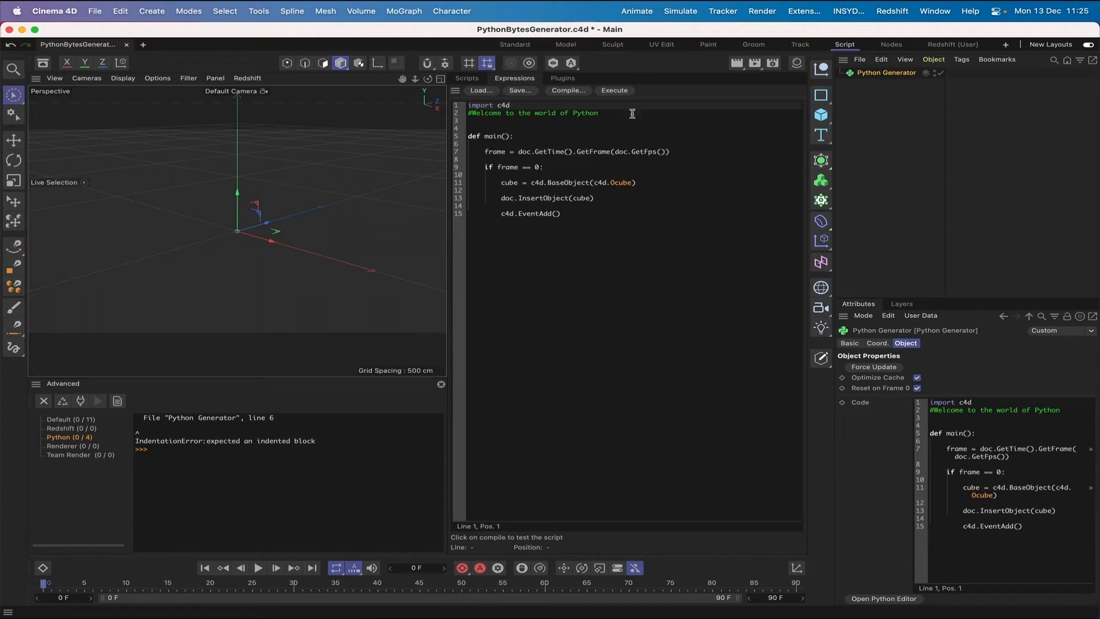
pyautogui.moveTo(276, 569)
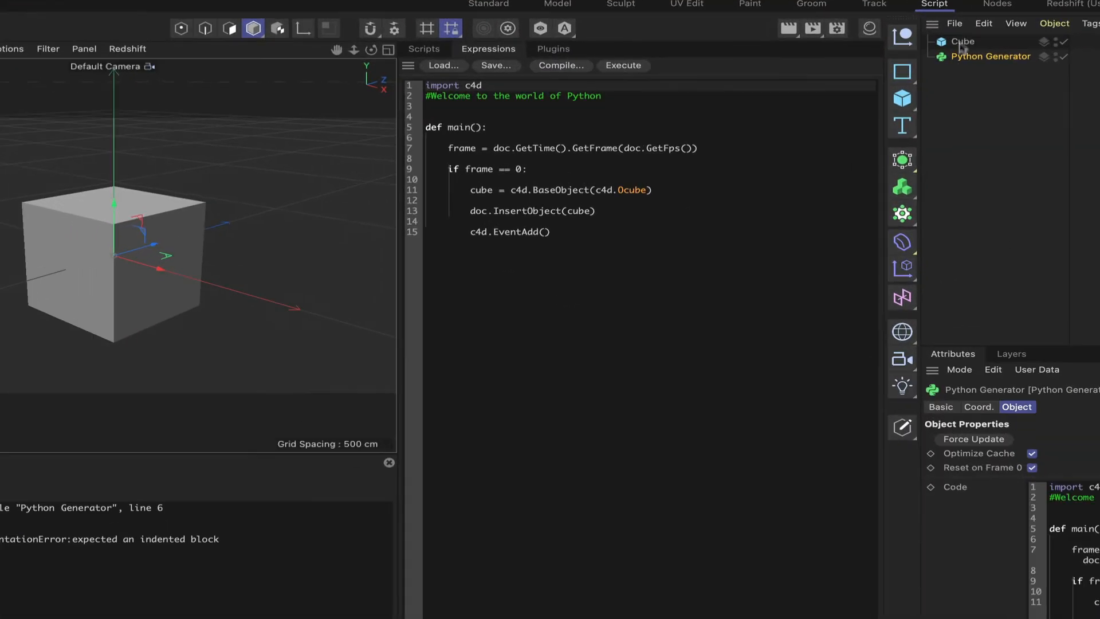
# Step: Inspect the generated cube, then complete the script line setting PRIM_CUBE_DOFILLET = True
pyautogui.click(962, 41)
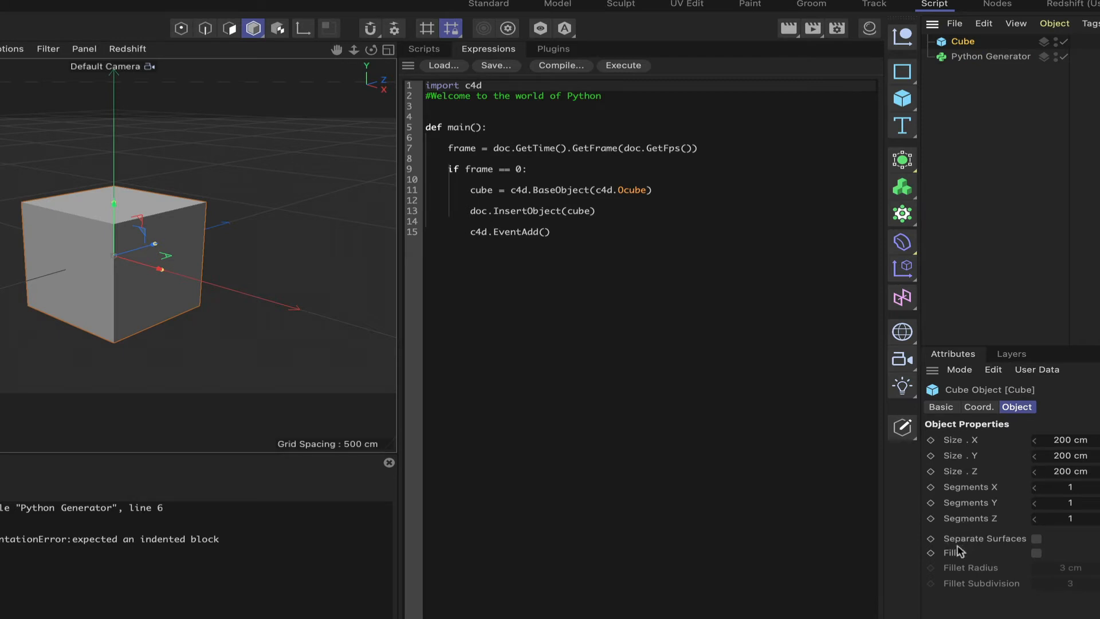
pyautogui.moveTo(958, 557)
pyautogui.write('cube[c4d.PRIM_CUBE_DOFILLET]')
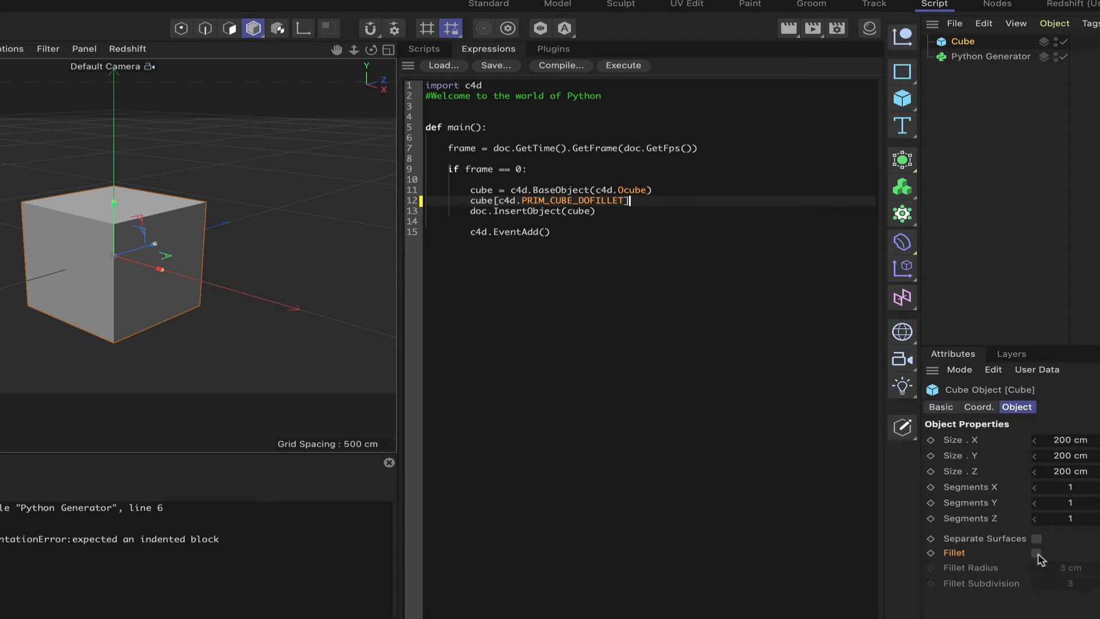
pyautogui.moveTo(652, 211)
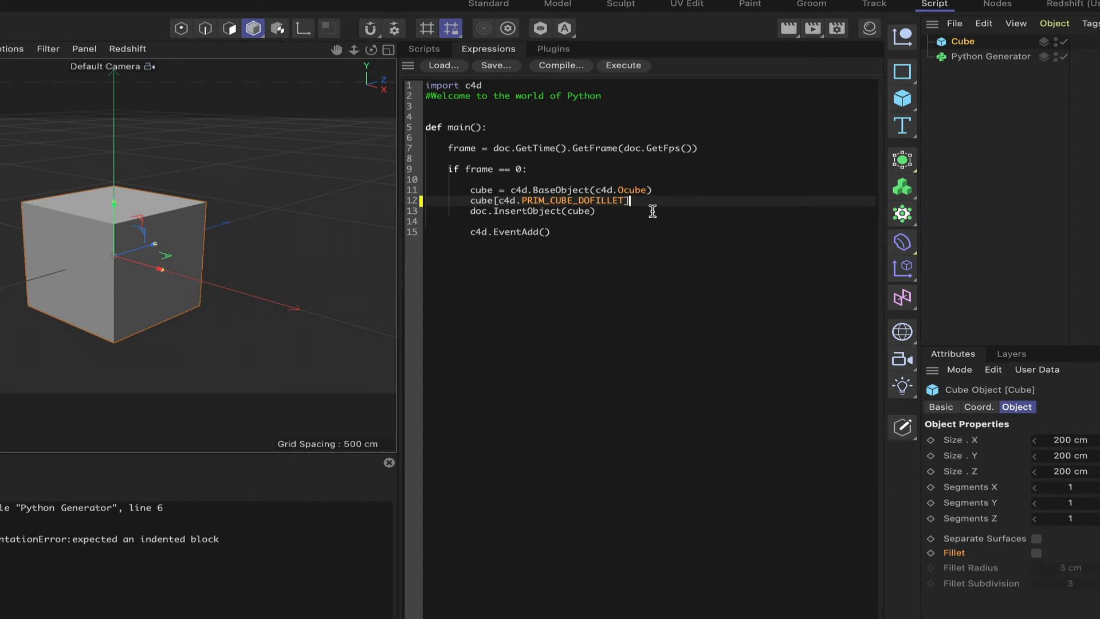
pyautogui.write('= T')
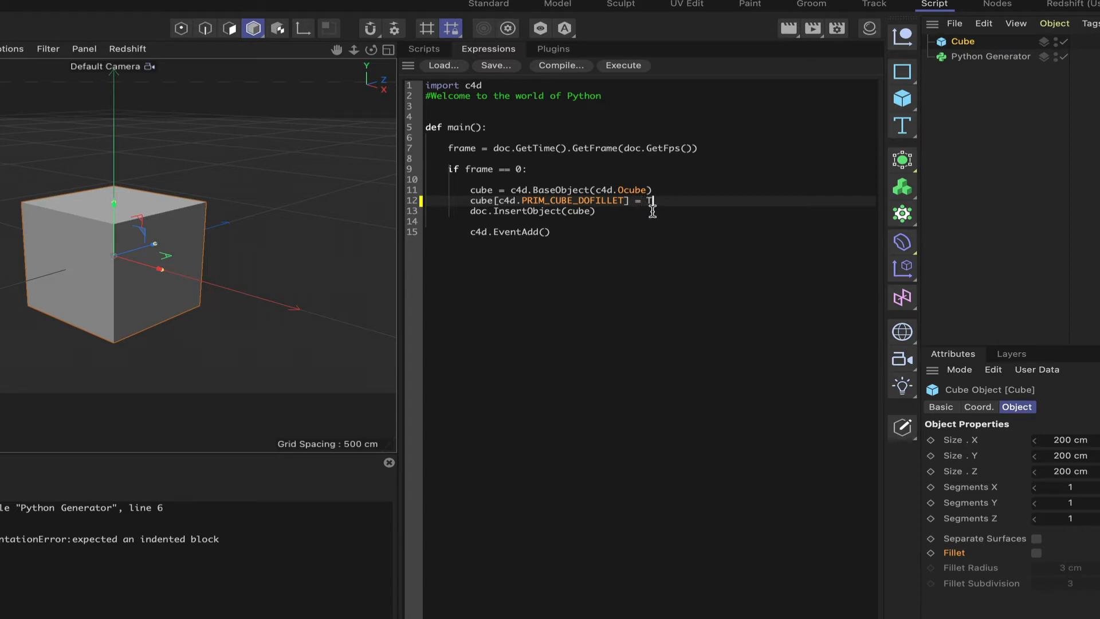
pyautogui.write('rue')
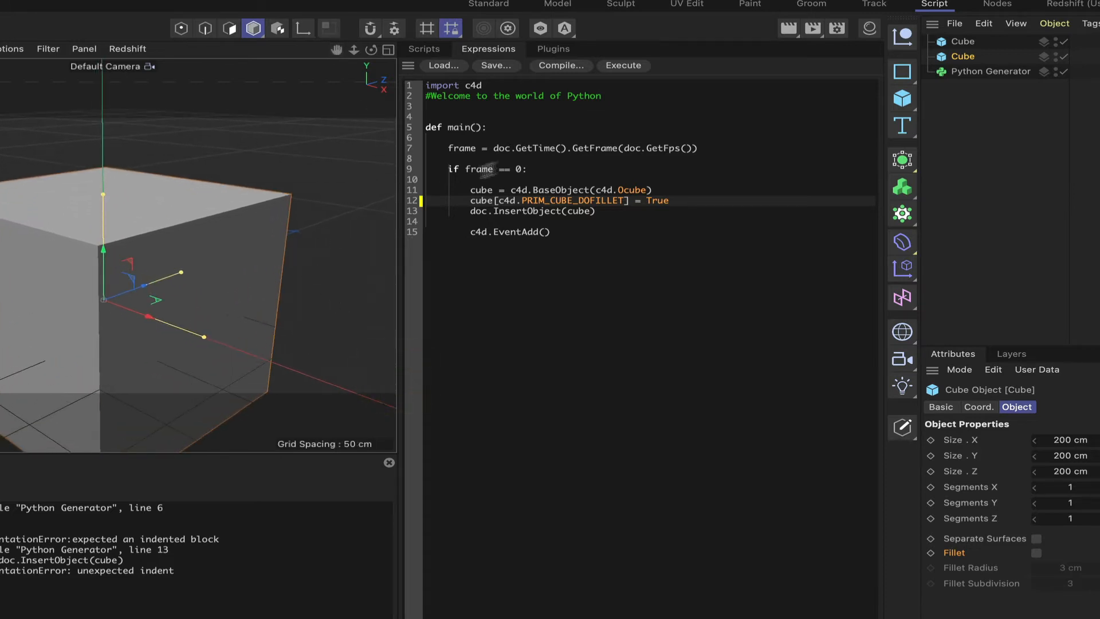
# Step: Delete the old cubes, regenerate from frame 0, and verify Fillet is enabled at 3 cm radius
pyautogui.click(961, 57)
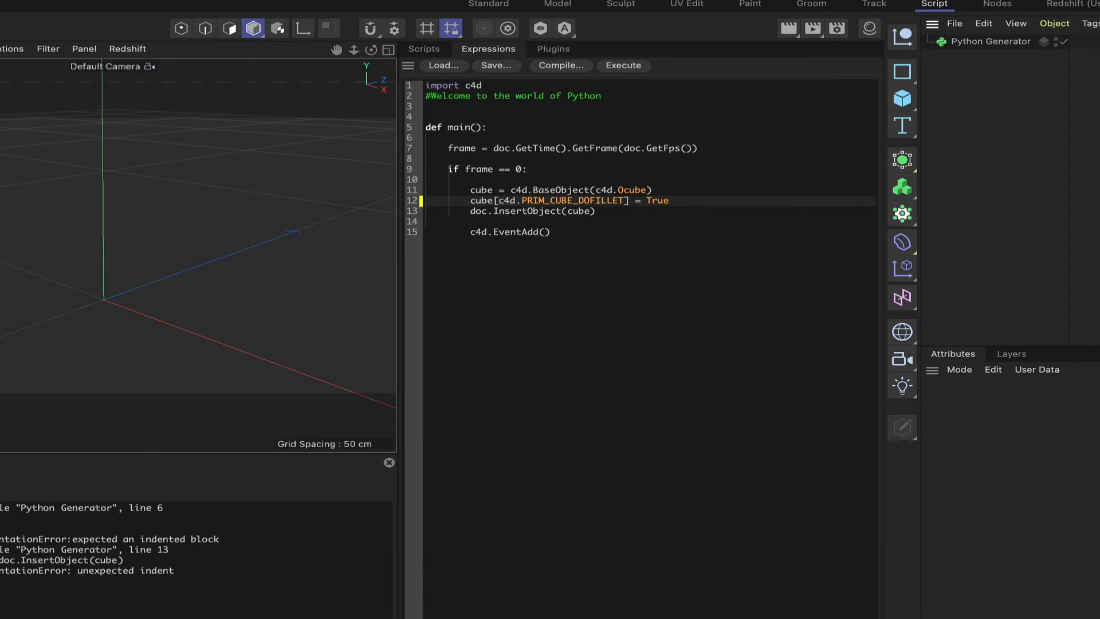
pyautogui.click(624, 66)
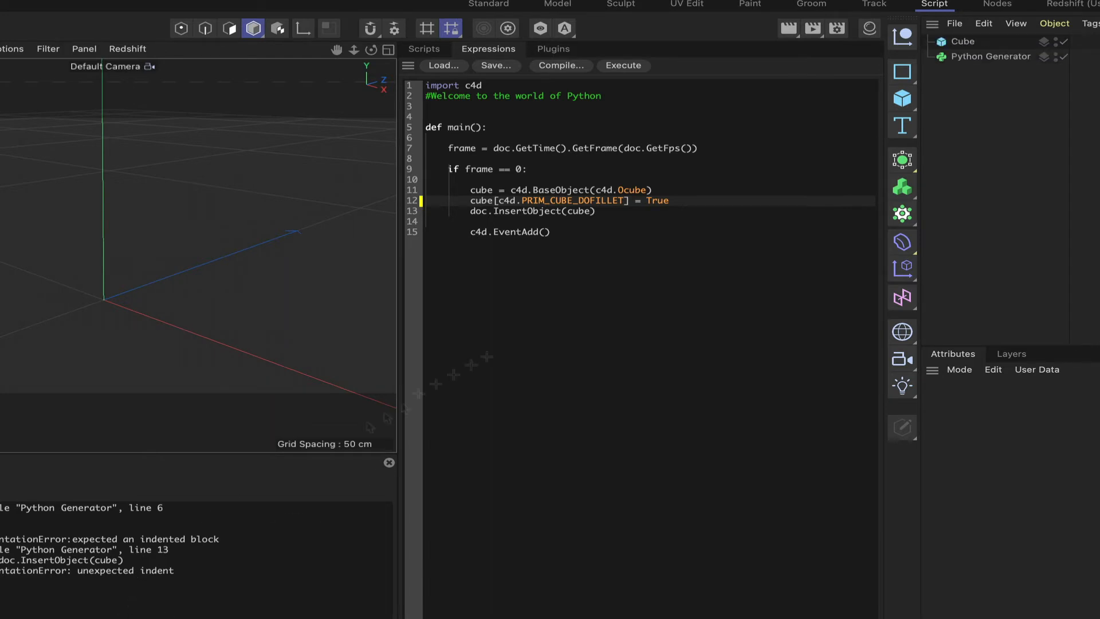
pyautogui.click(623, 65)
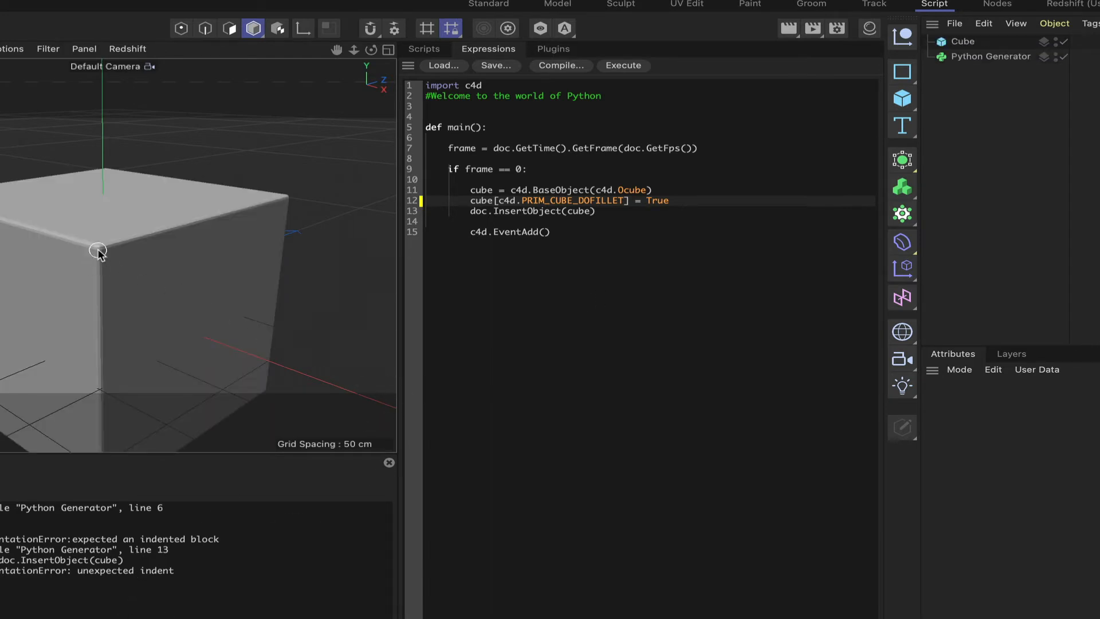
pyautogui.moveTo(183, 225)
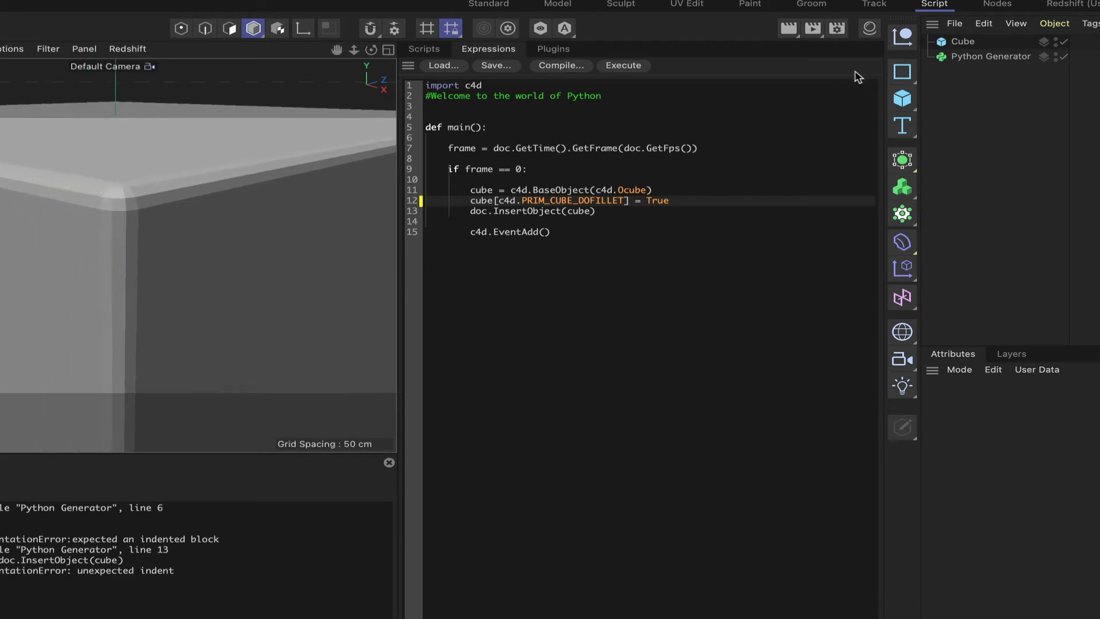
pyautogui.click(962, 42)
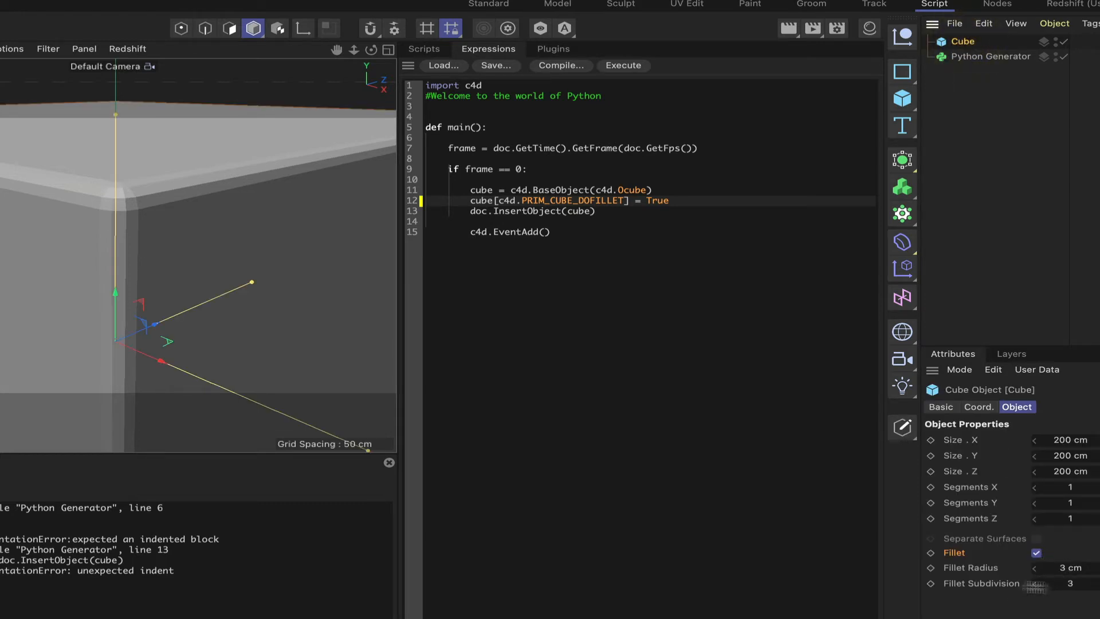
pyautogui.moveTo(685, 212)
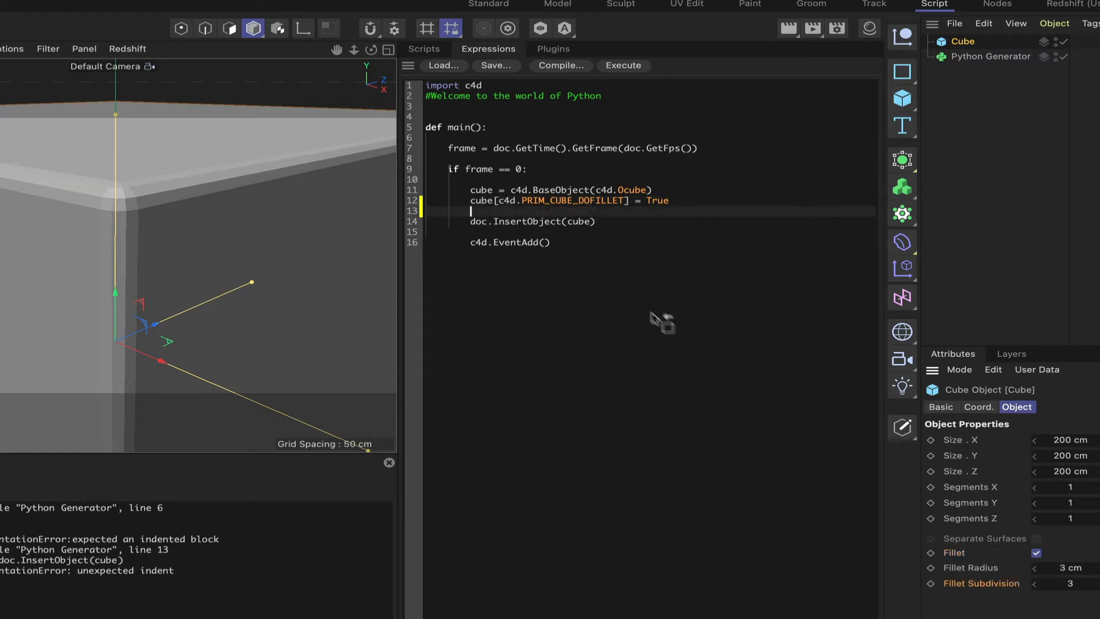
# Step: Add cube[c4d.PRIM_CUBE_SUBF] = 5, regenerate, and confirm Fillet Subdivision is 5
pyautogui.write('cube[c4d.PRIM_CUBE_SUBF]')
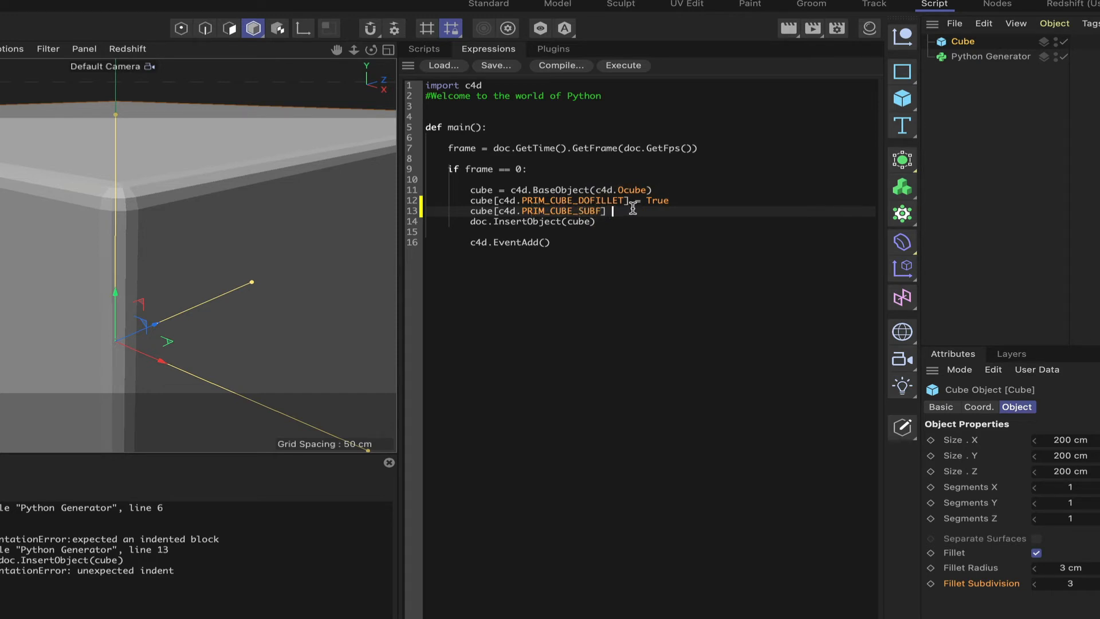
pyautogui.write('= 5')
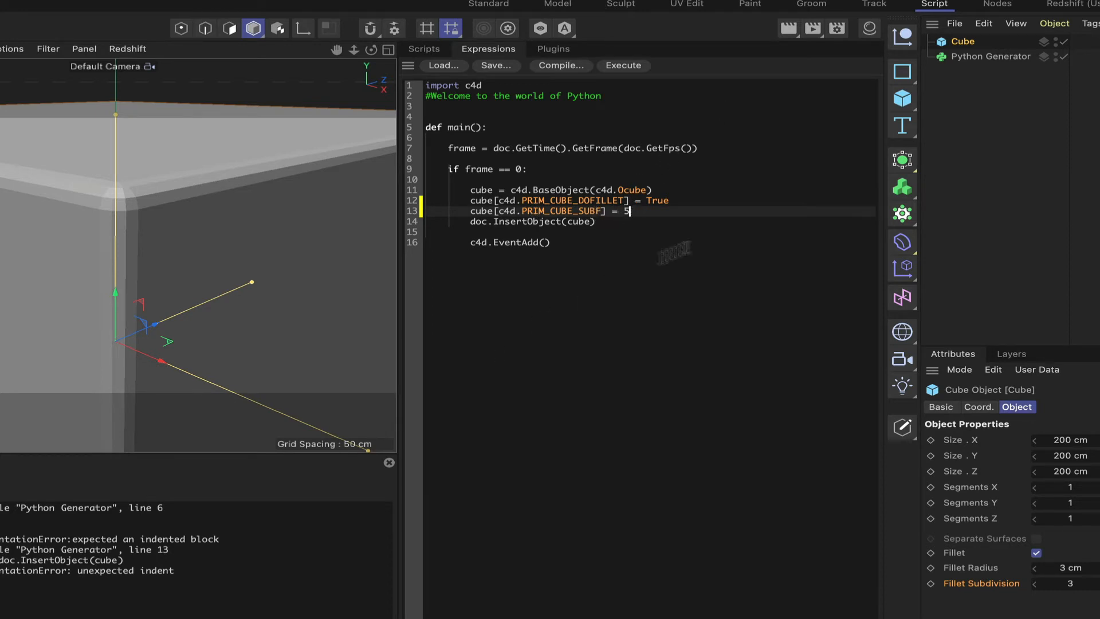
pyautogui.click(621, 65)
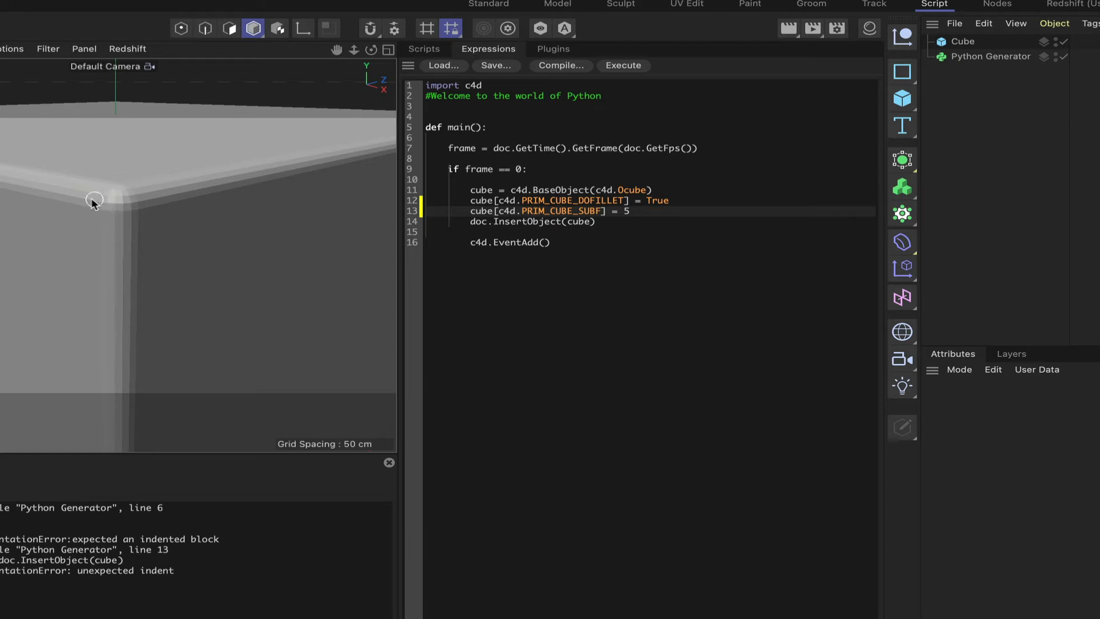
pyautogui.moveTo(144, 213)
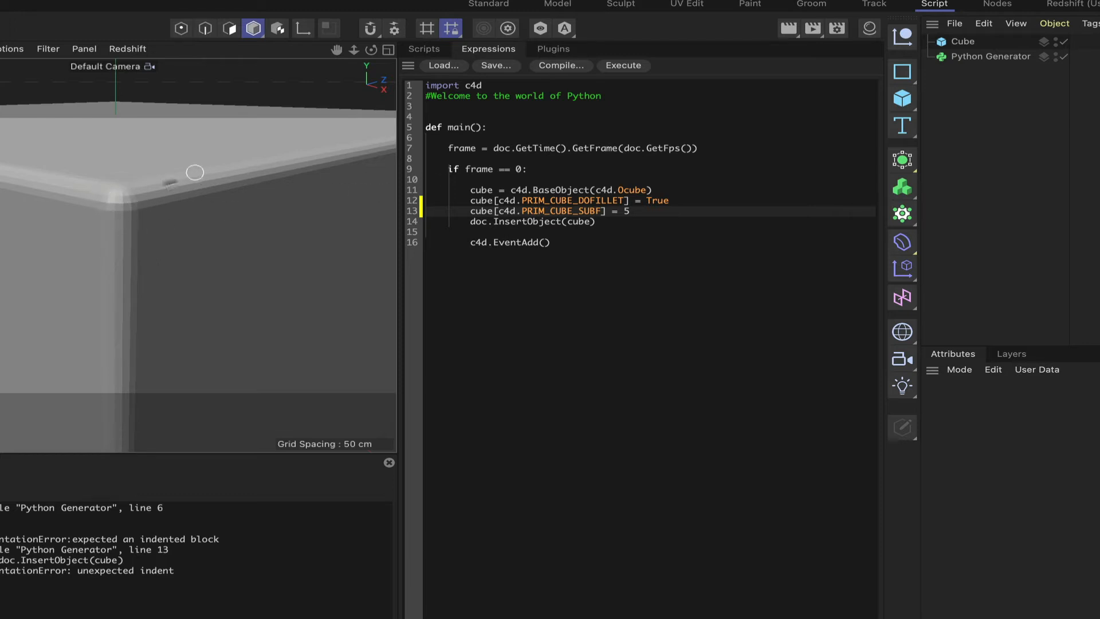
pyautogui.moveTo(727, 181)
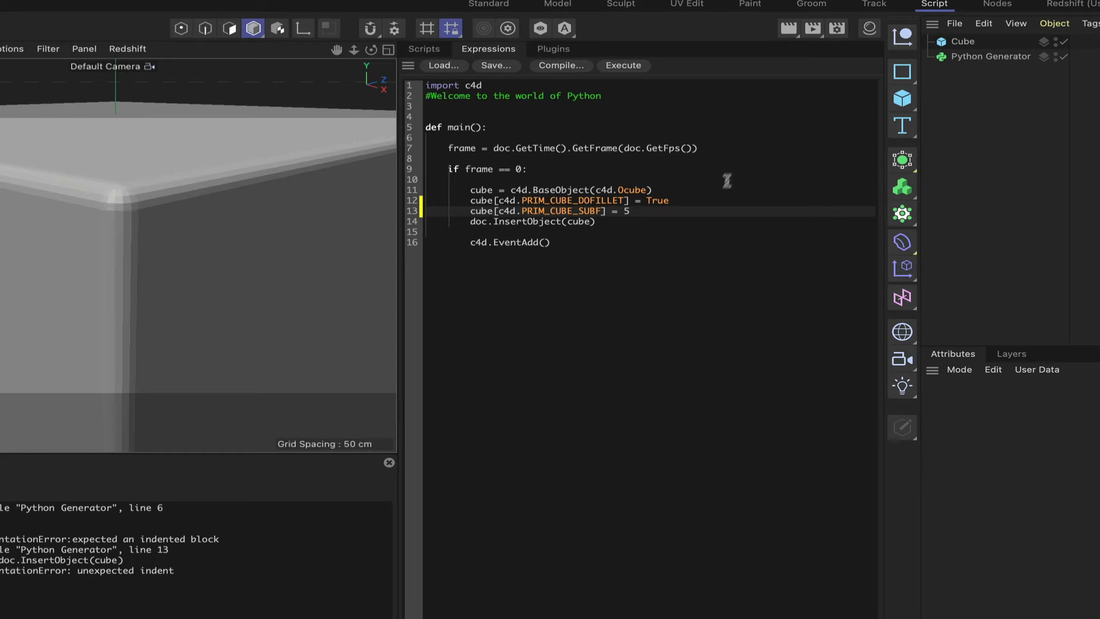
pyautogui.moveTo(858, 142)
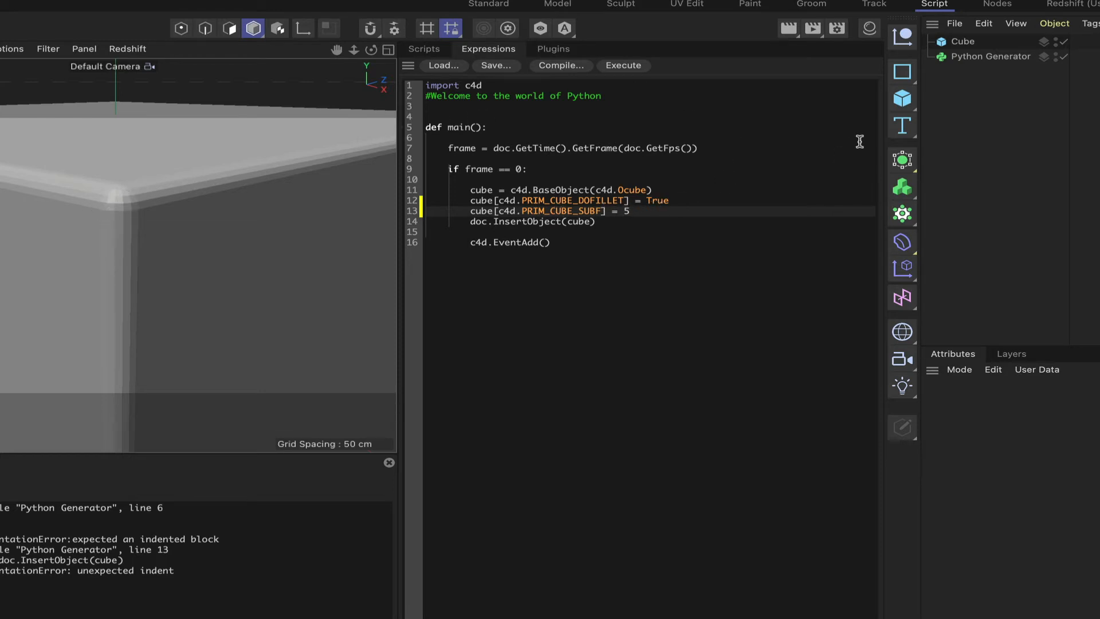
pyautogui.click(961, 41)
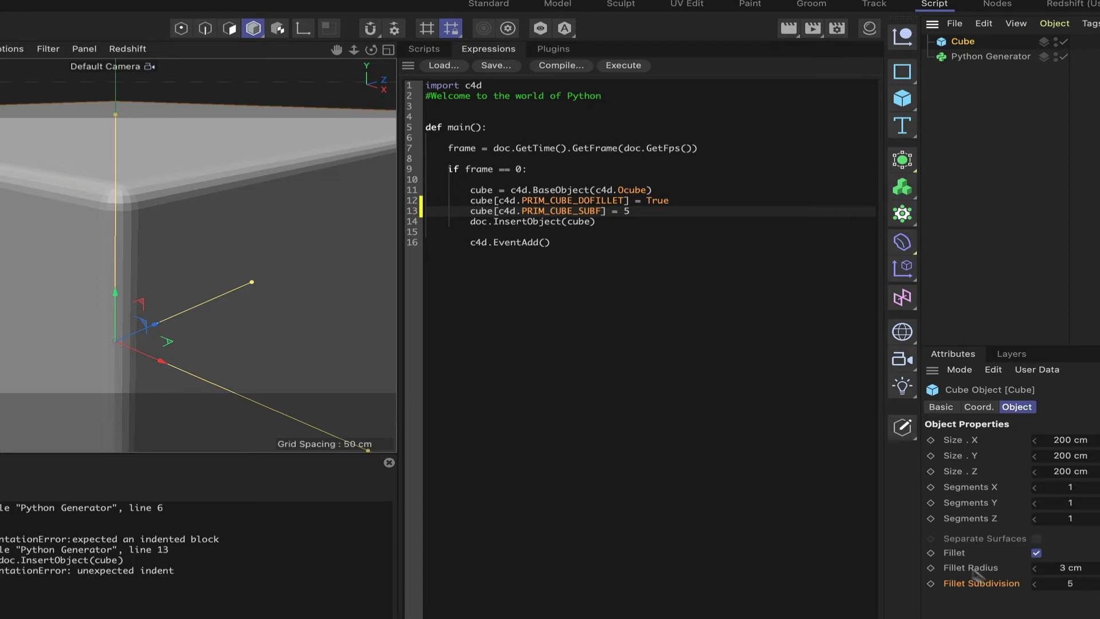
pyautogui.moveTo(978, 576)
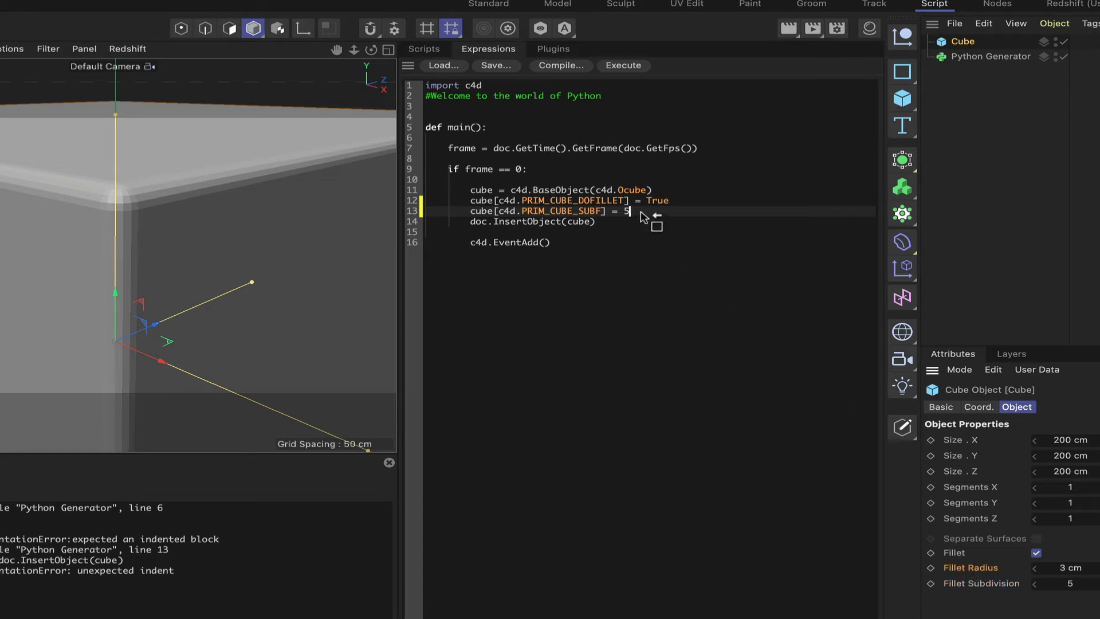
# Step: Add cube[c4d.PRIM_CUBE_FRAD] = 10 and regenerate the cube with the larger fillet radius
pyautogui.write('cube[c4d.PRIM_CUBE_FRAD]')
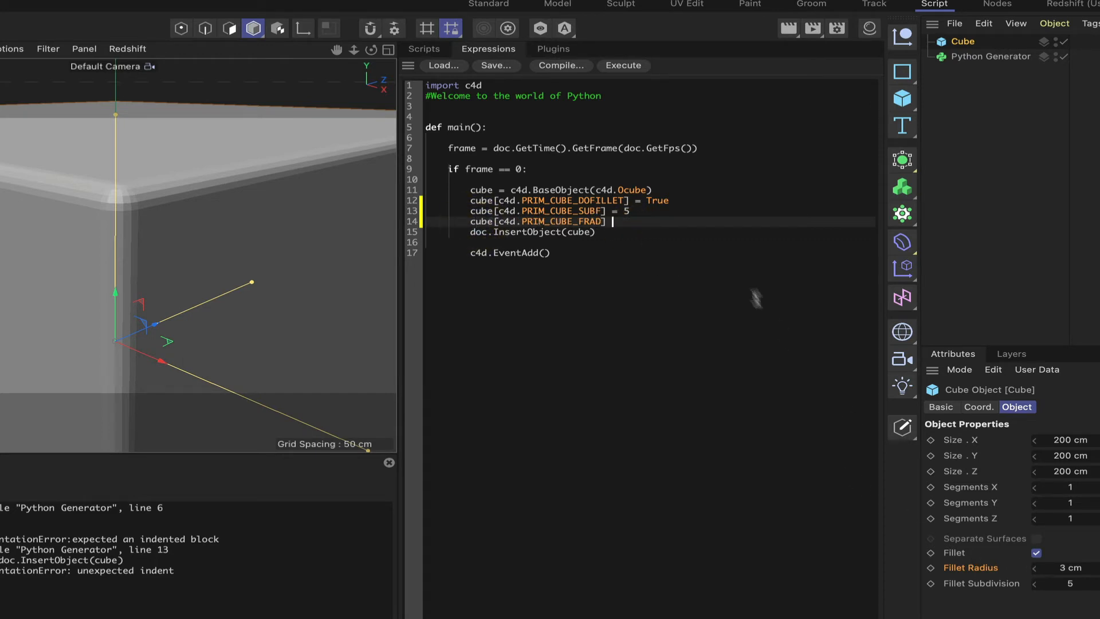
pyautogui.write('=')
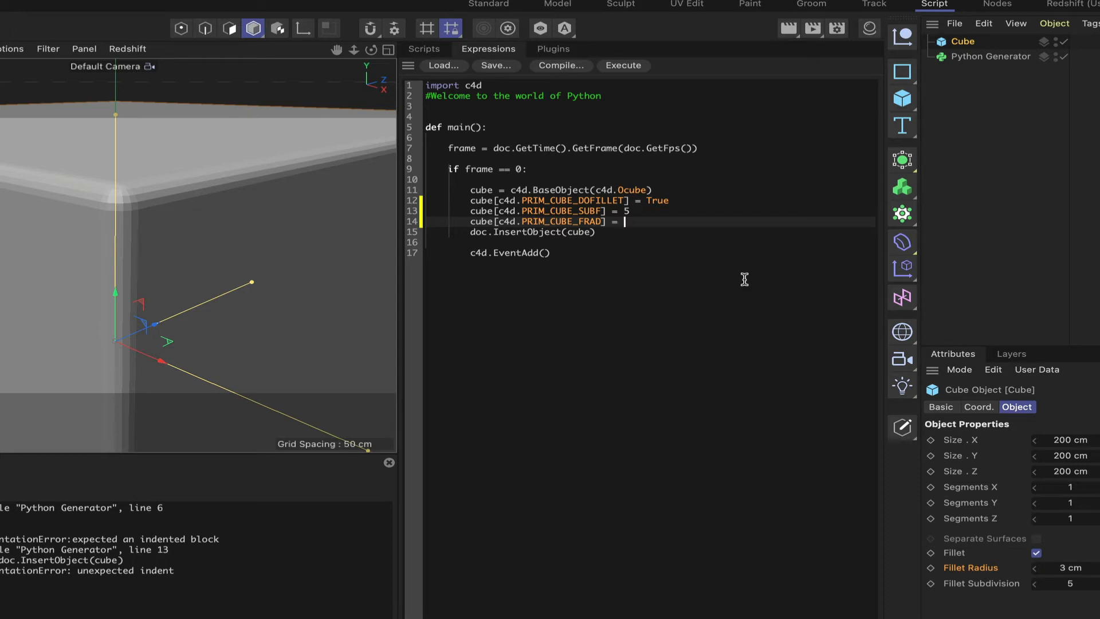
pyautogui.write('10')
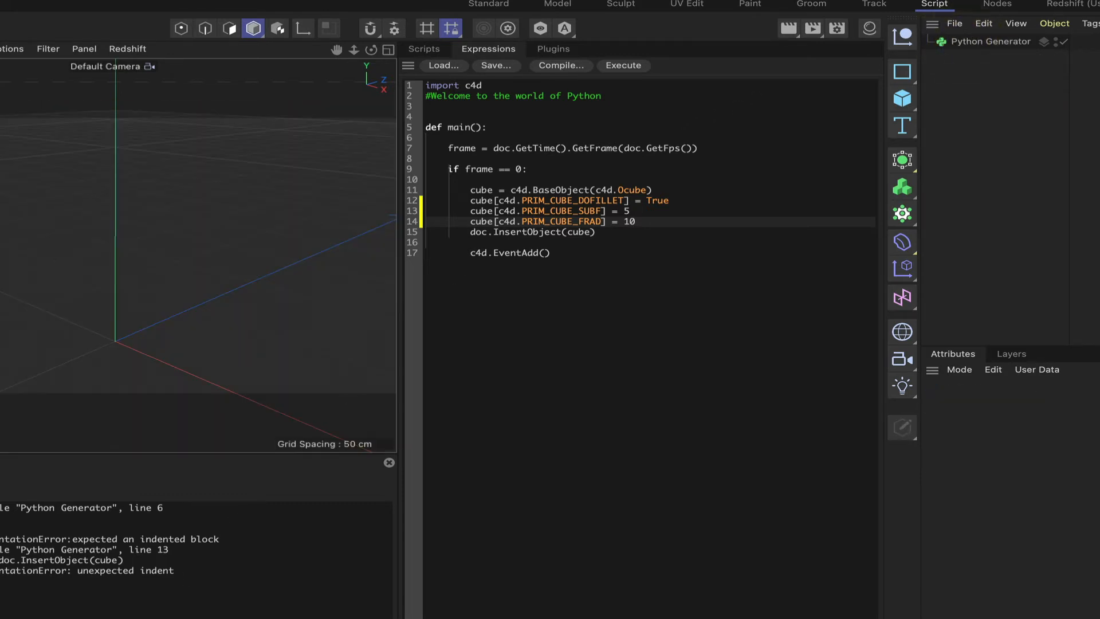
pyautogui.click(621, 66)
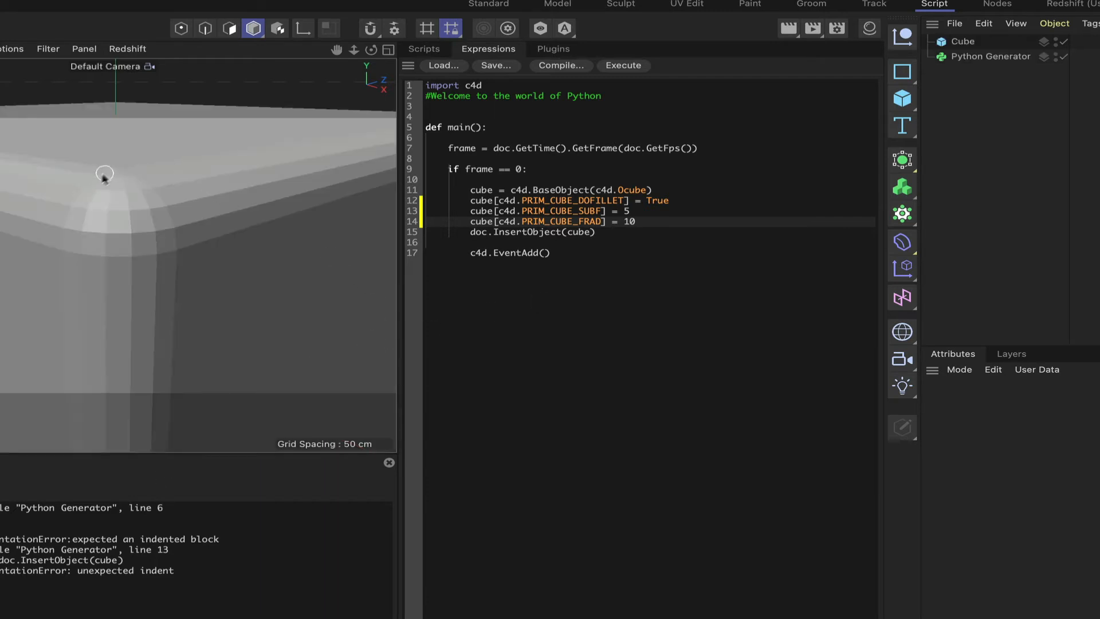
pyautogui.moveTo(102, 212)
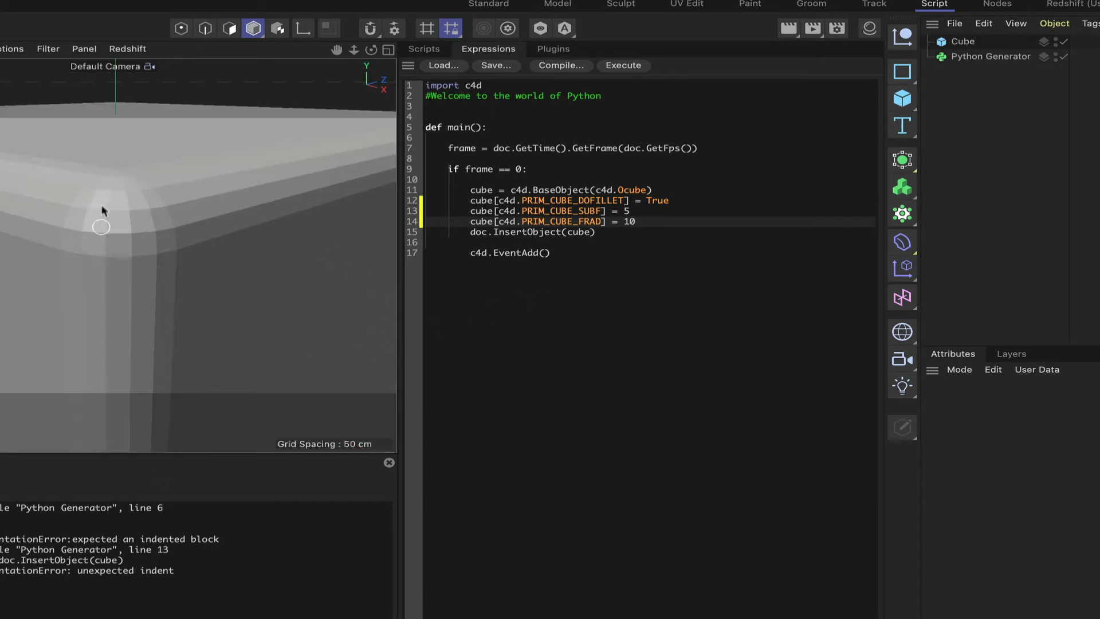
pyautogui.moveTo(65, 218)
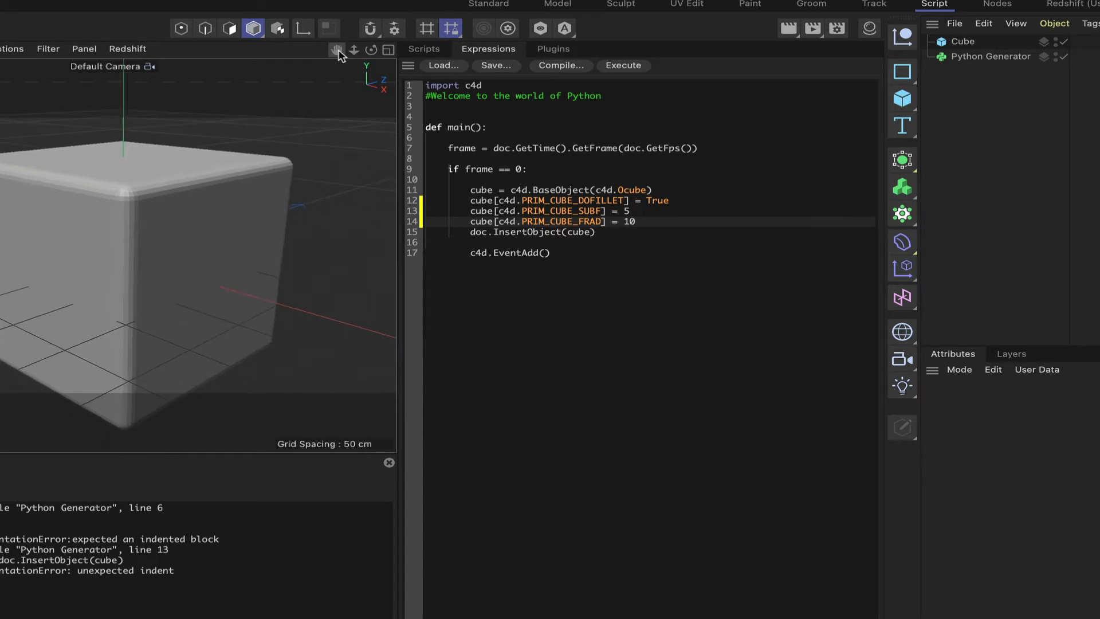
pyautogui.moveTo(628, 242)
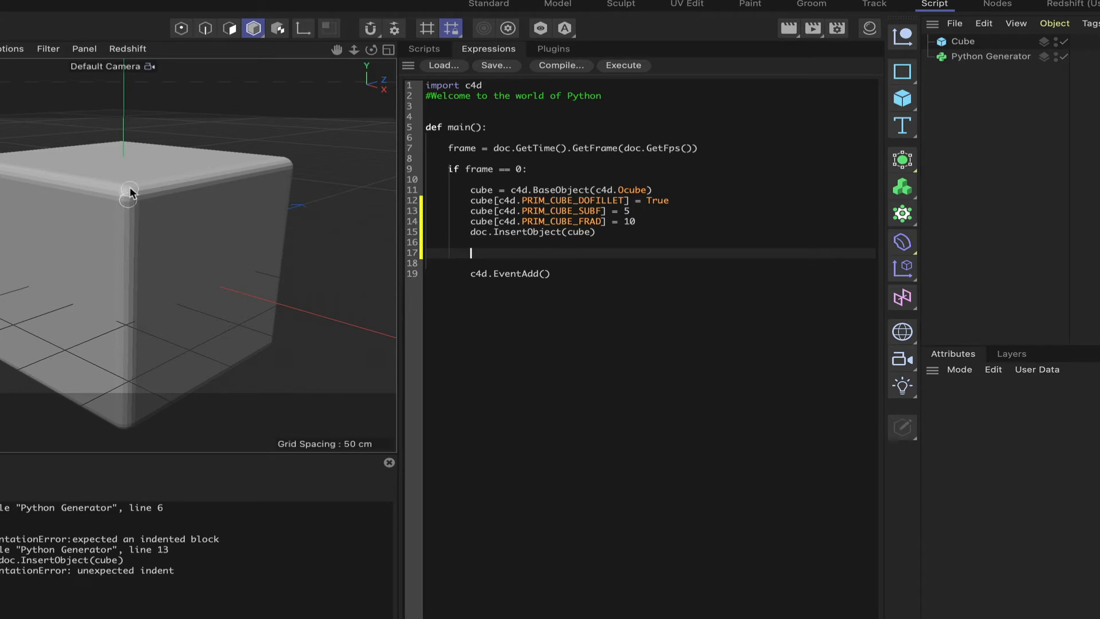
pyautogui.moveTo(122, 196)
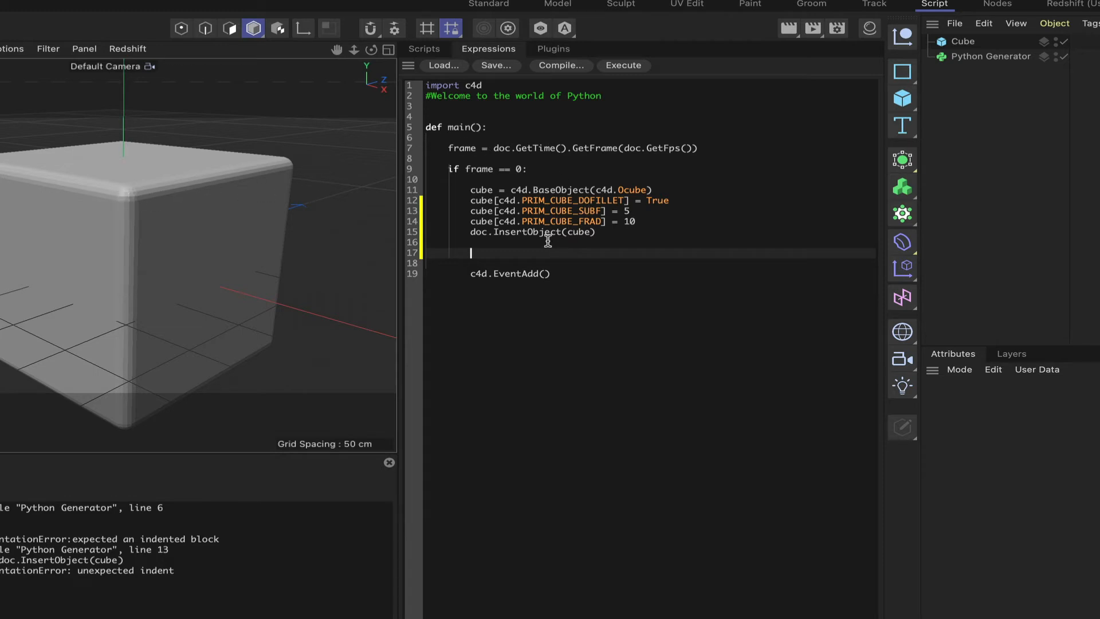
pyautogui.moveTo(621, 130)
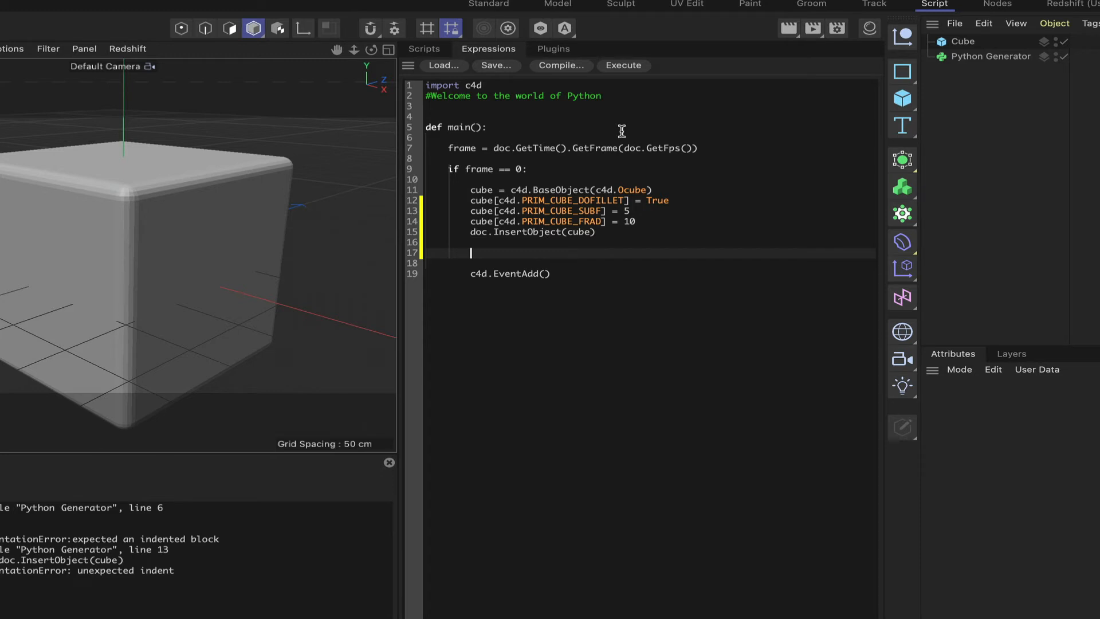
# Step: Write tag = c4d.BaseTag(c4d.Tphong) to create a Phong tag
pyautogui.write('tag =')
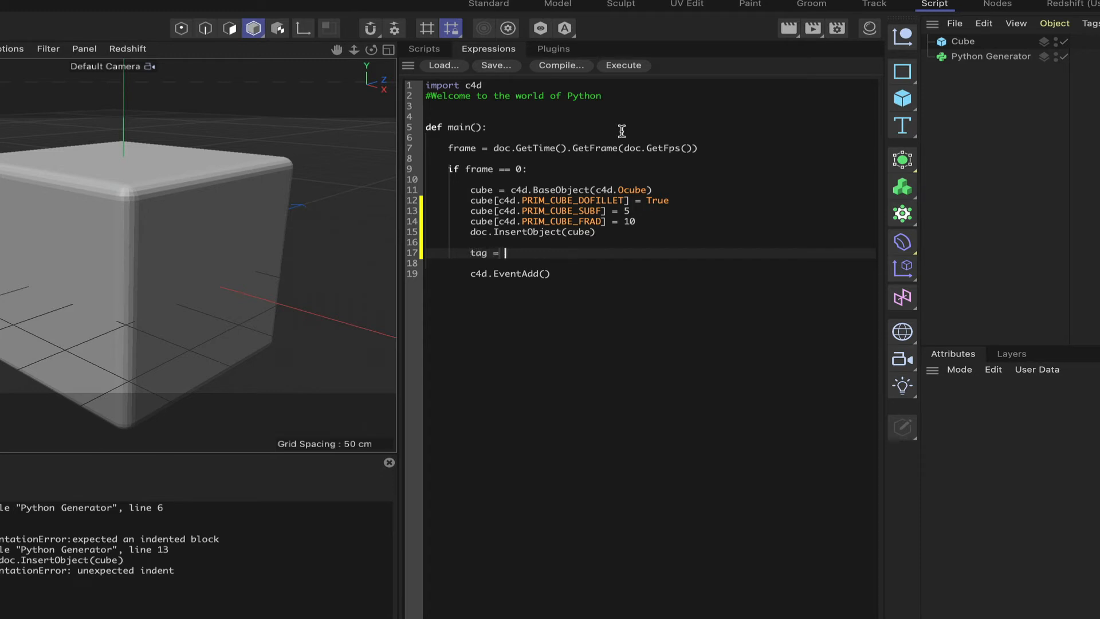
pyautogui.write('c4d')
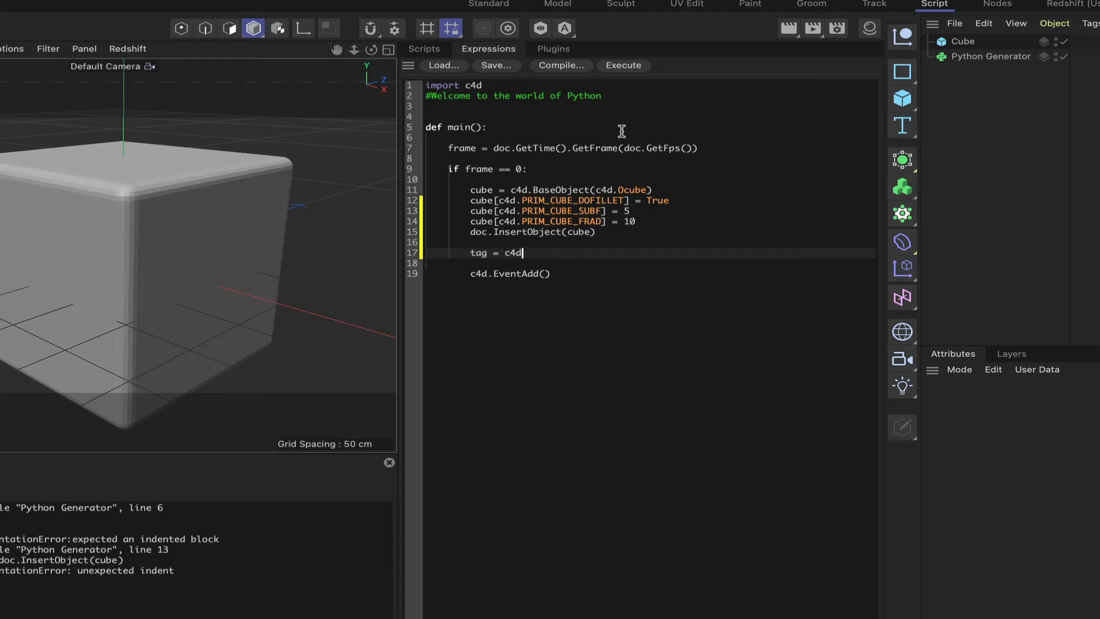
pyautogui.write('Base')
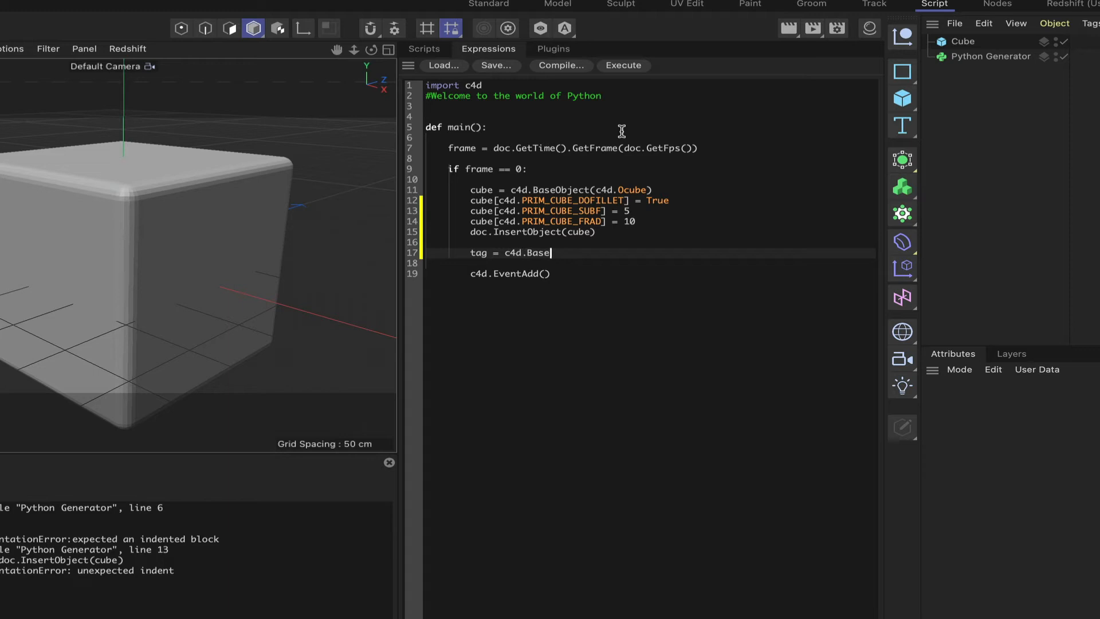
pyautogui.write('Tag')
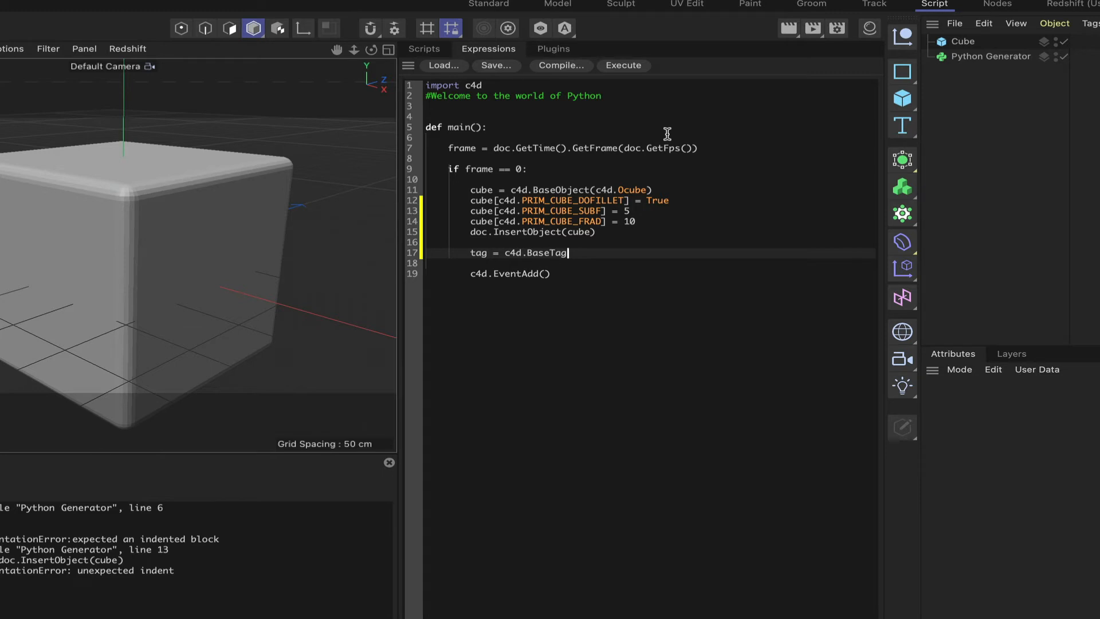
pyautogui.write('(c4d')
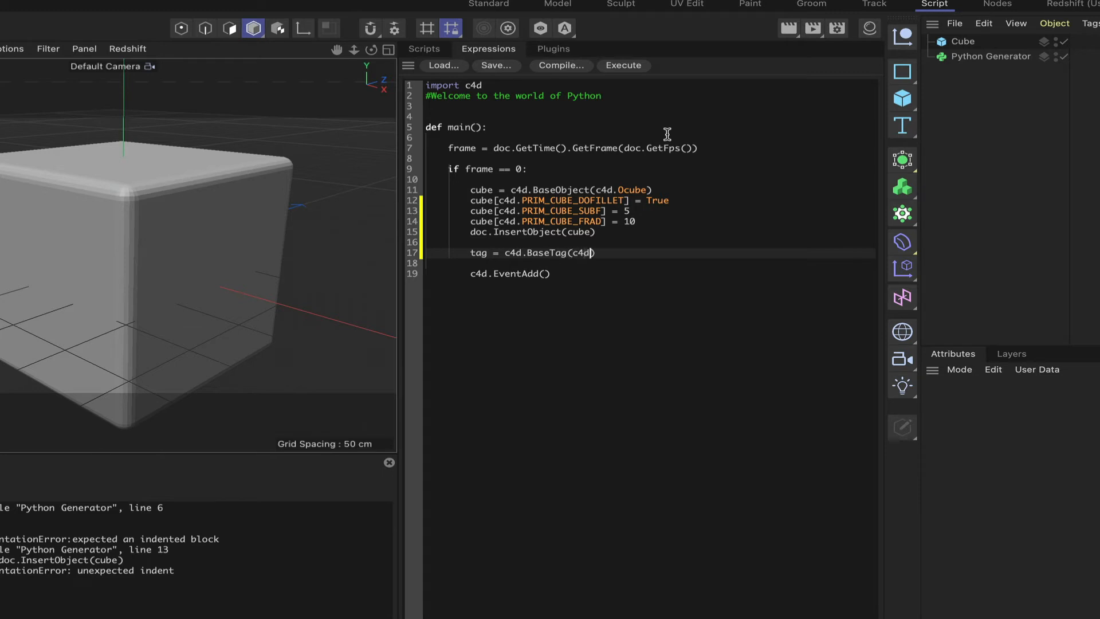
pyautogui.write('.')
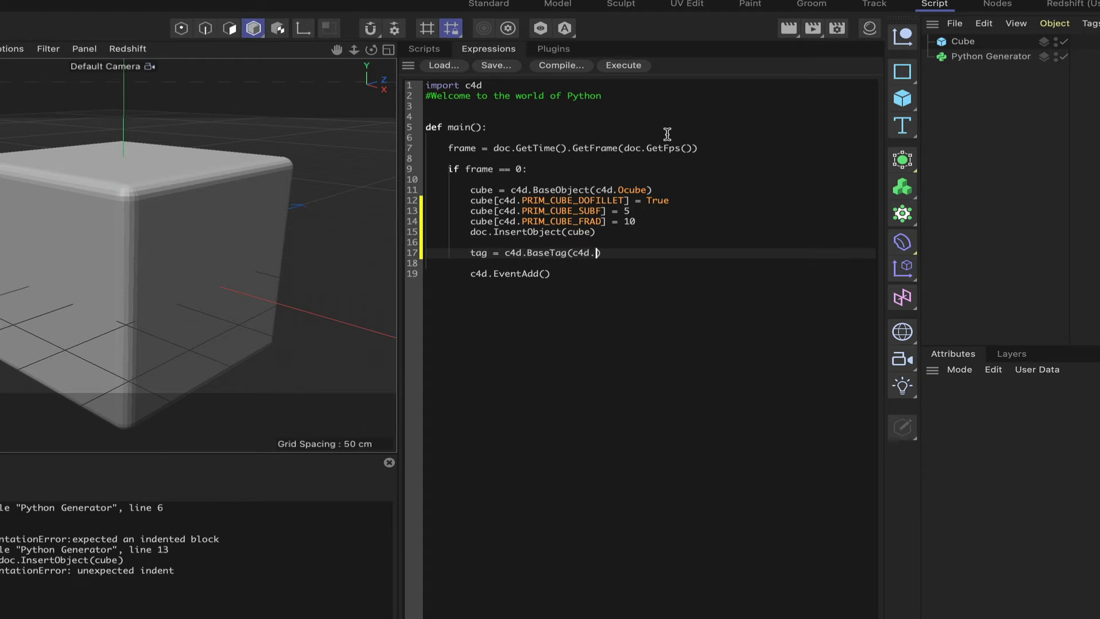
pyautogui.write('Tph')
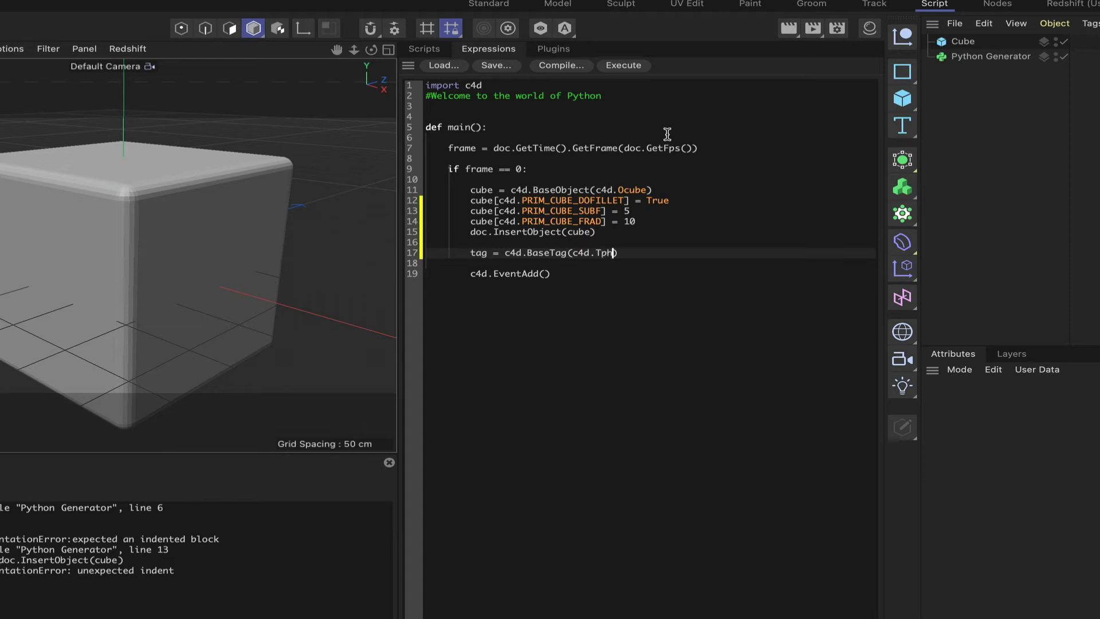
pyautogui.write('ong')
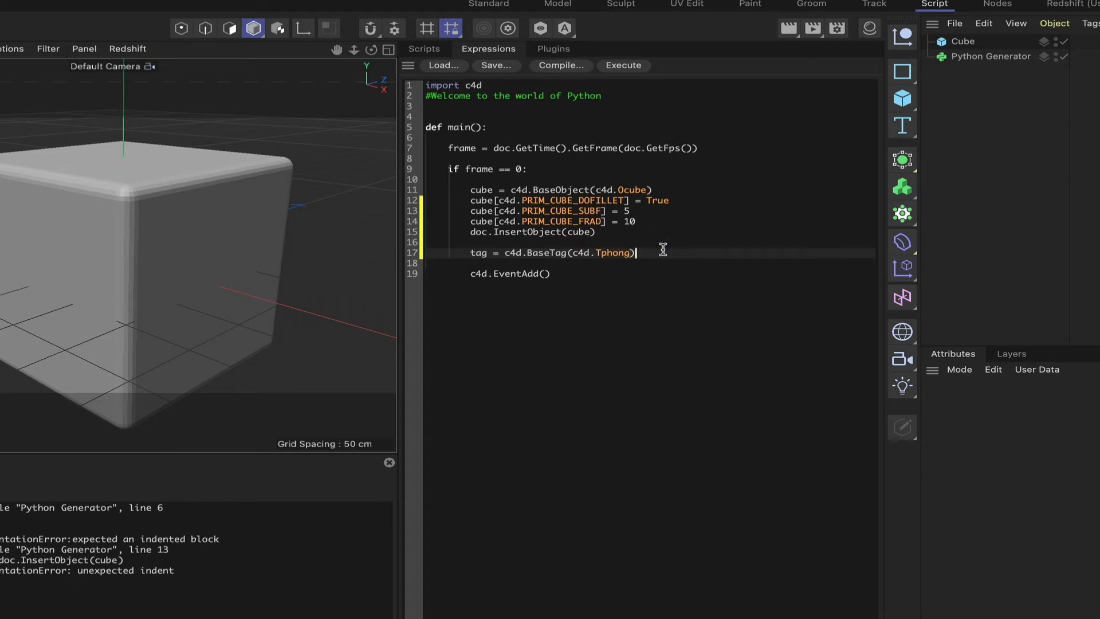
# Step: Write cube.InsertTag(tag) to attach the Phong tag to the cube
pyautogui.write('cube')
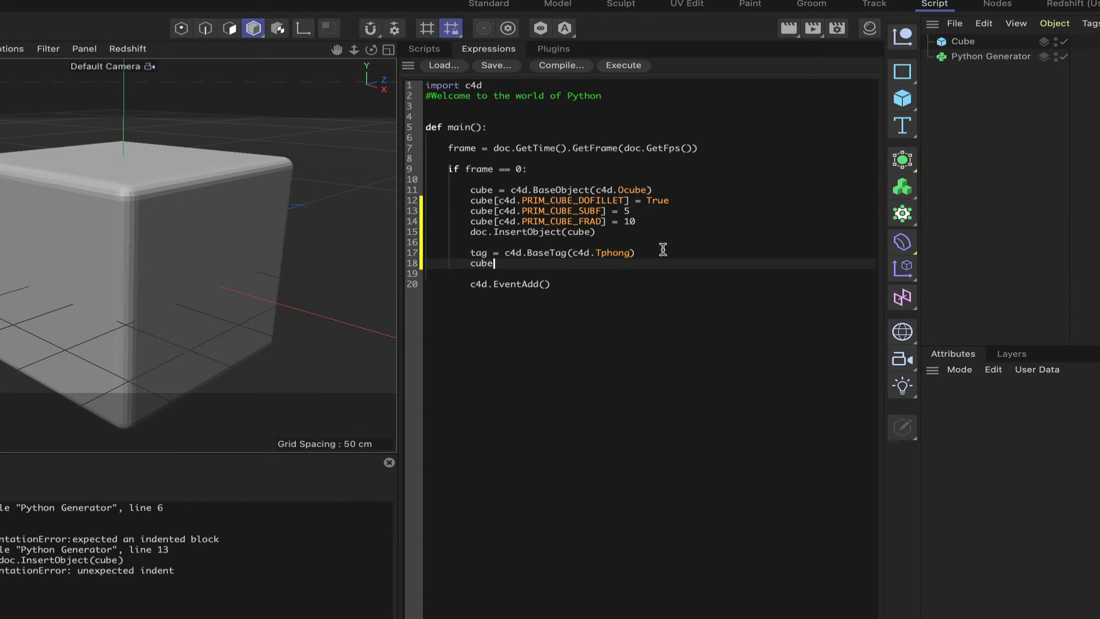
pyautogui.write('.Insert')
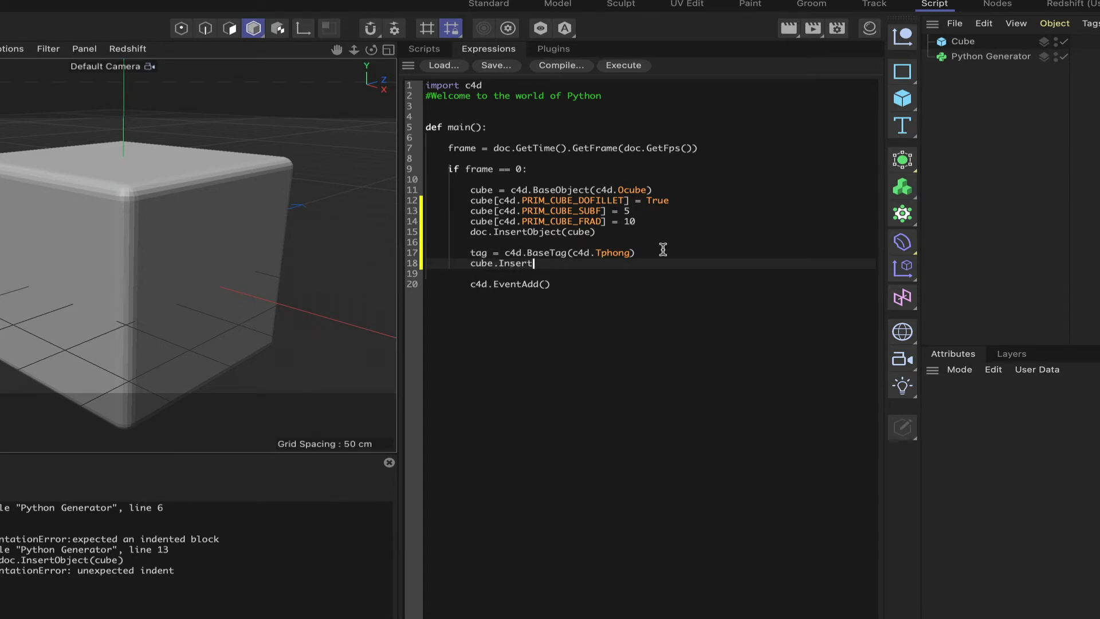
pyautogui.write('Tag')
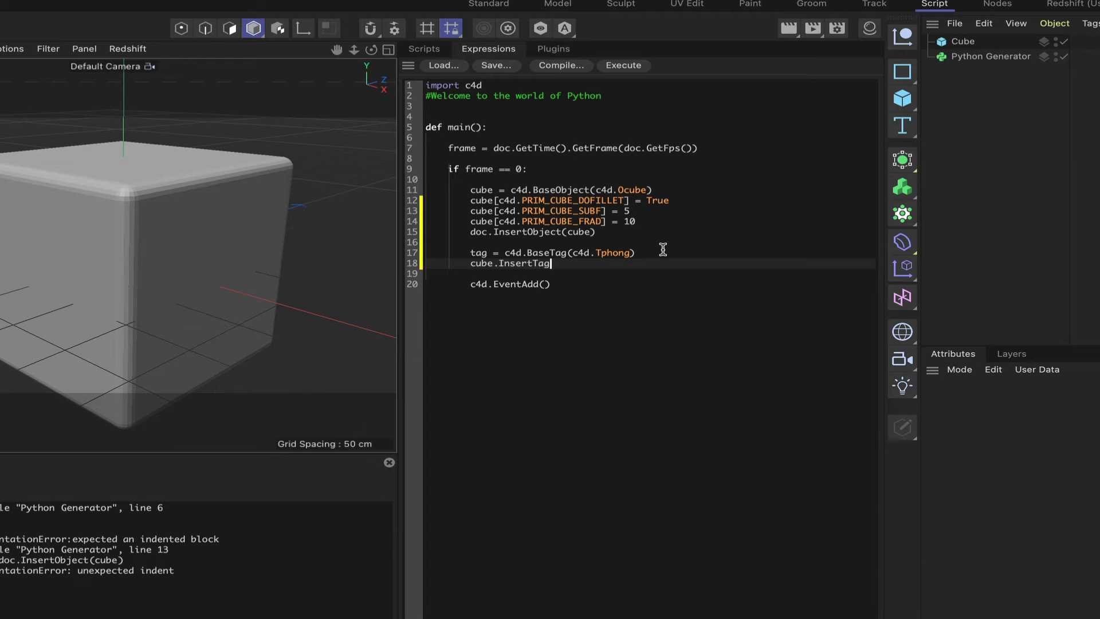
pyautogui.write('(tag)')
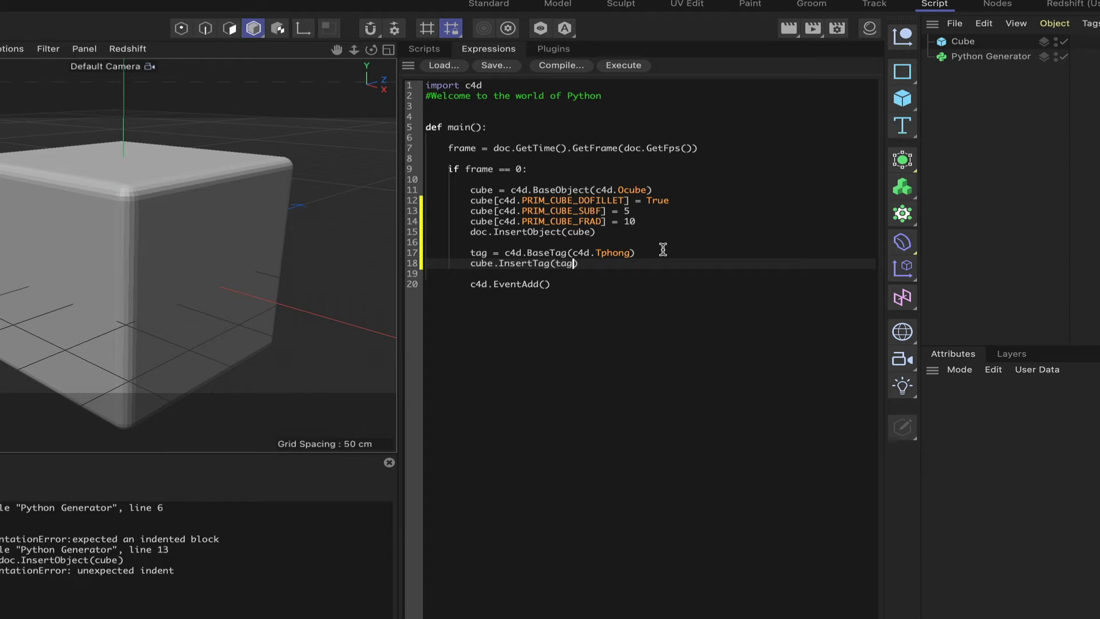
pyautogui.moveTo(536, 255)
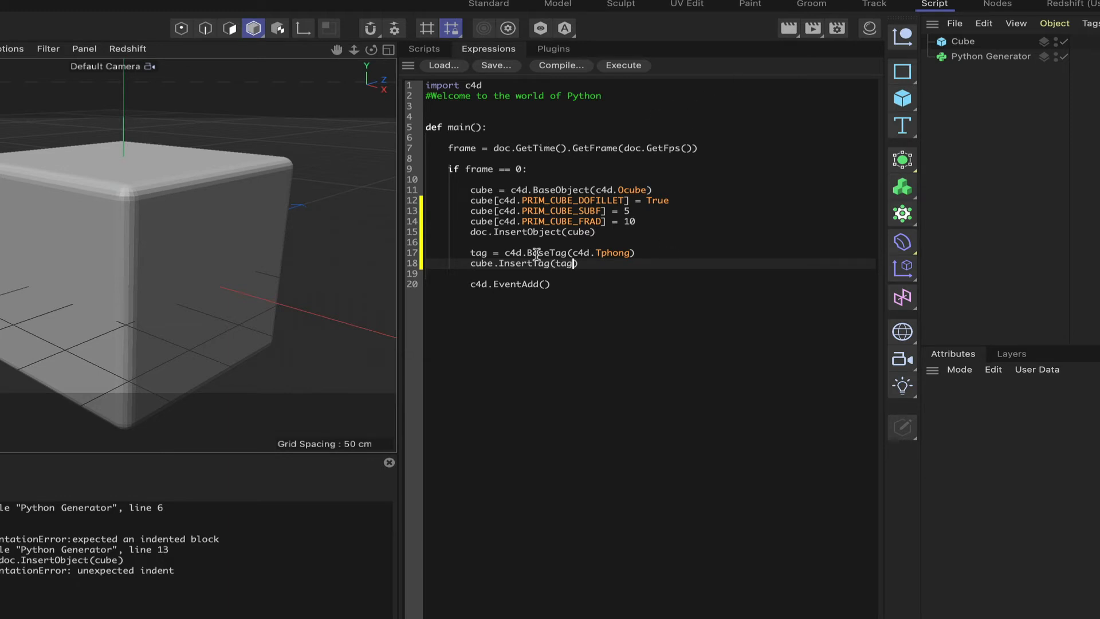
# Step: Clear the old cube, rerun the script, and show the regenerated cube's Phong tag settings
pyautogui.click(960, 42)
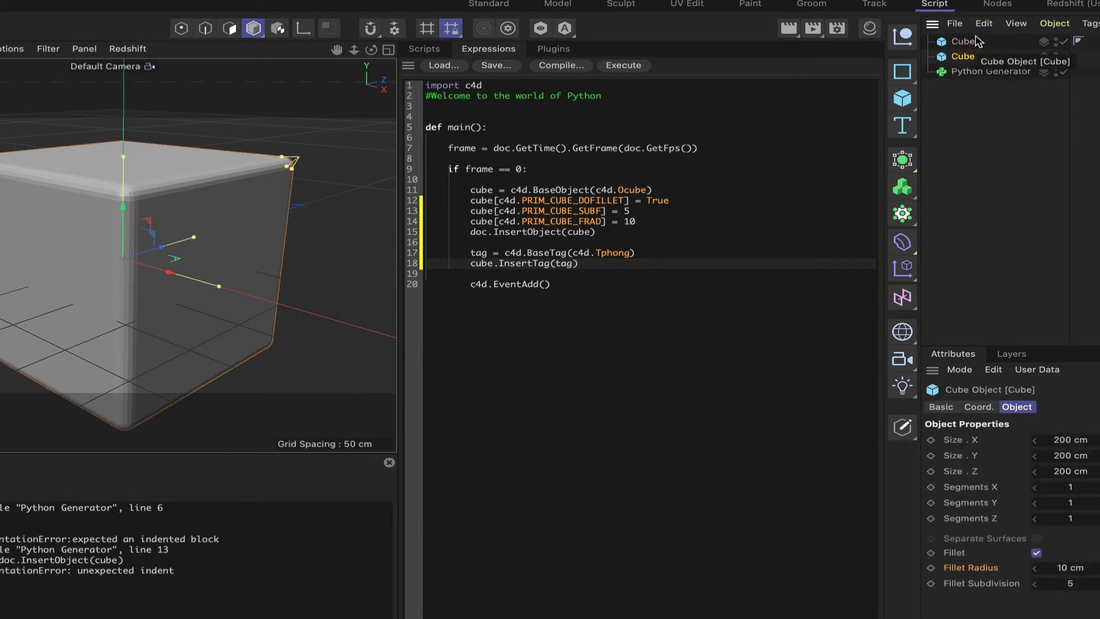
pyautogui.click(961, 56)
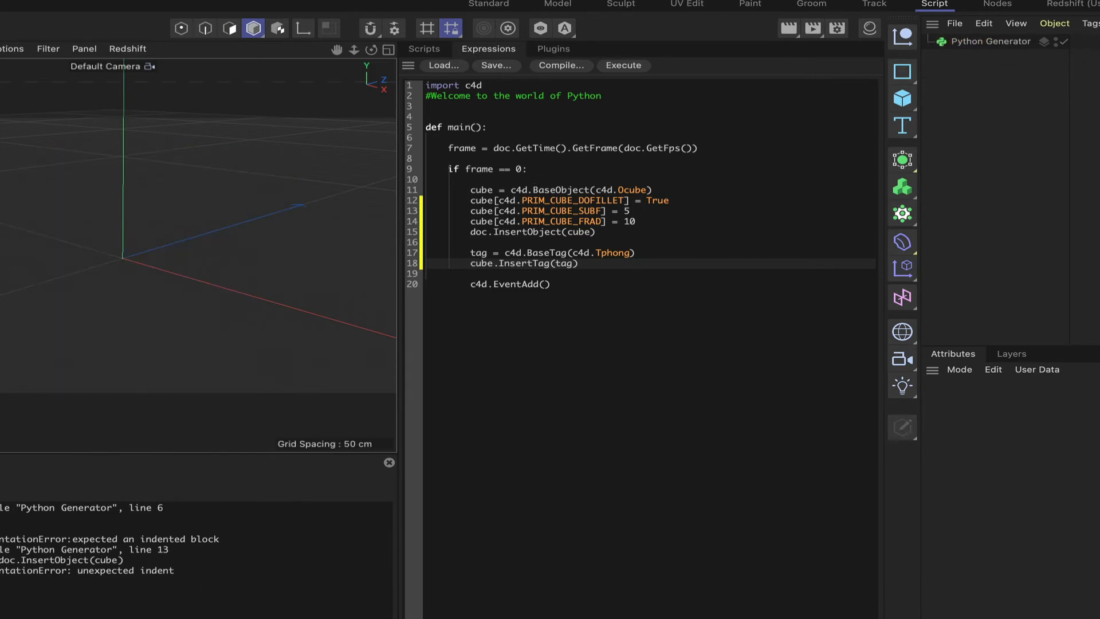
pyautogui.click(623, 64)
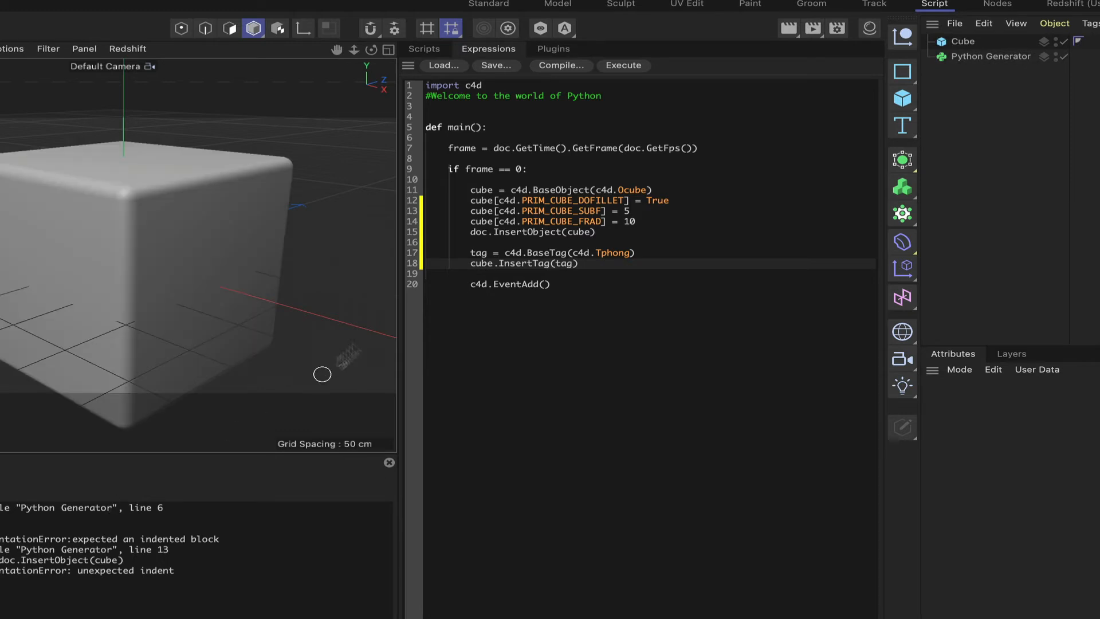
pyautogui.moveTo(117, 204)
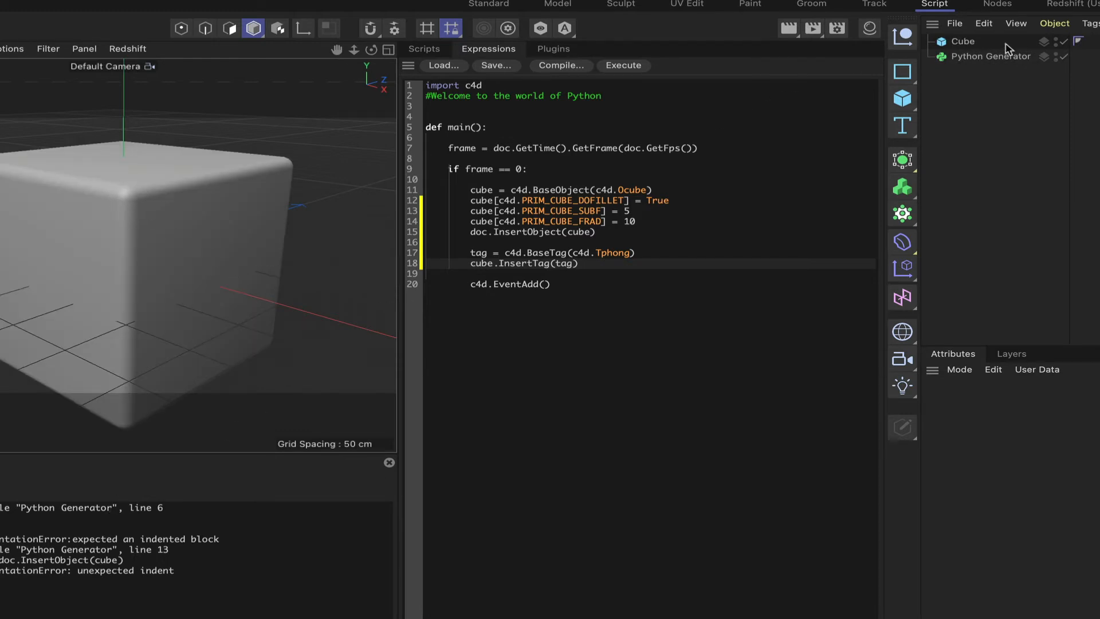
pyautogui.click(1086, 41)
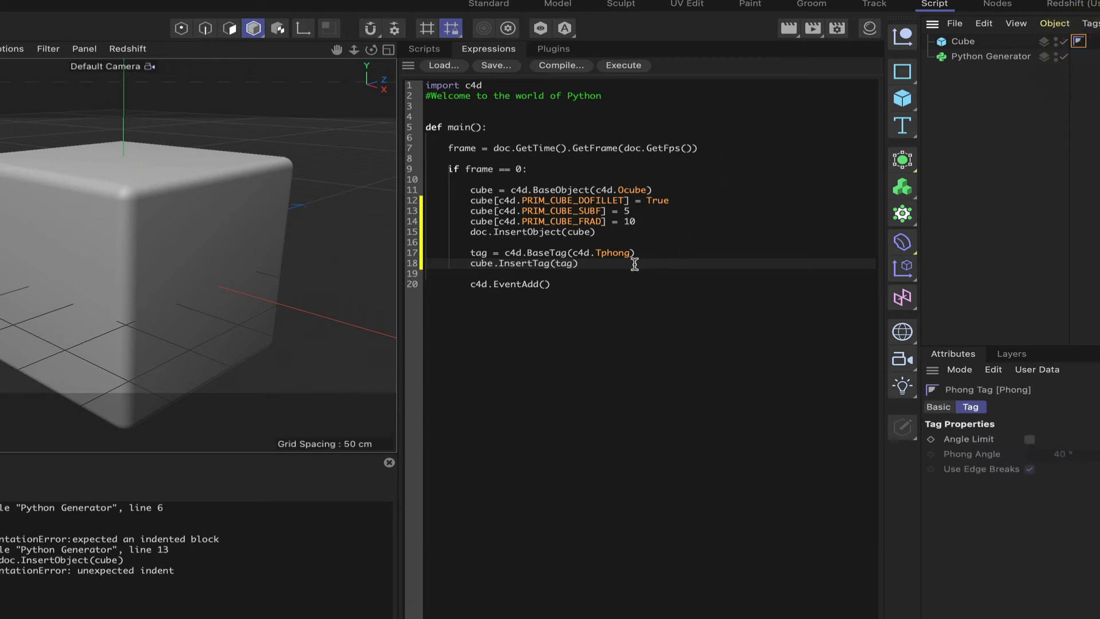
pyautogui.press('enter')
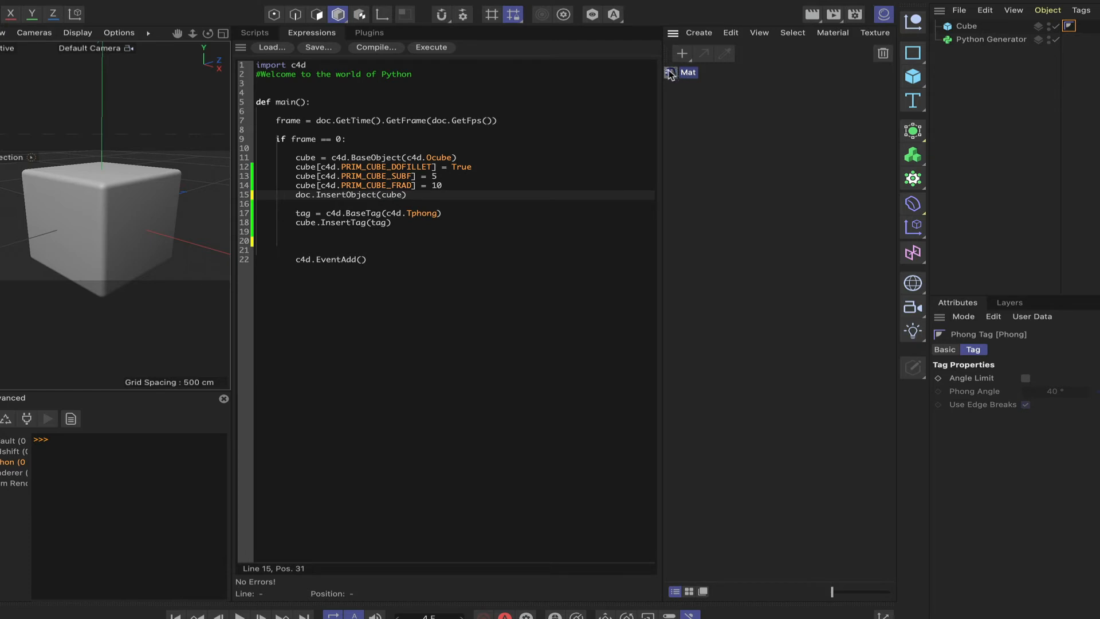
# Step: View the Mat material with the EM logo, then write material = doc.GetMaterials()
pyautogui.click(670, 72)
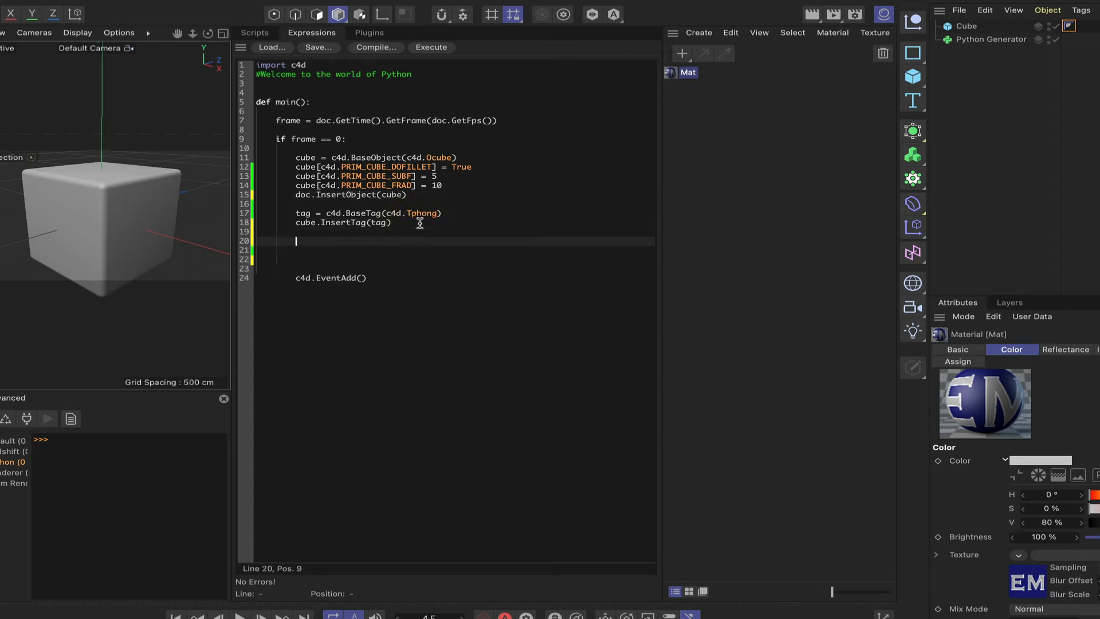
pyautogui.write('material')
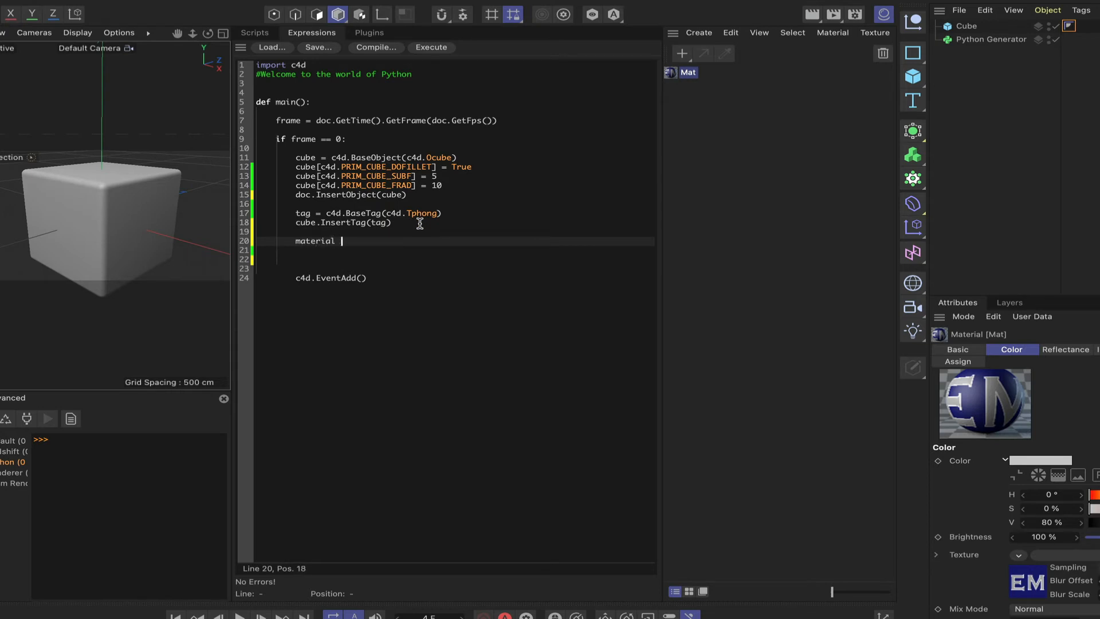
pyautogui.write('=')
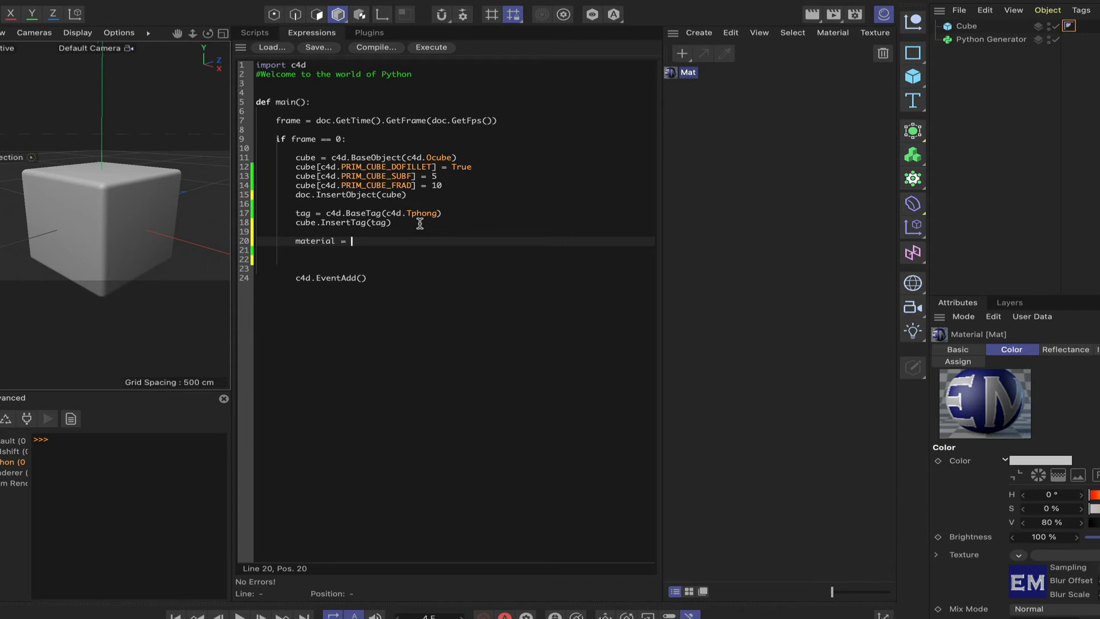
pyautogui.write('doc.Get')
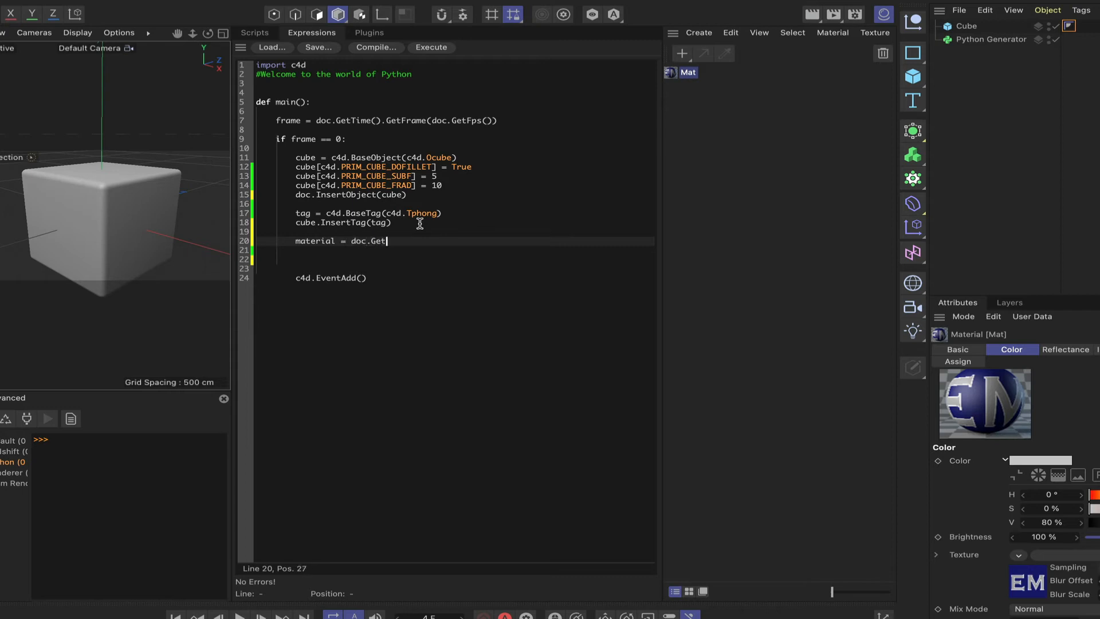
pyautogui.write('Mater')
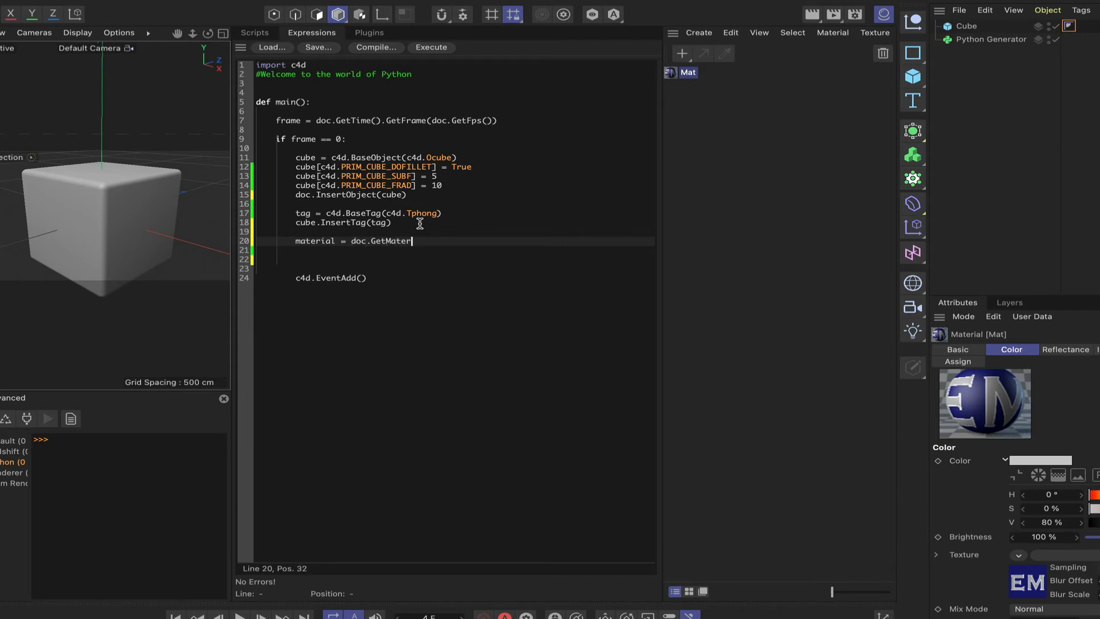
pyautogui.write('ials()')
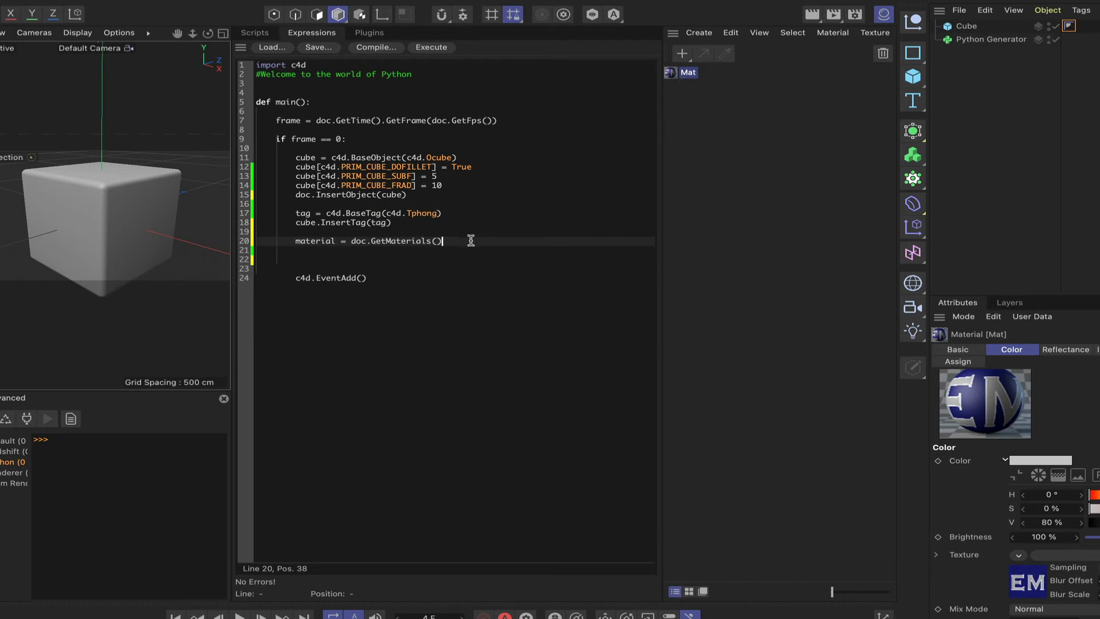
pyautogui.press('enter')
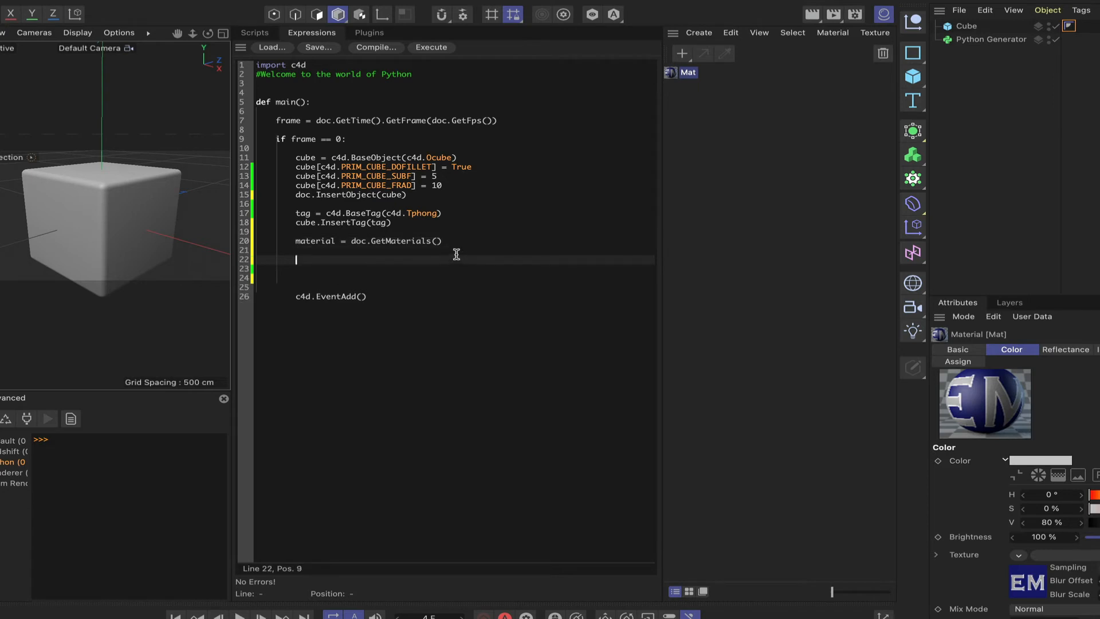
# Step: Write texture = c4d.BaseTag(c4d.Ttexture) to create a texture tag
pyautogui.write('texture')
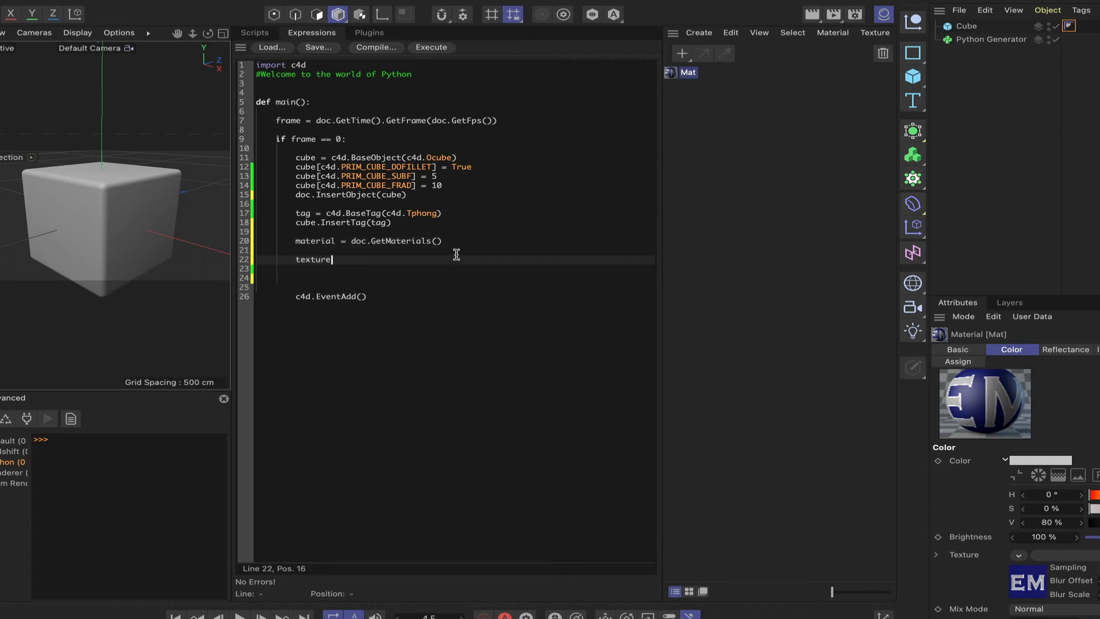
pyautogui.write('" "')
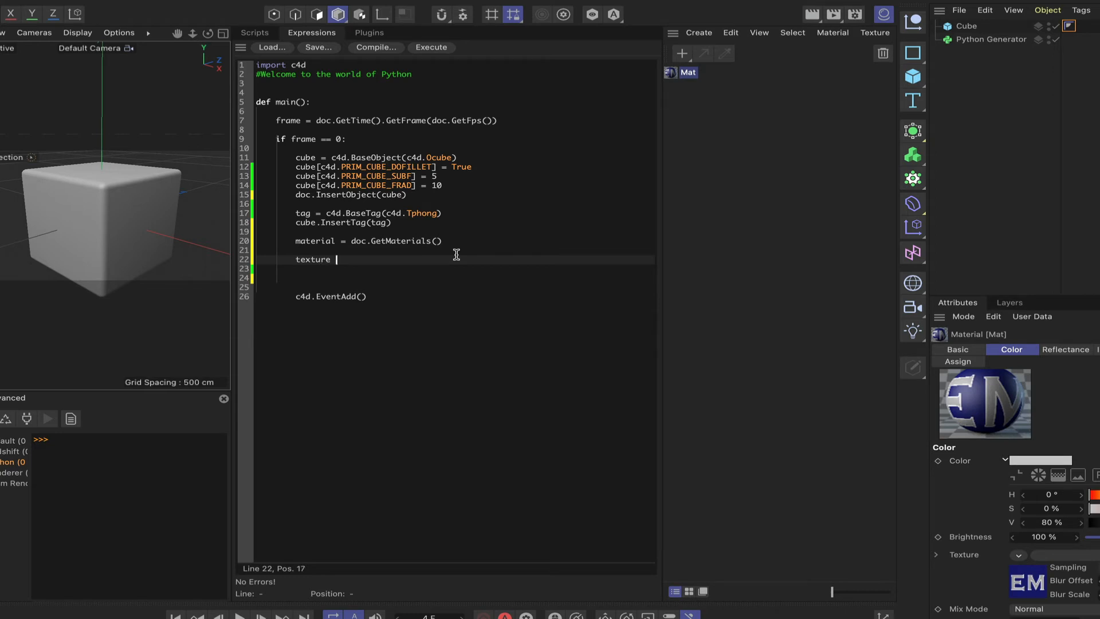
pyautogui.write('=')
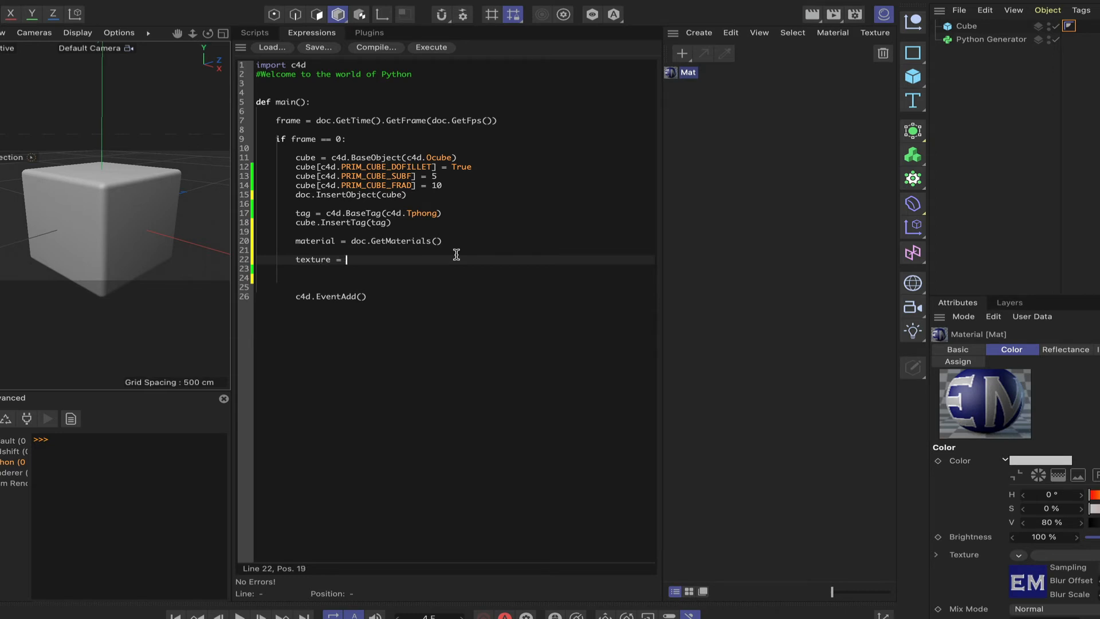
pyautogui.write('c4d')
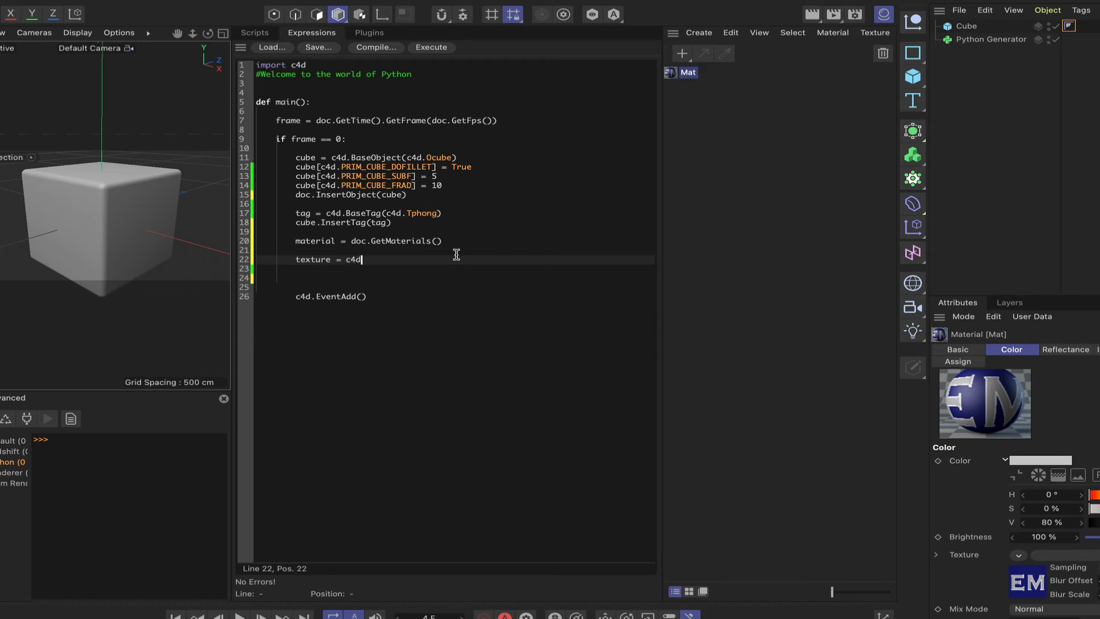
pyautogui.write('.BaseTag')
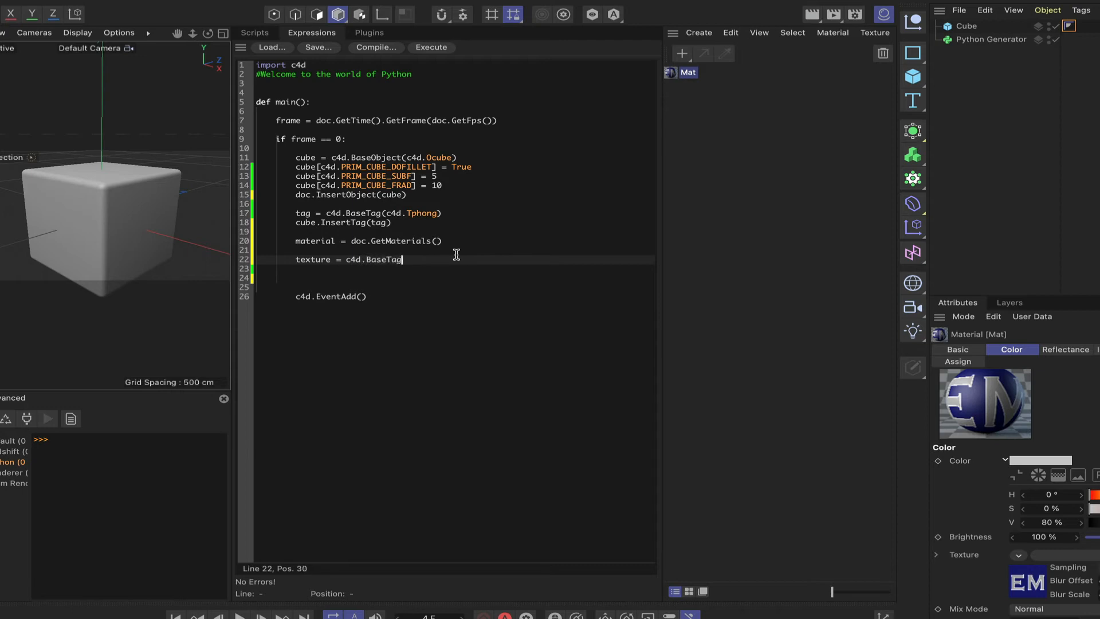
pyautogui.write('()')
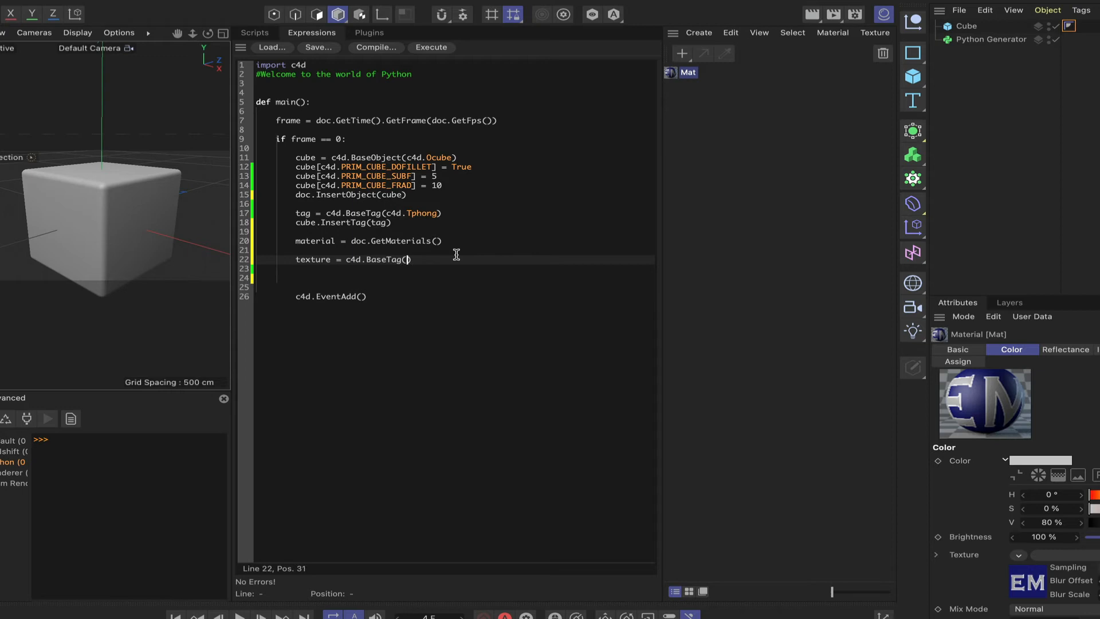
pyautogui.write('c4d')
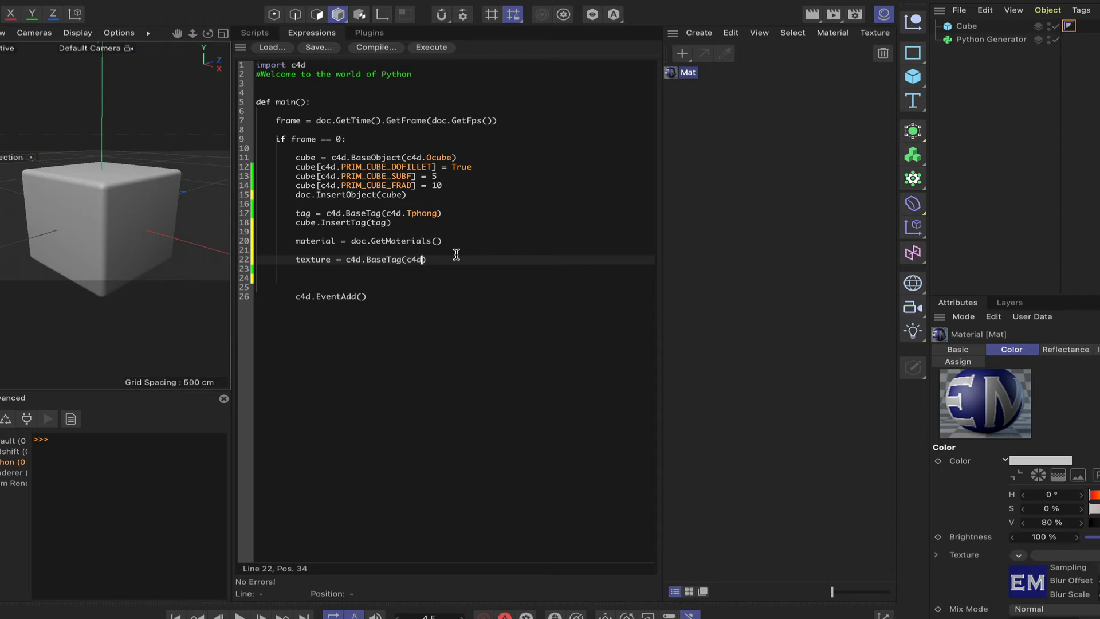
pyautogui.write('Tt')
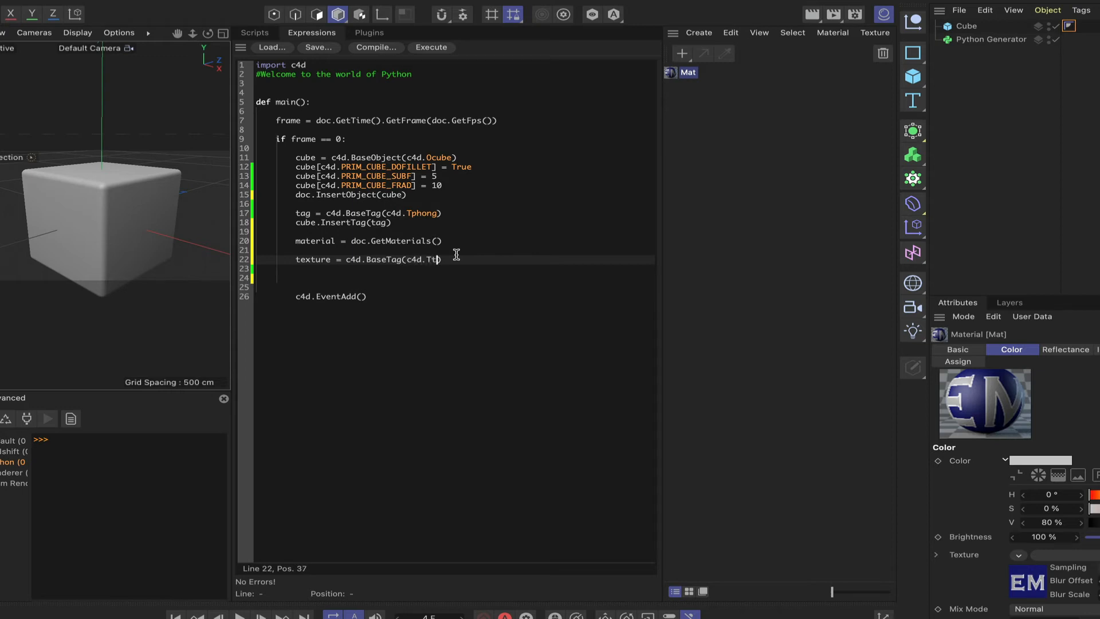
pyautogui.write('exture')
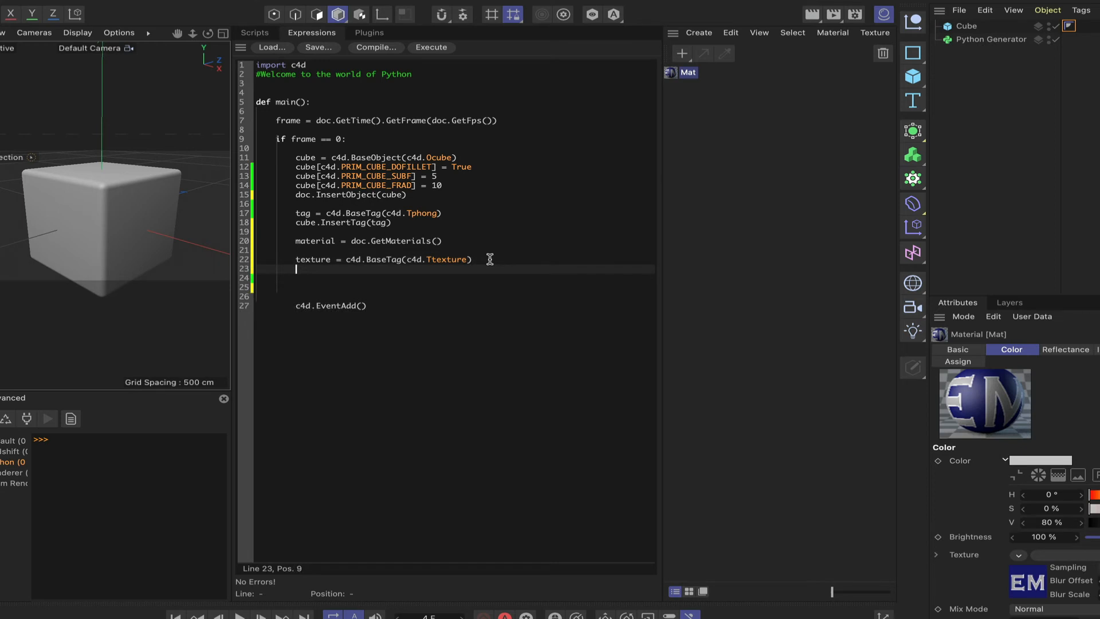
# Step: Write texture.SetMaterial(material[0]) to assign the scene's first material
pyautogui.write('text')
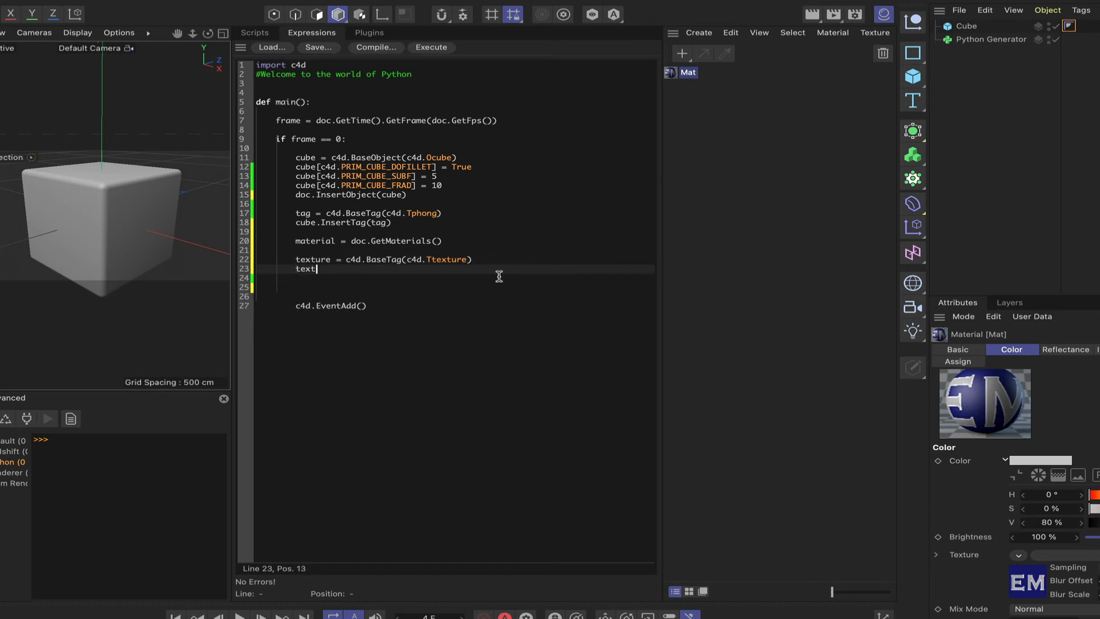
pyautogui.write('ure')
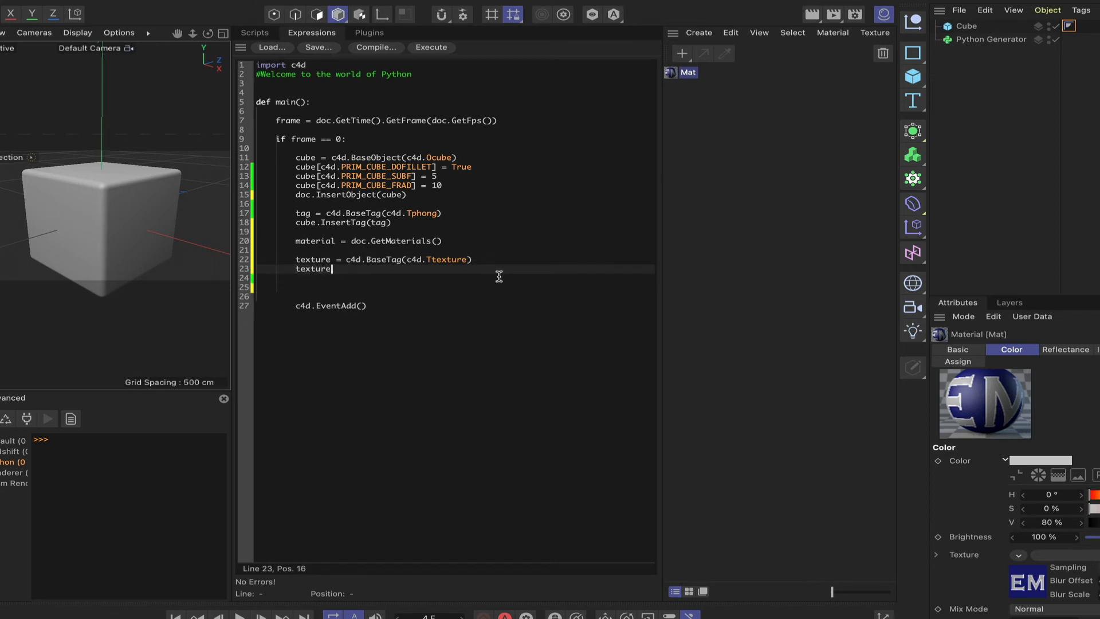
pyautogui.write('.')
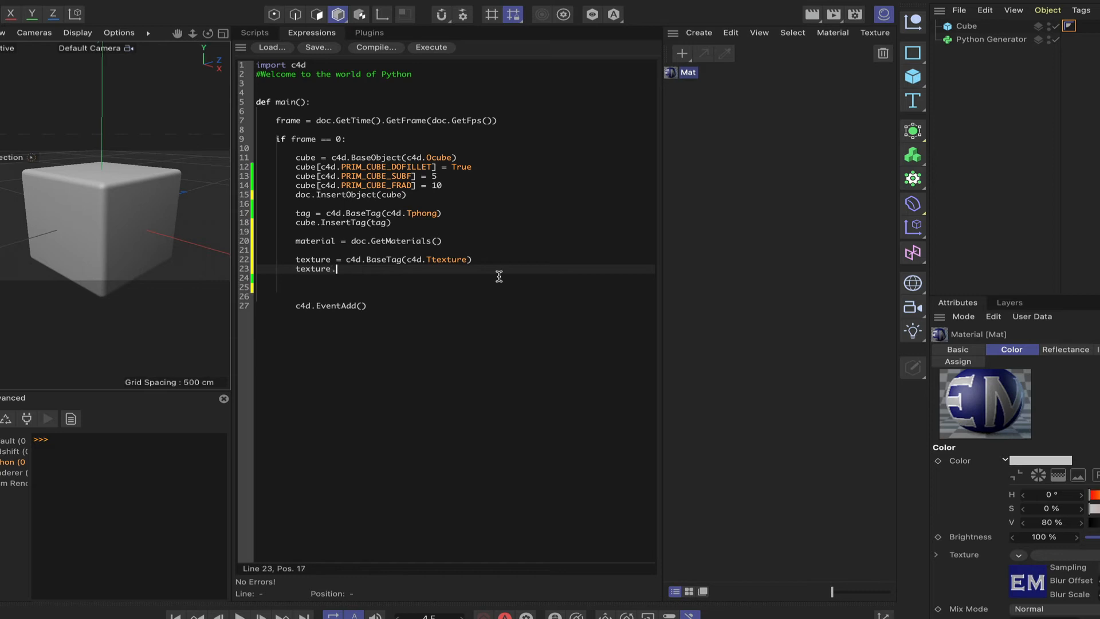
pyautogui.write('SetMat')
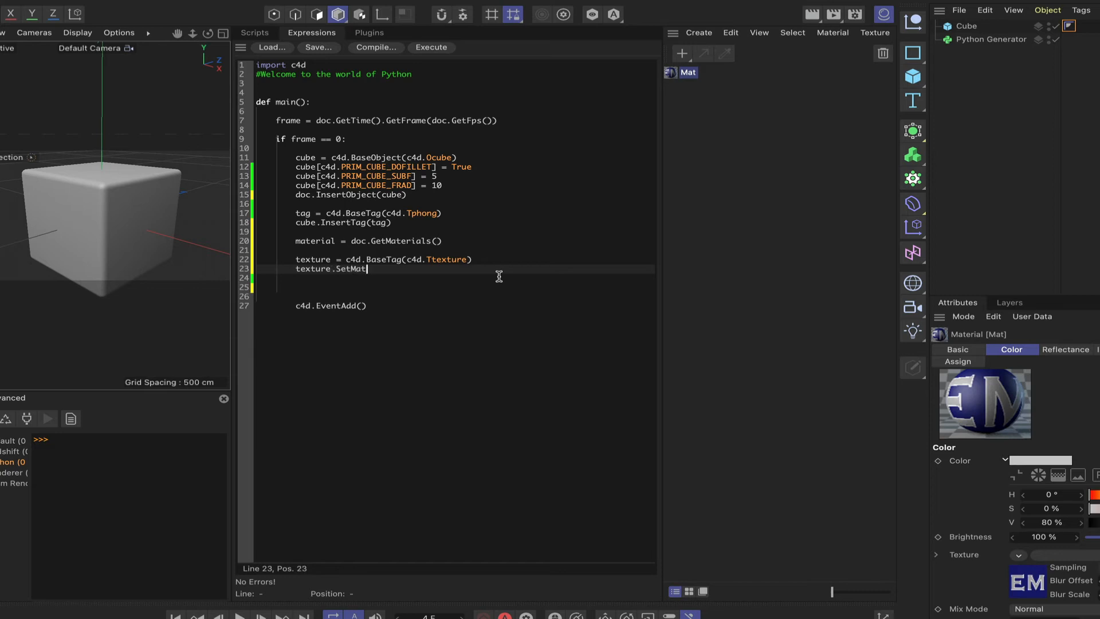
pyautogui.write('erial(m')
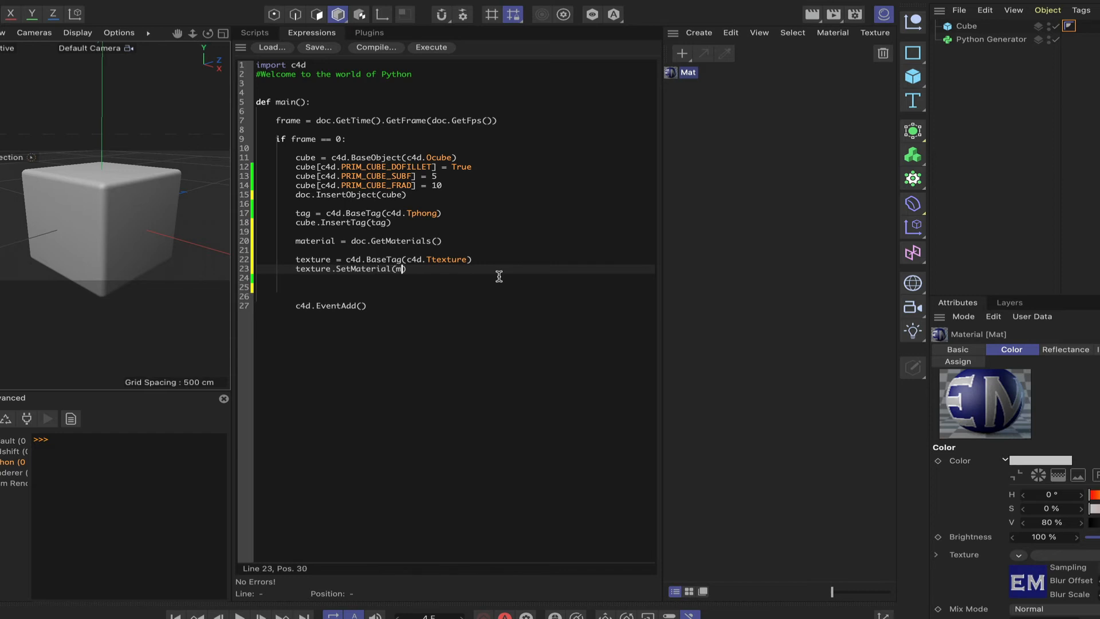
pyautogui.write('aterial')
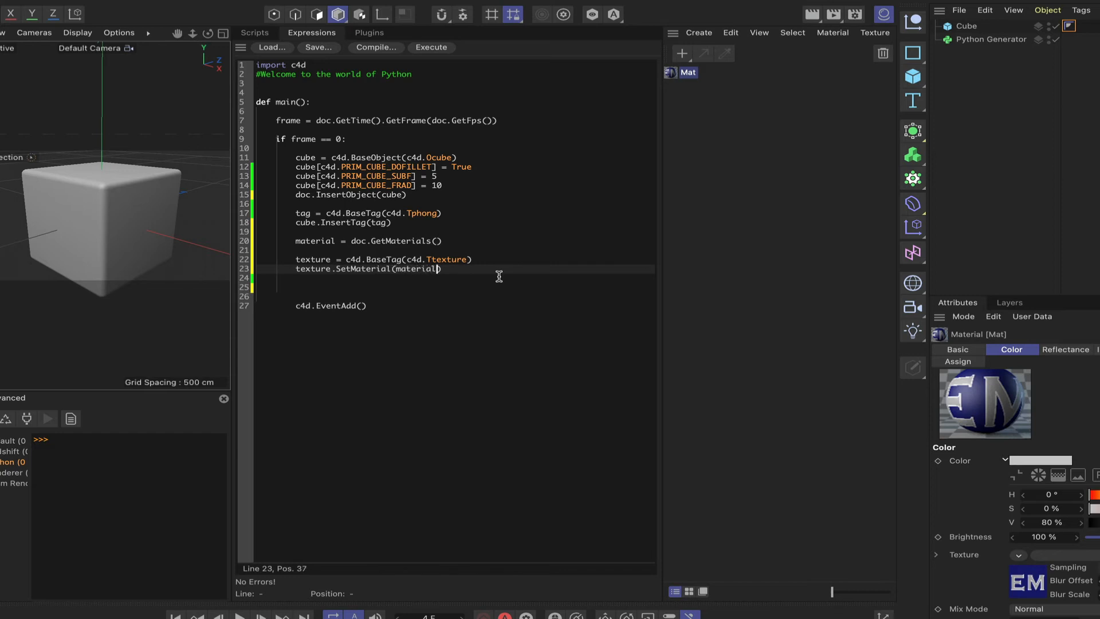
pyautogui.write('[0')
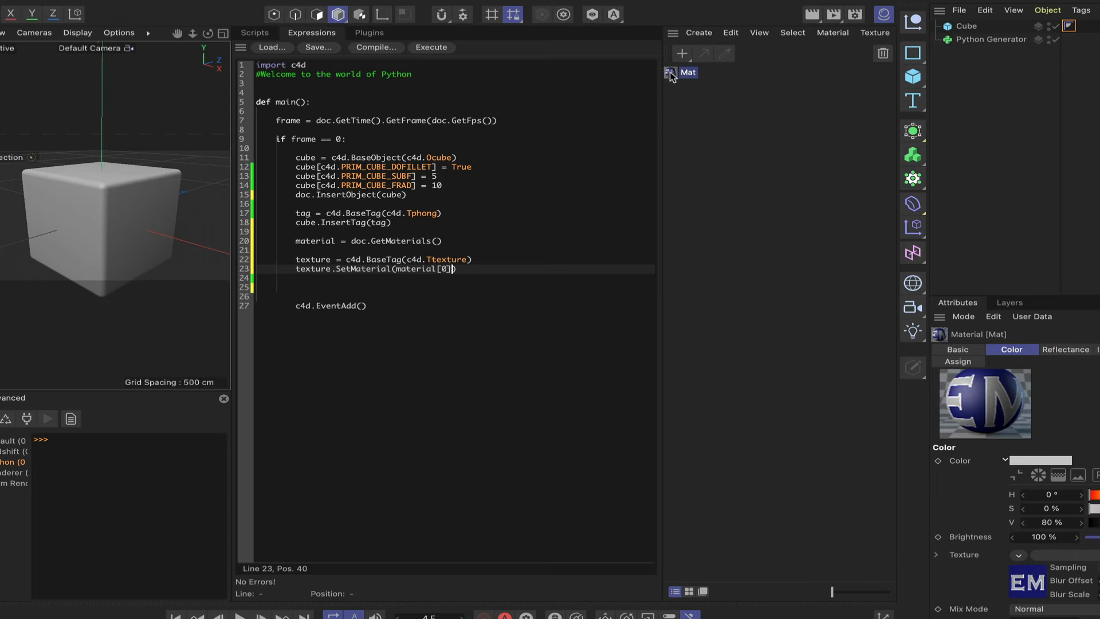
pyautogui.moveTo(686, 79)
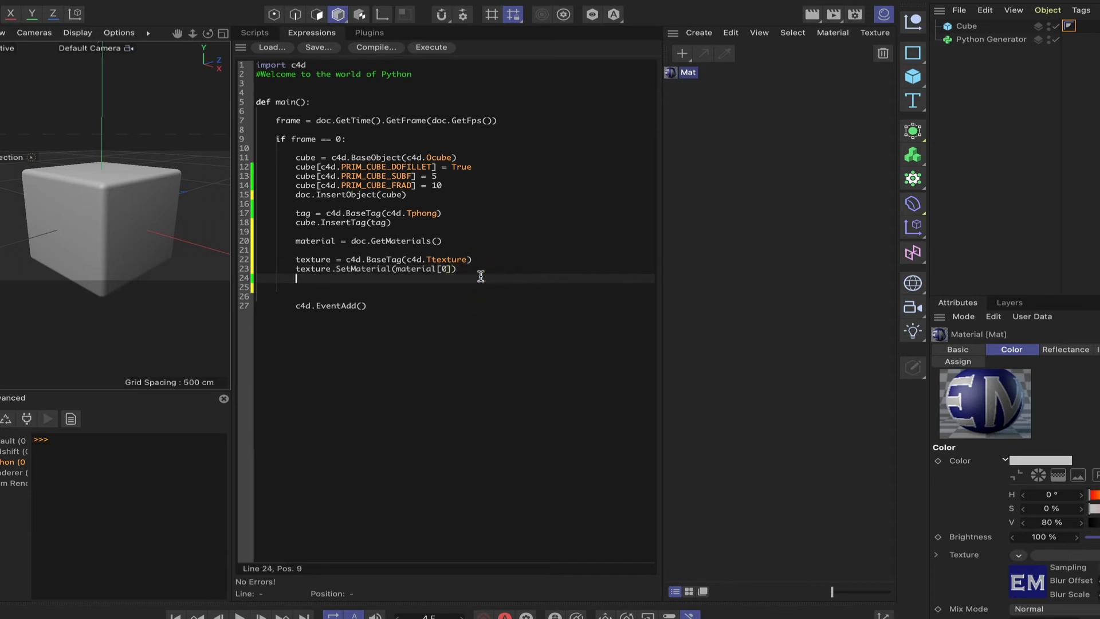
pyautogui.moveTo(535, 286)
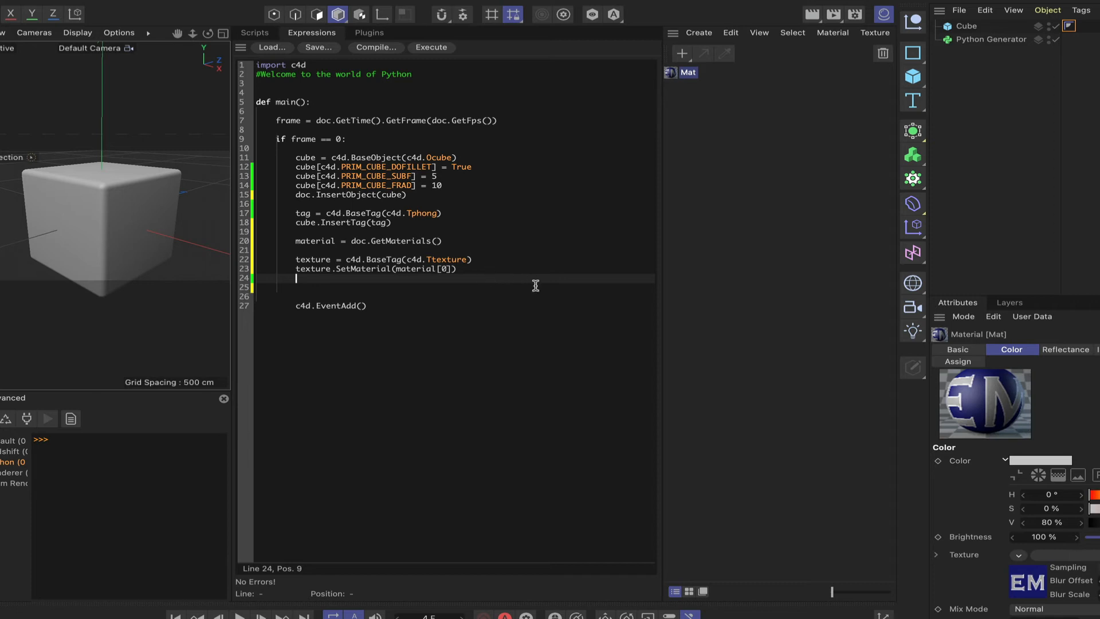
pyautogui.moveTo(596, 230)
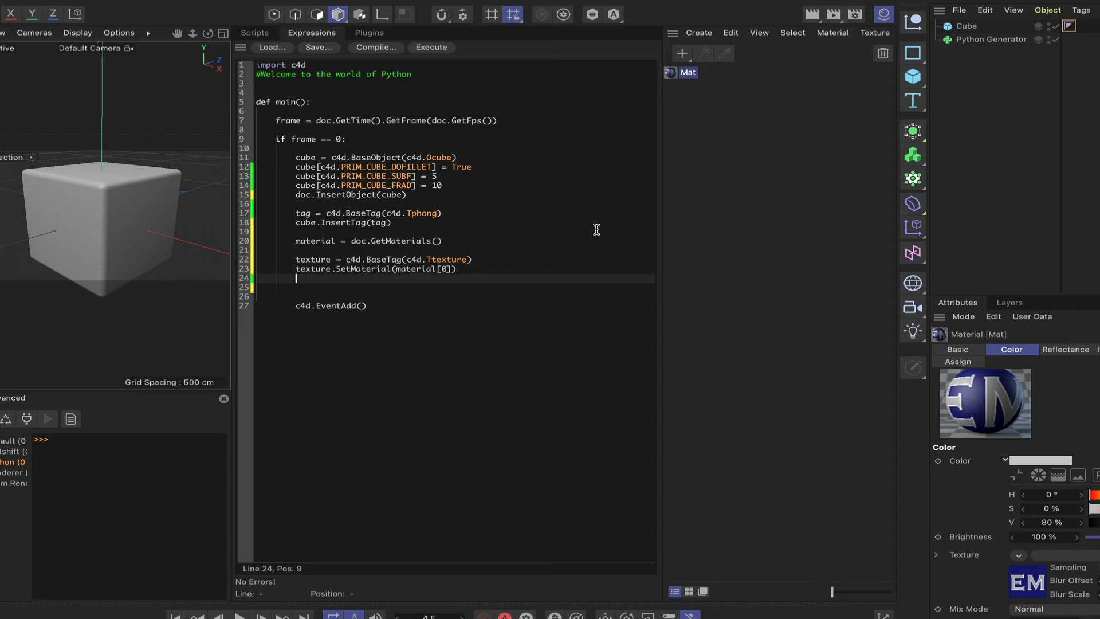
# Step: Write cube.InsertTag(texture) before c4d.EventAdd() and rerun so the cube shows the EM logo
pyautogui.press('enter')
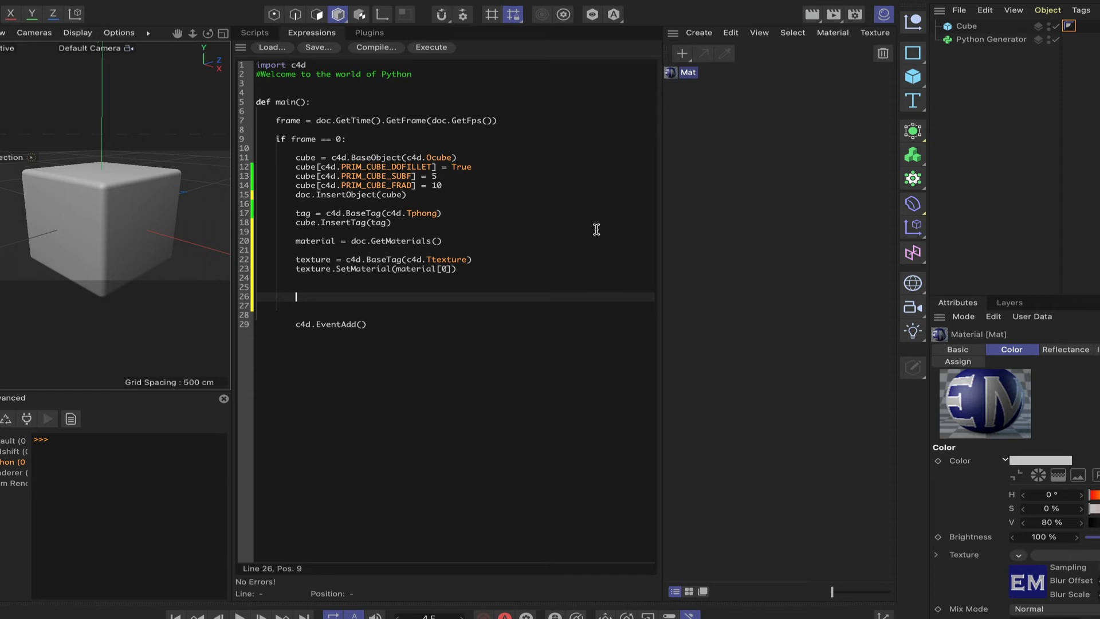
pyautogui.write('cube')
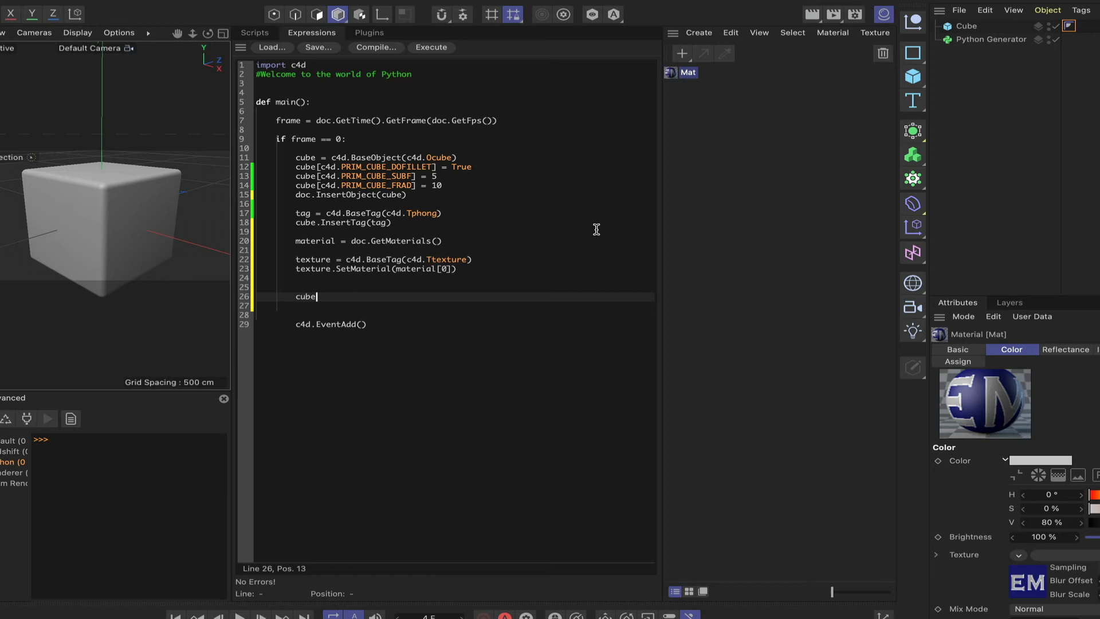
pyautogui.write('.I')
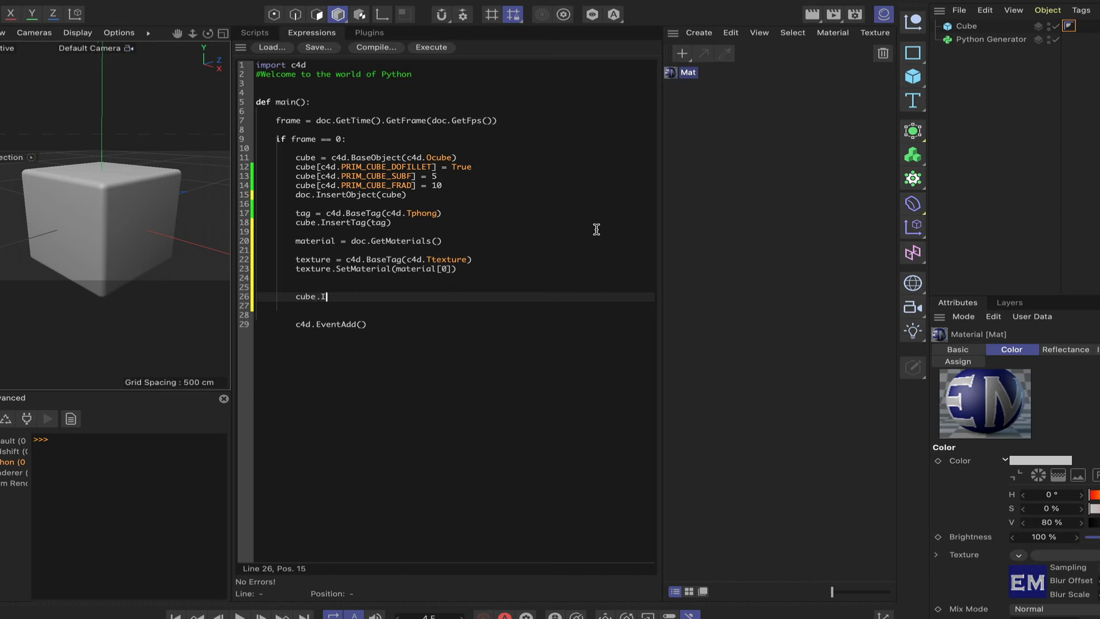
pyautogui.write('nsertT')
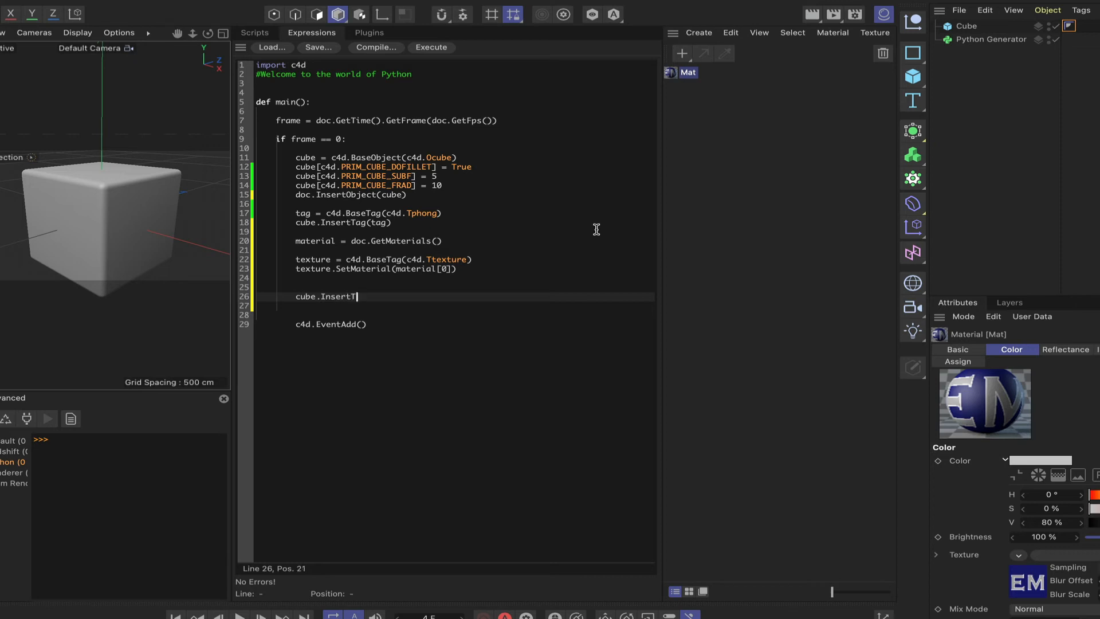
pyautogui.write('ag()')
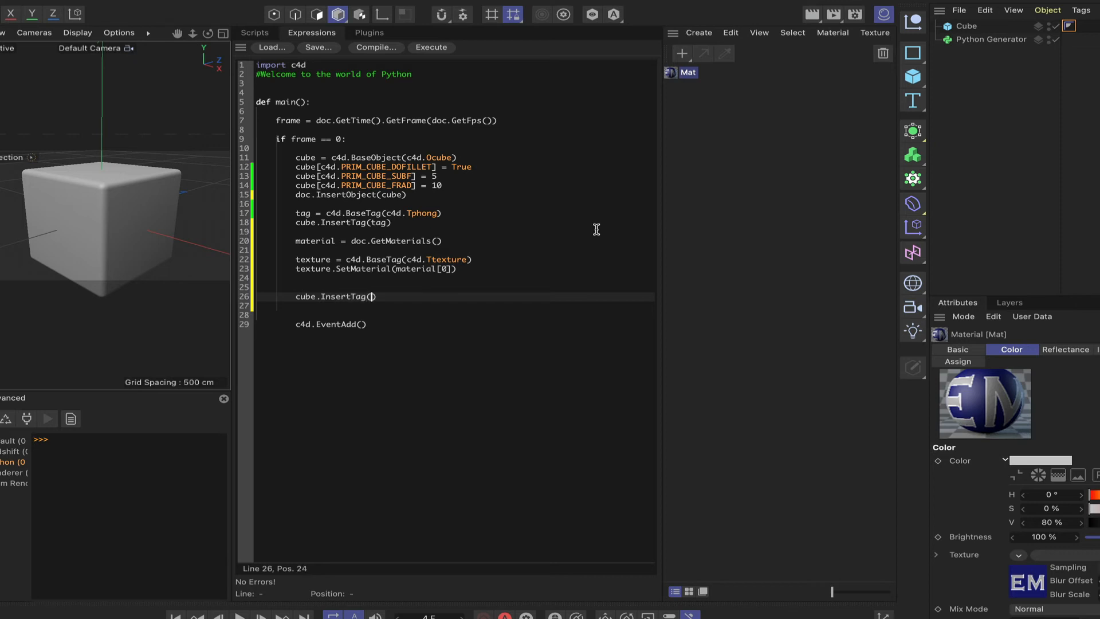
pyautogui.write('text')
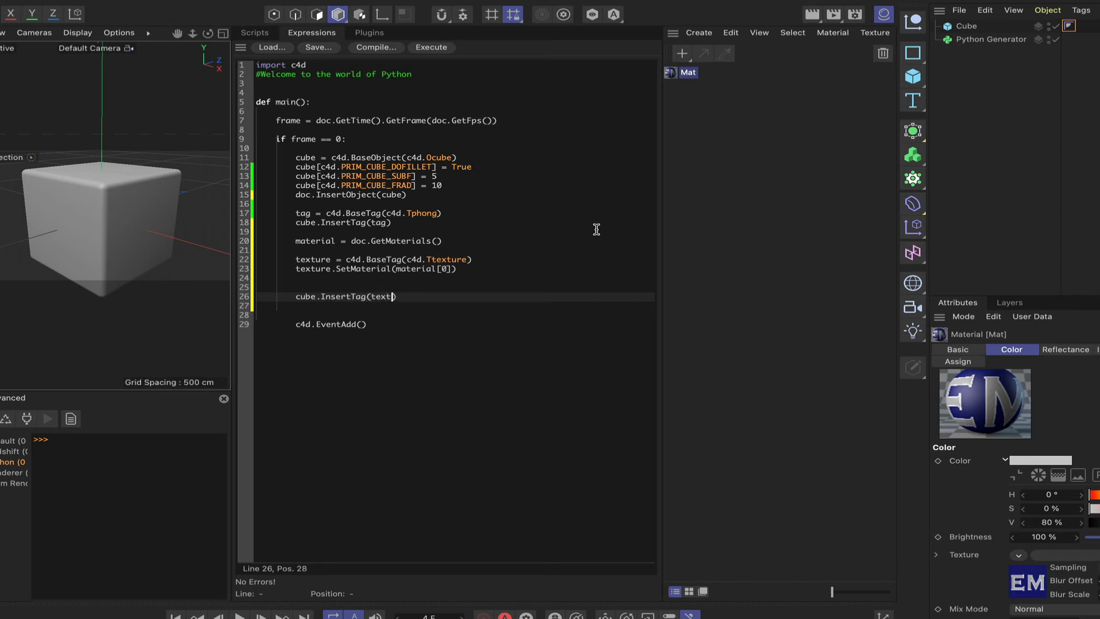
pyautogui.write('ure')
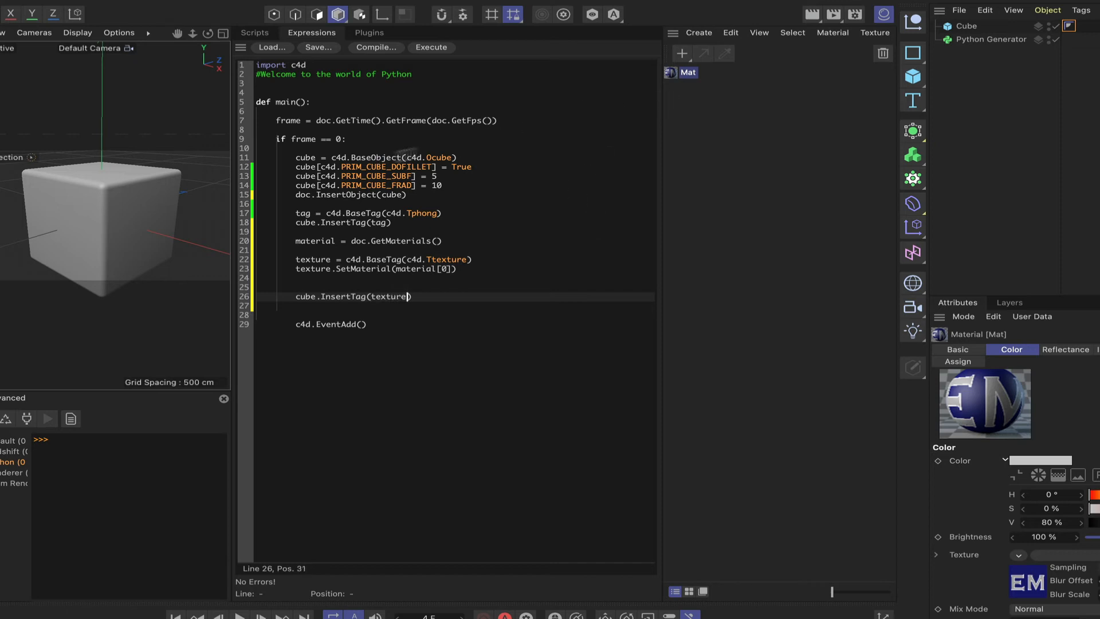
pyautogui.click(967, 26)
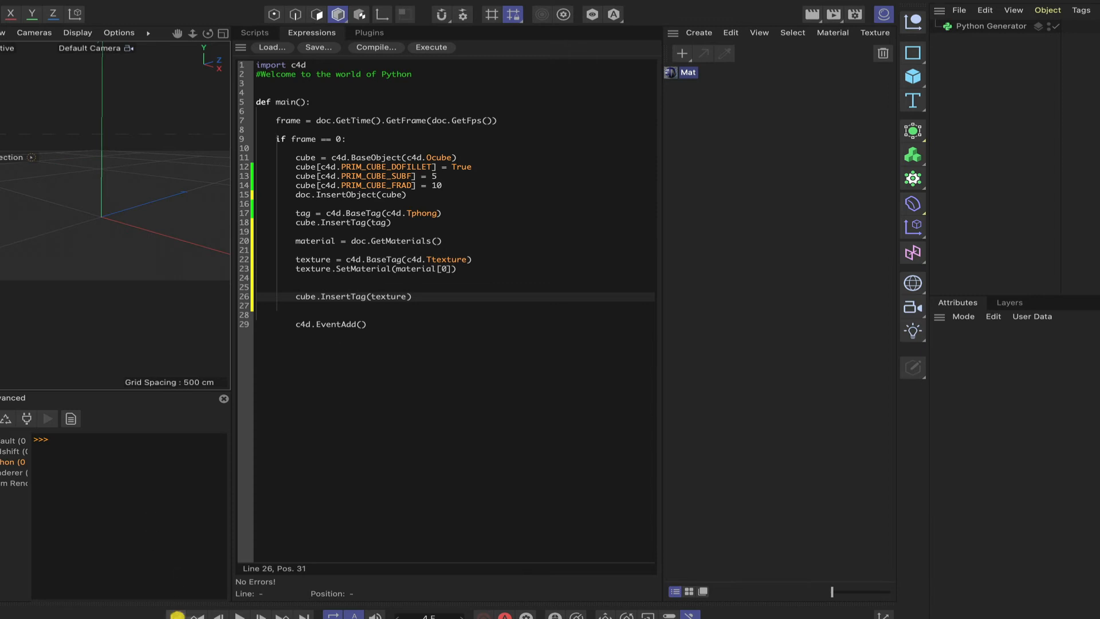
pyautogui.click(431, 47)
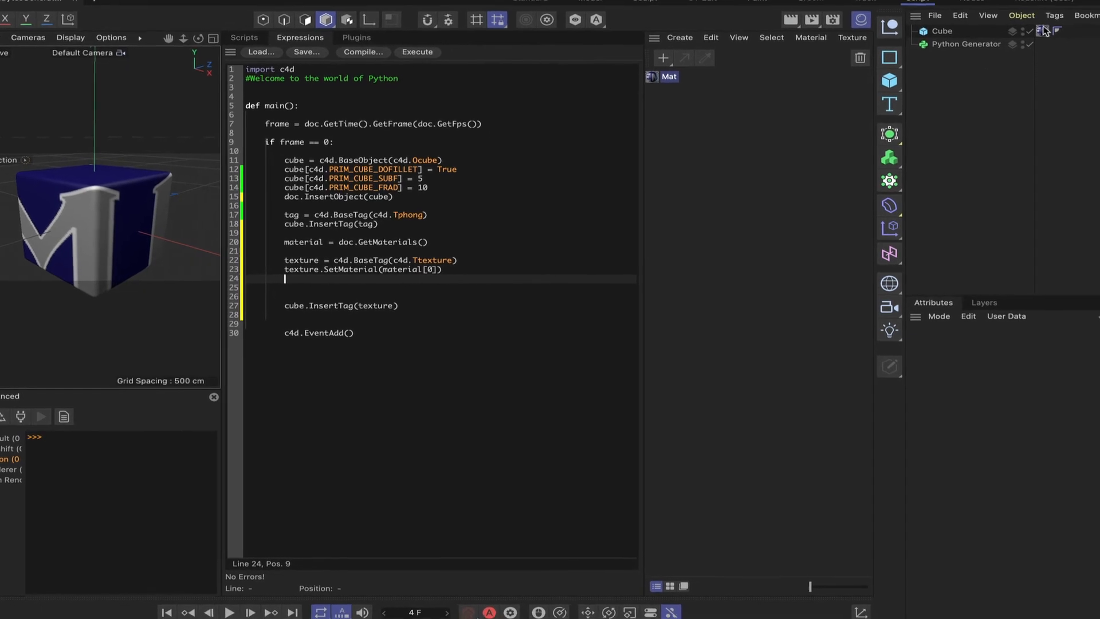
# Step: Show the cube's texture tag settings and review the Projection list, leaving it Spherical
pyautogui.click(941, 30)
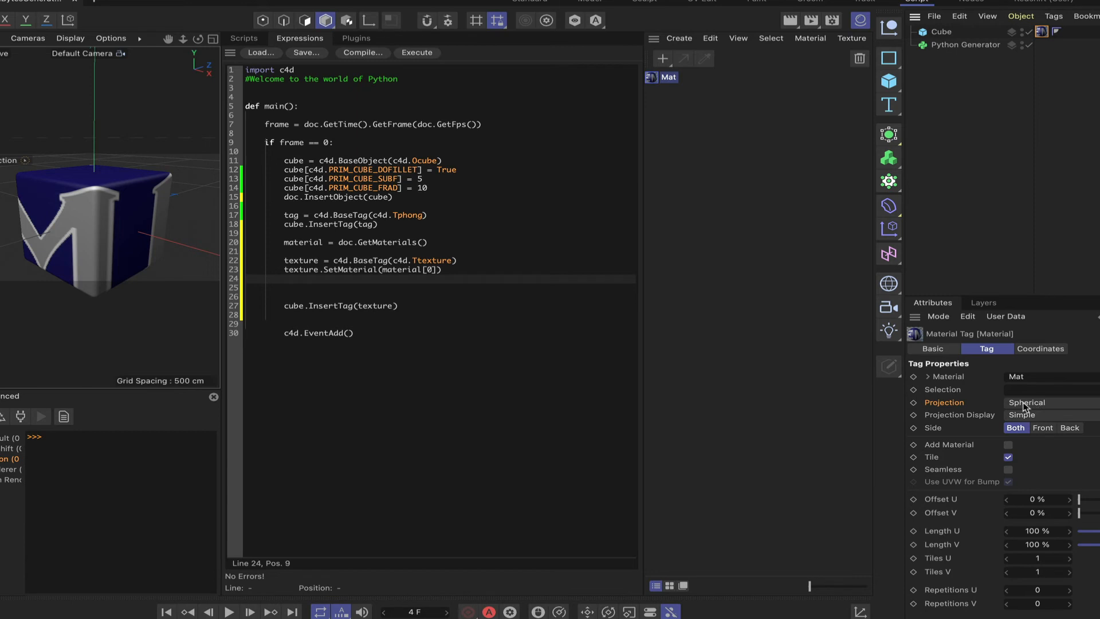
pyautogui.click(1045, 402)
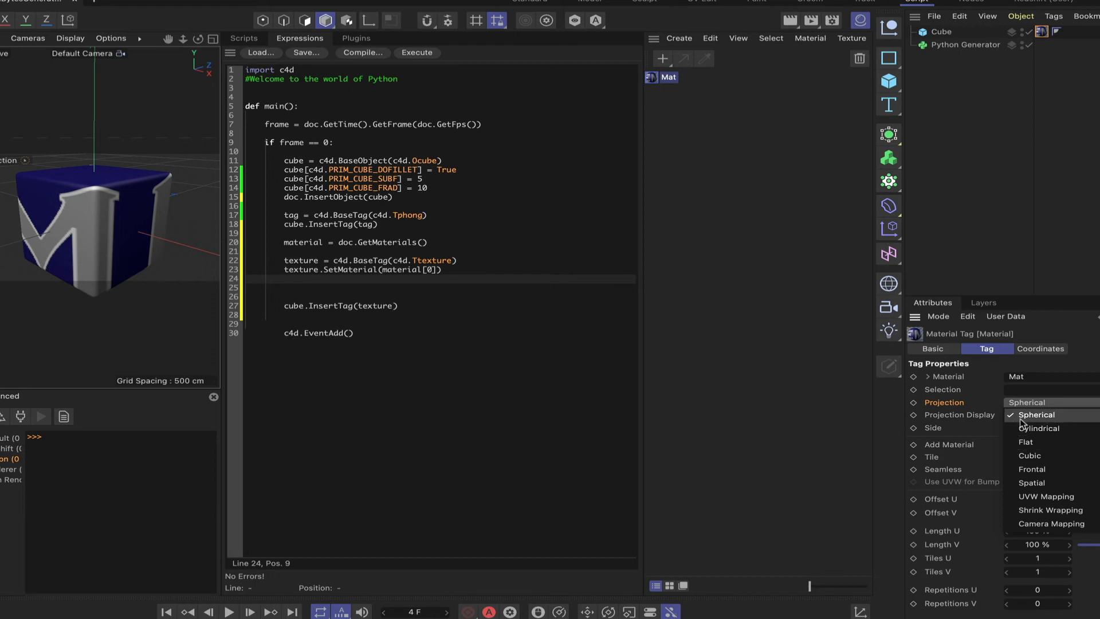
pyautogui.moveTo(1030, 456)
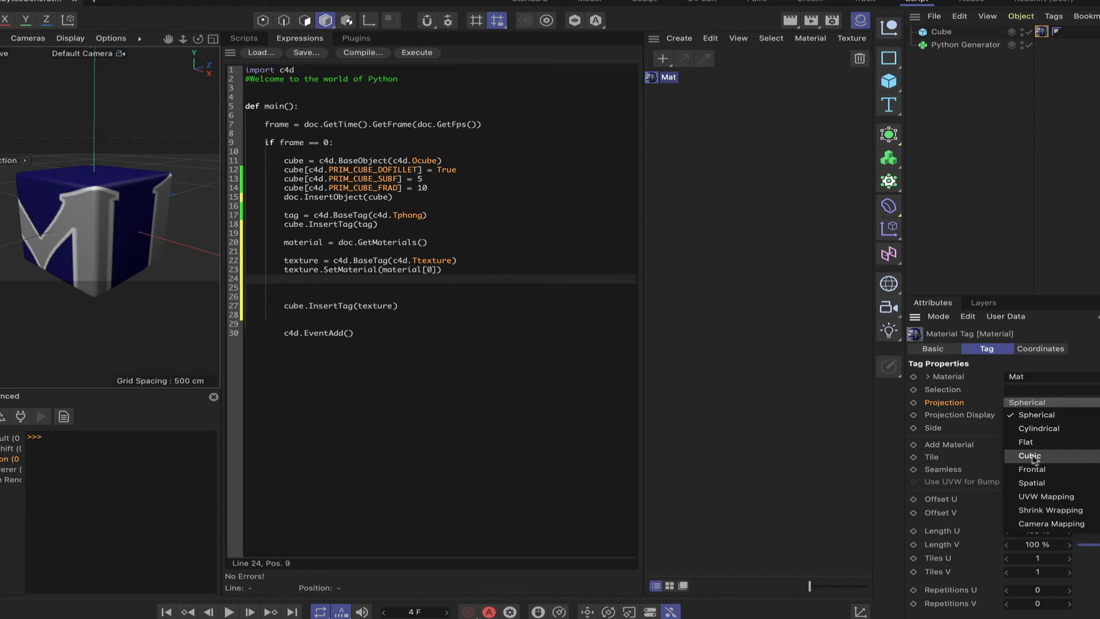
pyautogui.moveTo(1038, 428)
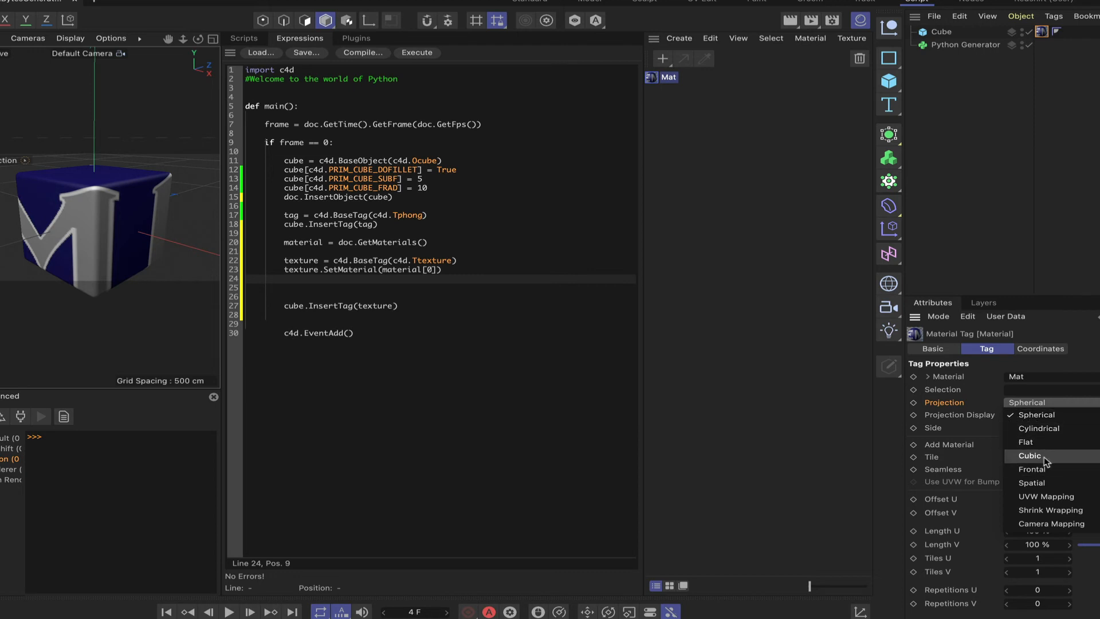
pyautogui.moveTo(1038, 435)
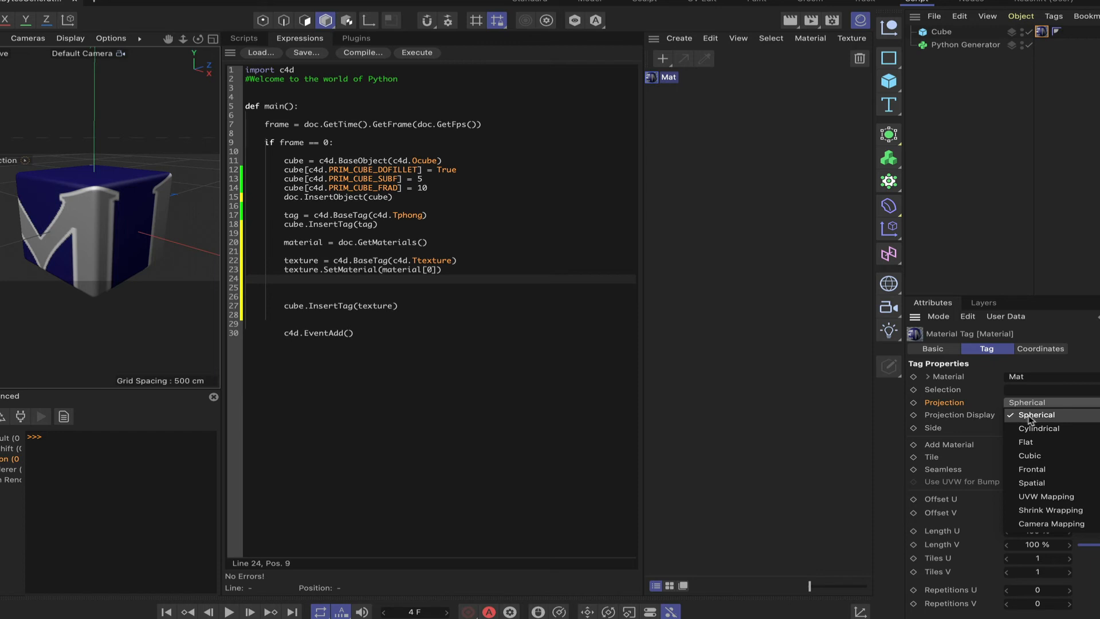
pyautogui.moveTo(1027, 420)
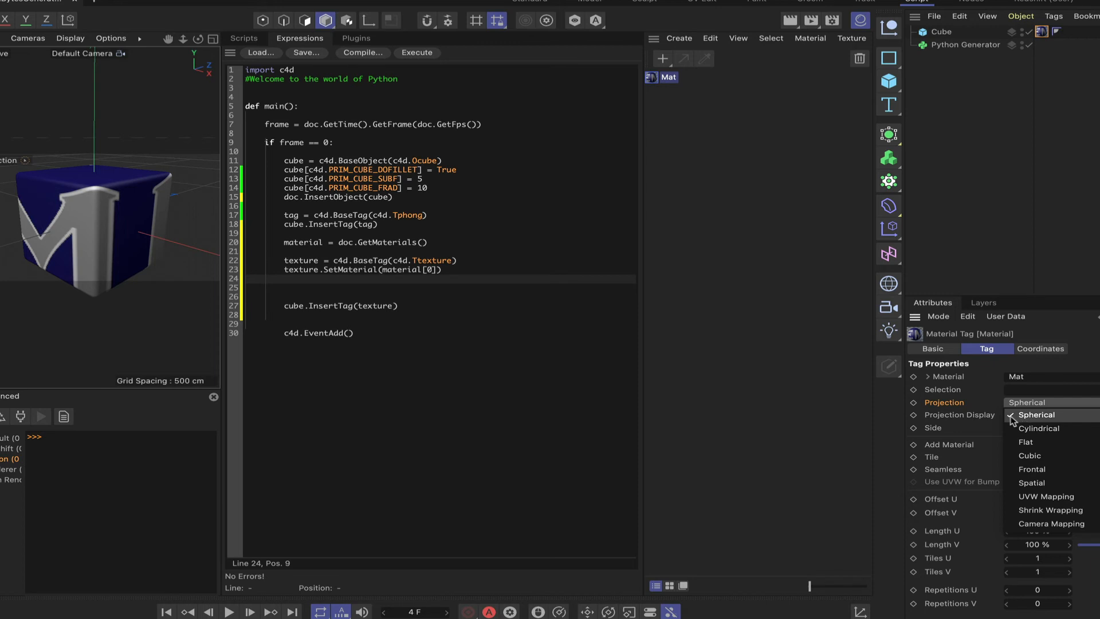
pyautogui.moveTo(1038, 427)
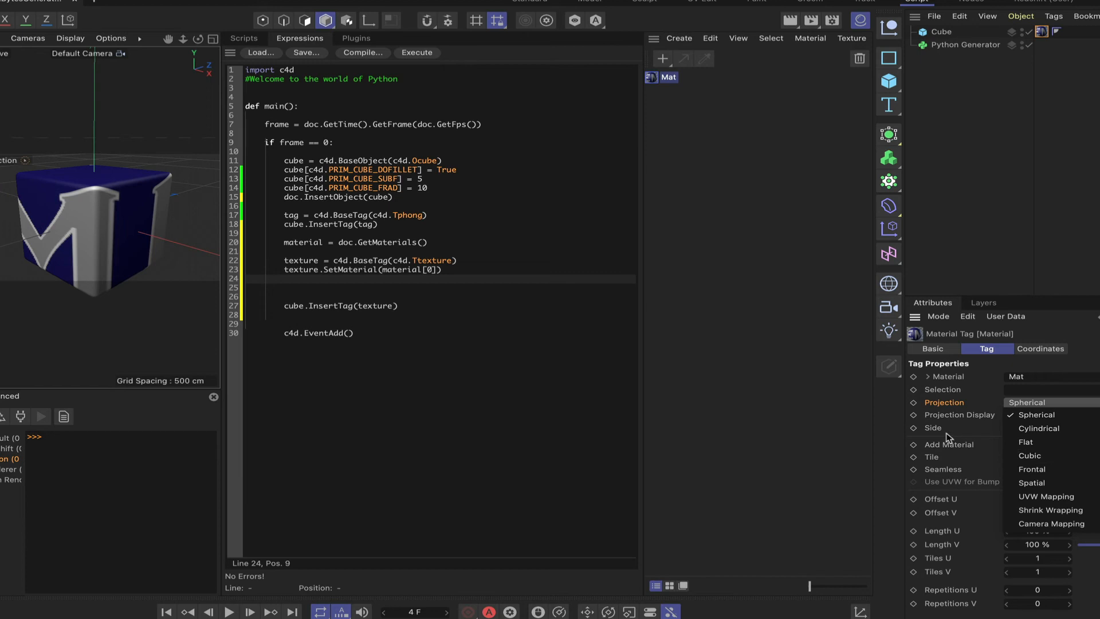
pyautogui.click(1031, 401)
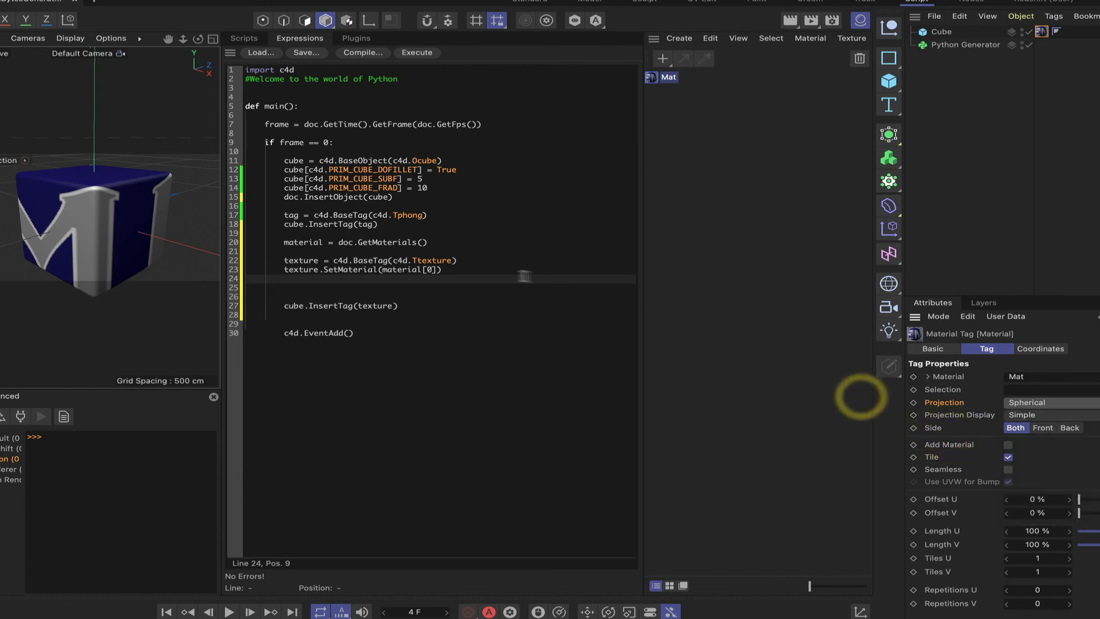
pyautogui.moveTo(471, 282)
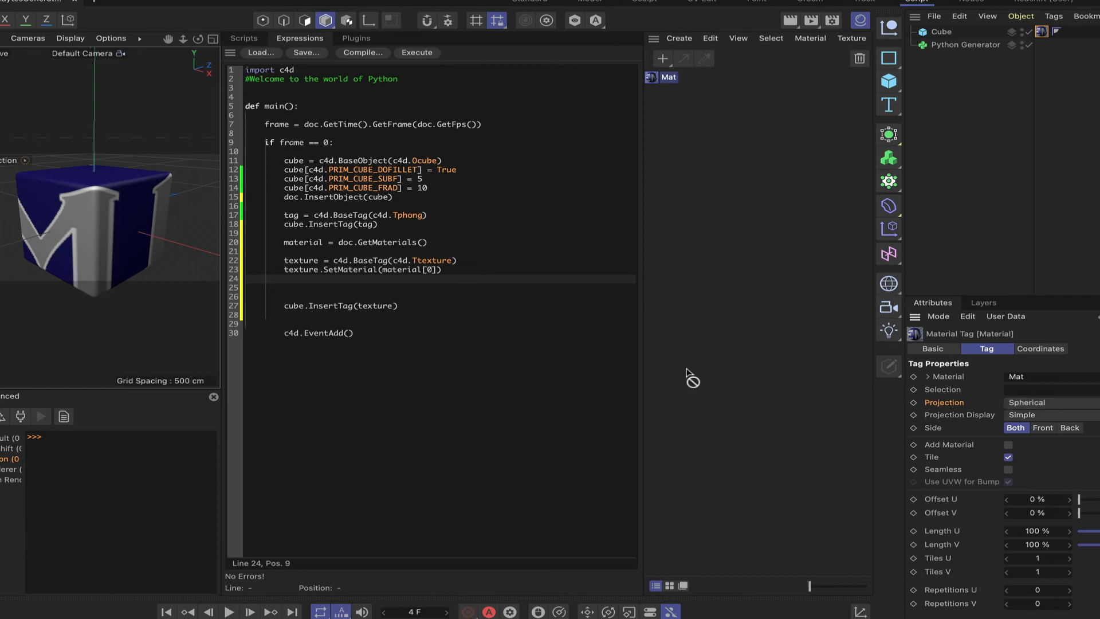
# Step: Add a script line setting the texture tag's TEXTURETAG_PROJECTION to 3 (Cubic)
pyautogui.write('Material[c4d.TEXTURETAG_PROJECTION]')
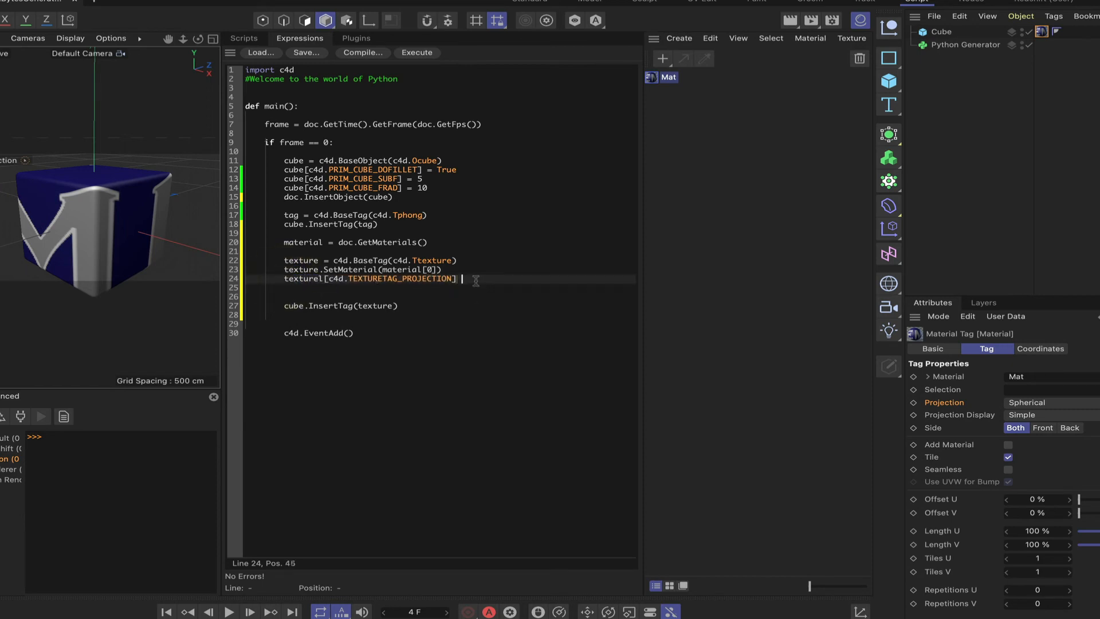
pyautogui.write('= 3')
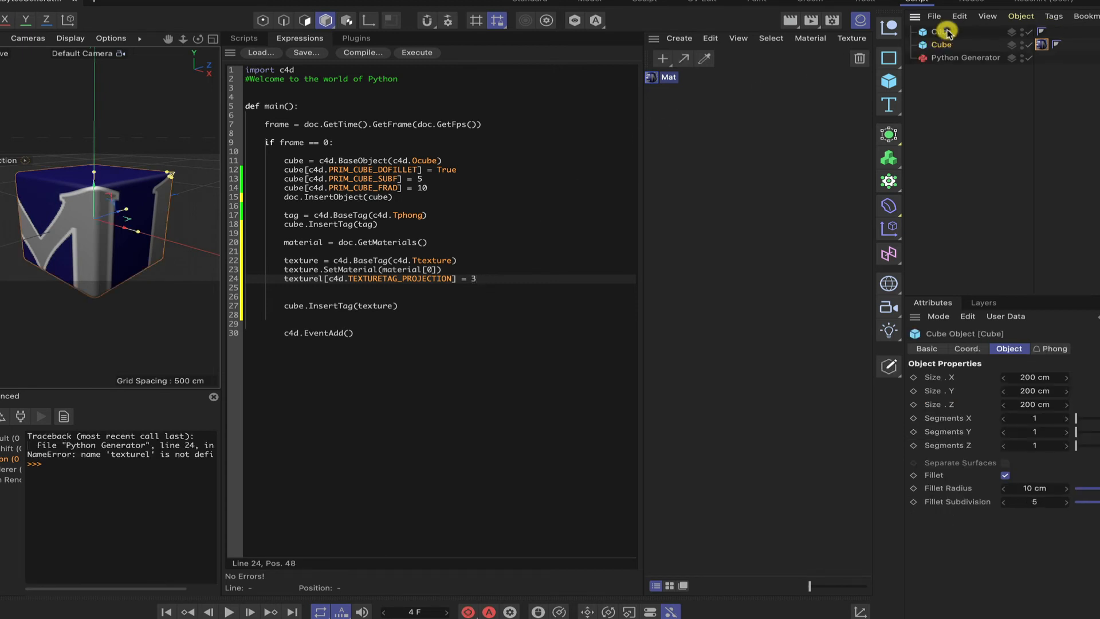
pyautogui.click(416, 52)
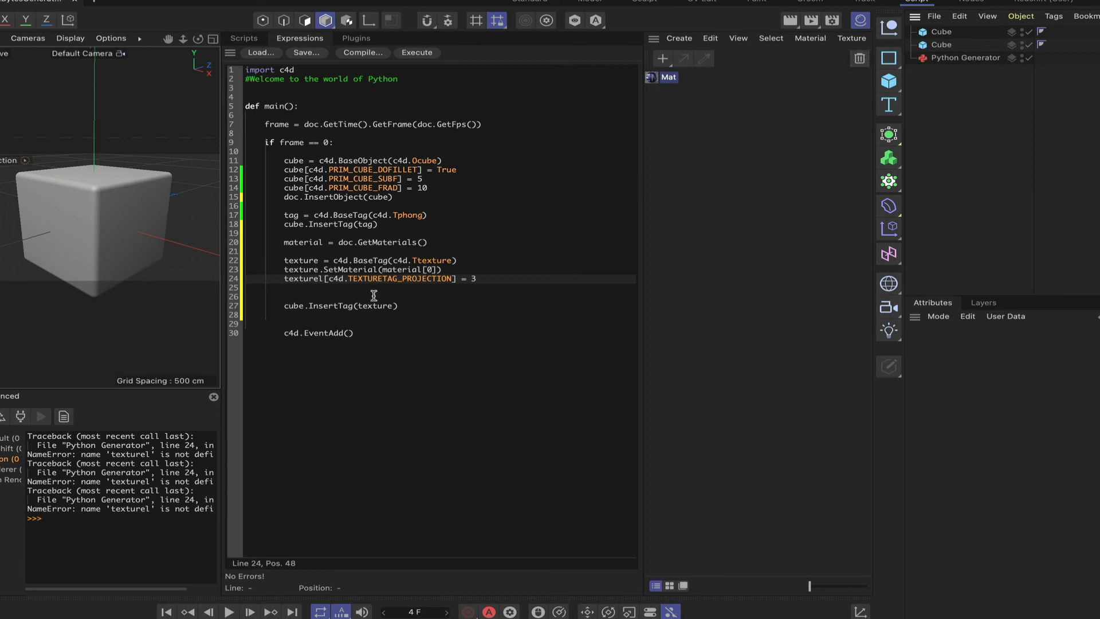
pyautogui.moveTo(424, 291)
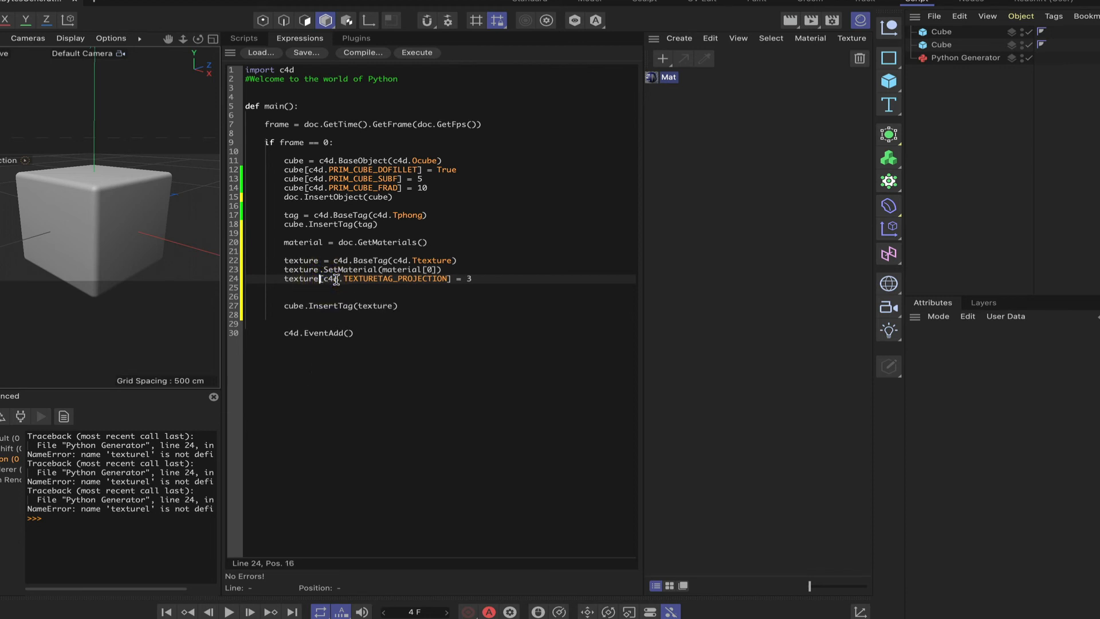
# Step: Fix the misspelt tag variable on line 24 and rerun the generator from the first frame
pyautogui.click(939, 32)
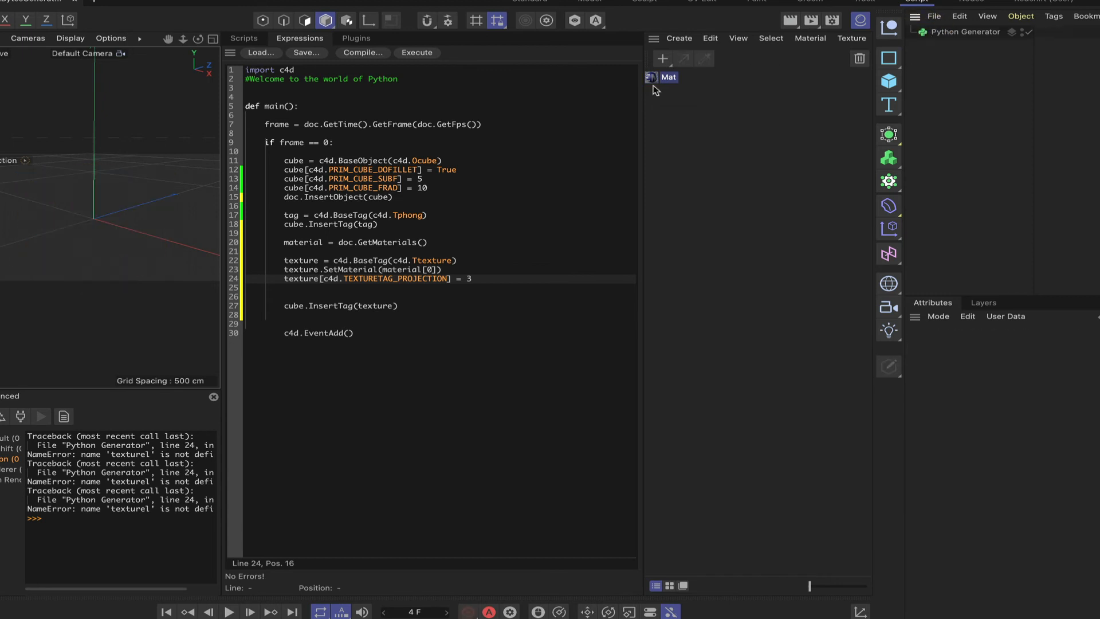
pyautogui.click(166, 611)
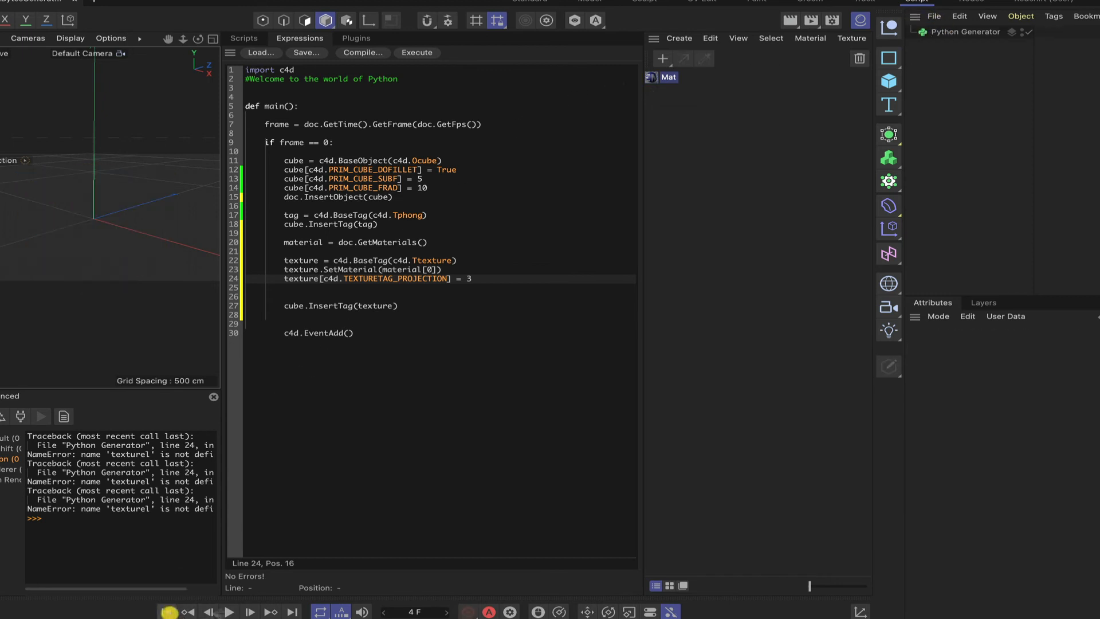
pyautogui.click(167, 611)
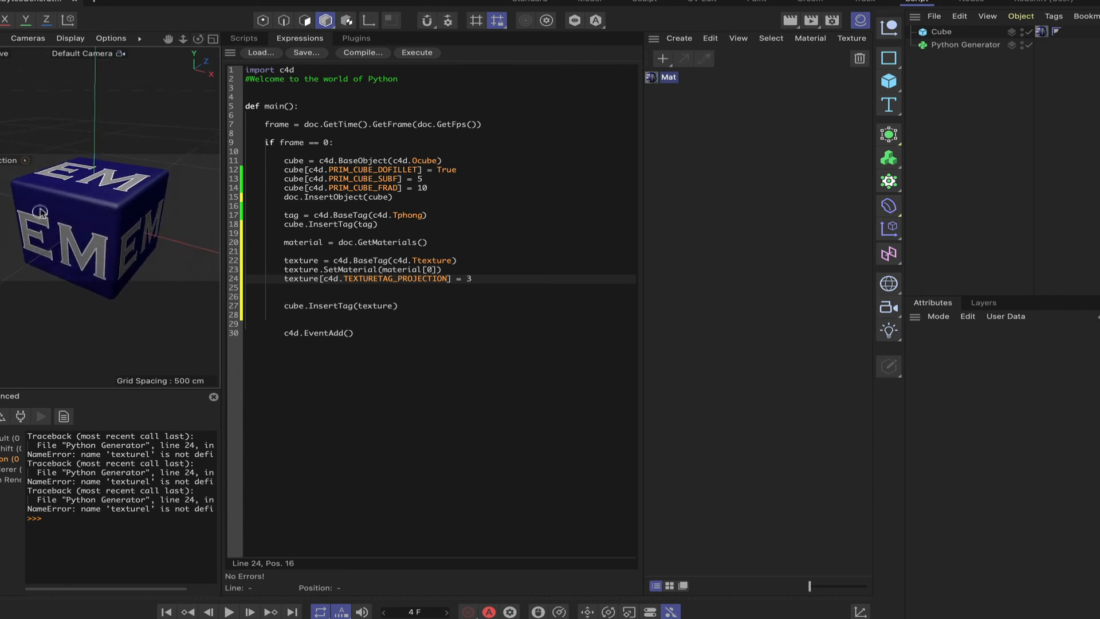
pyautogui.moveTo(207, 161)
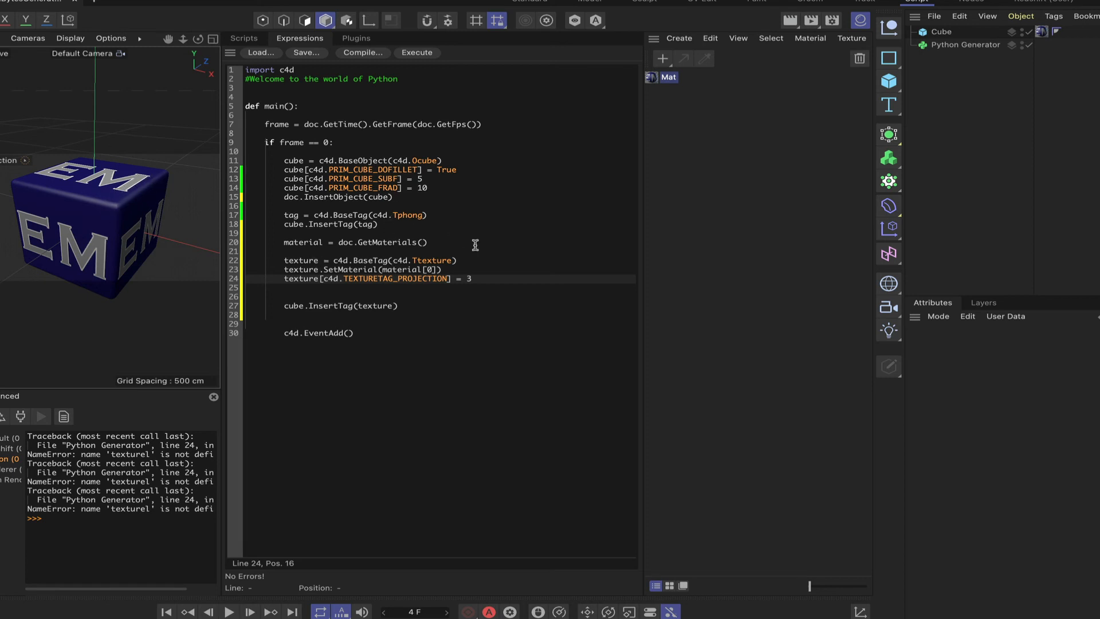
pyautogui.moveTo(535, 268)
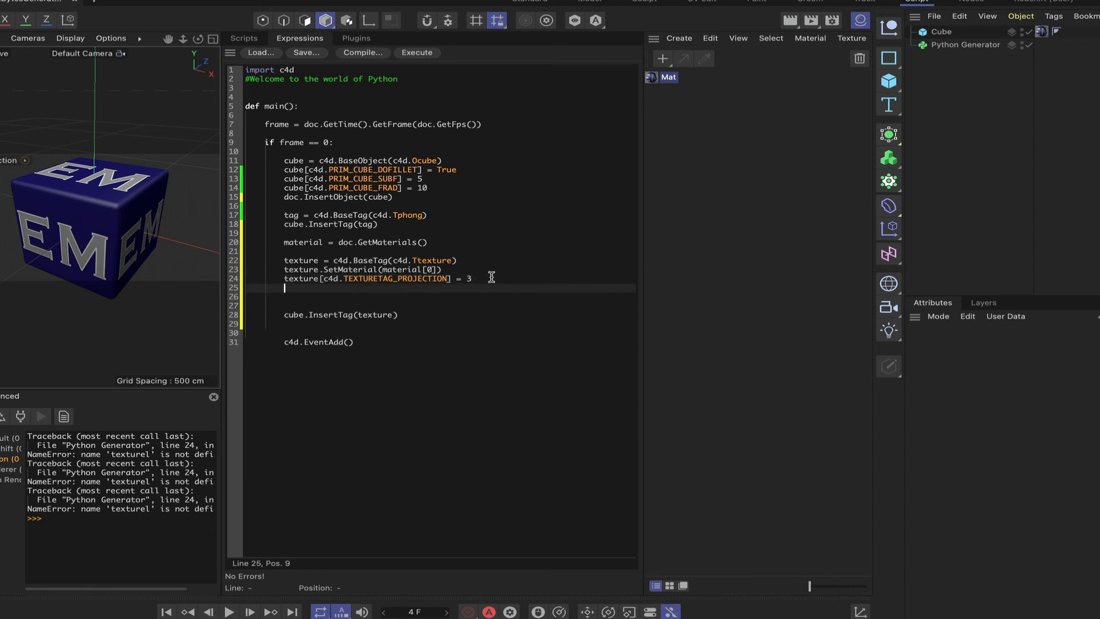
# Step: Add a script line calling texture.SetScale with c4d.Vector(50)
pyautogui.write('textiur')
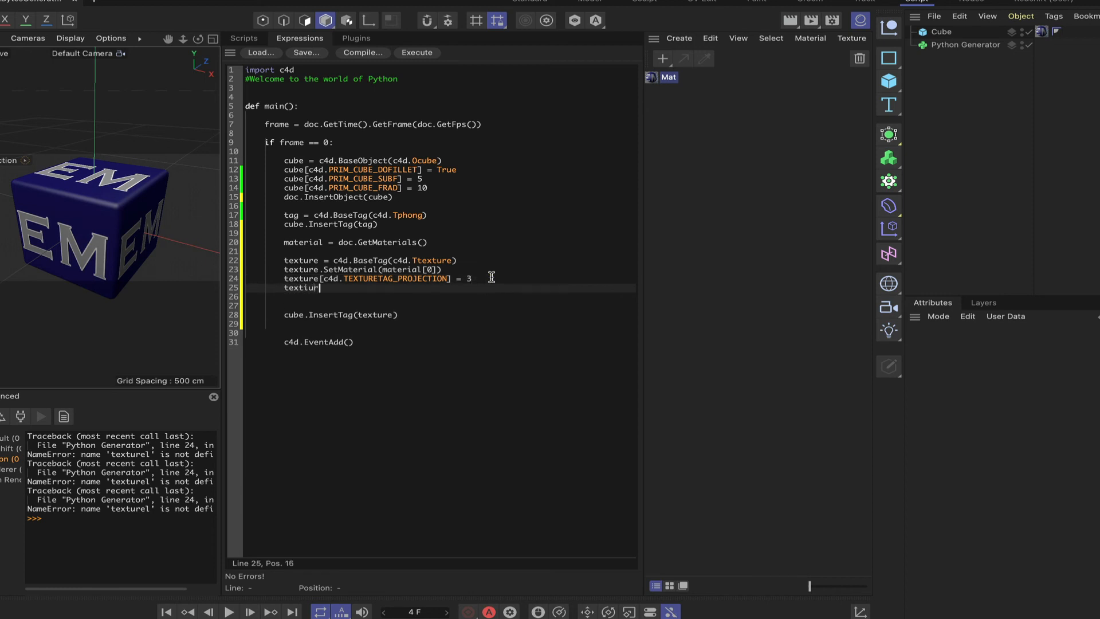
pyautogui.press('BackSpace')
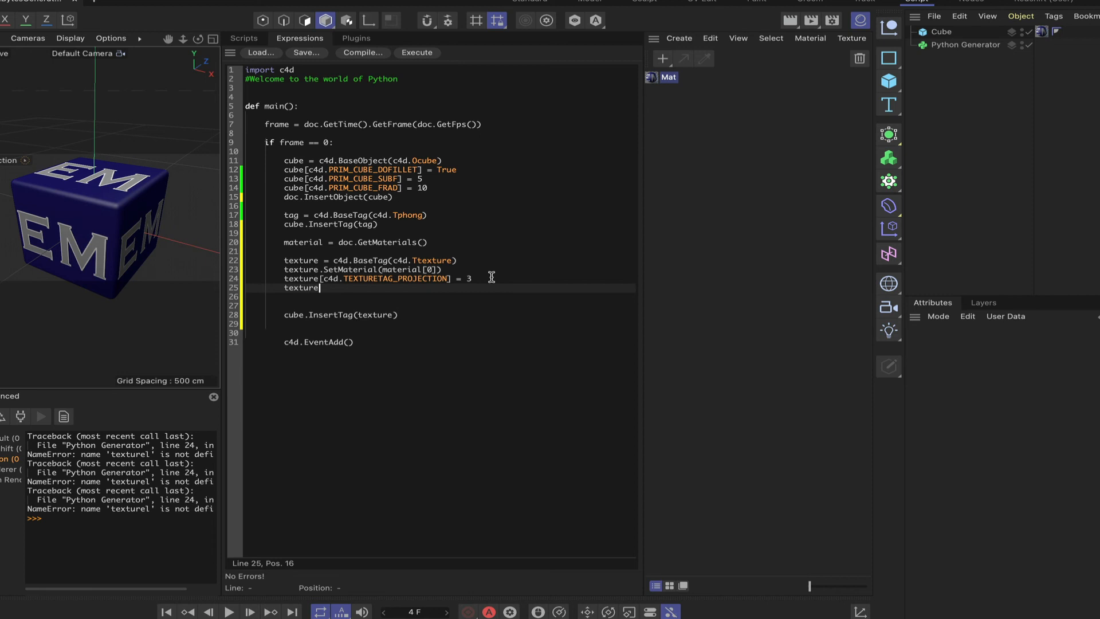
pyautogui.write('.Se')
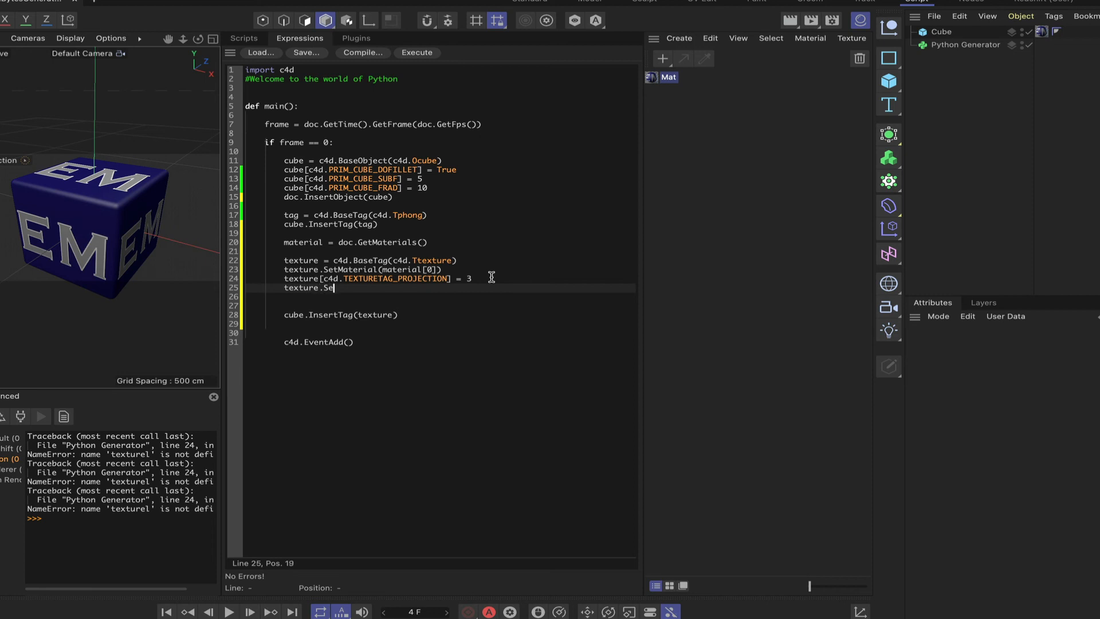
pyautogui.write('Sclae')
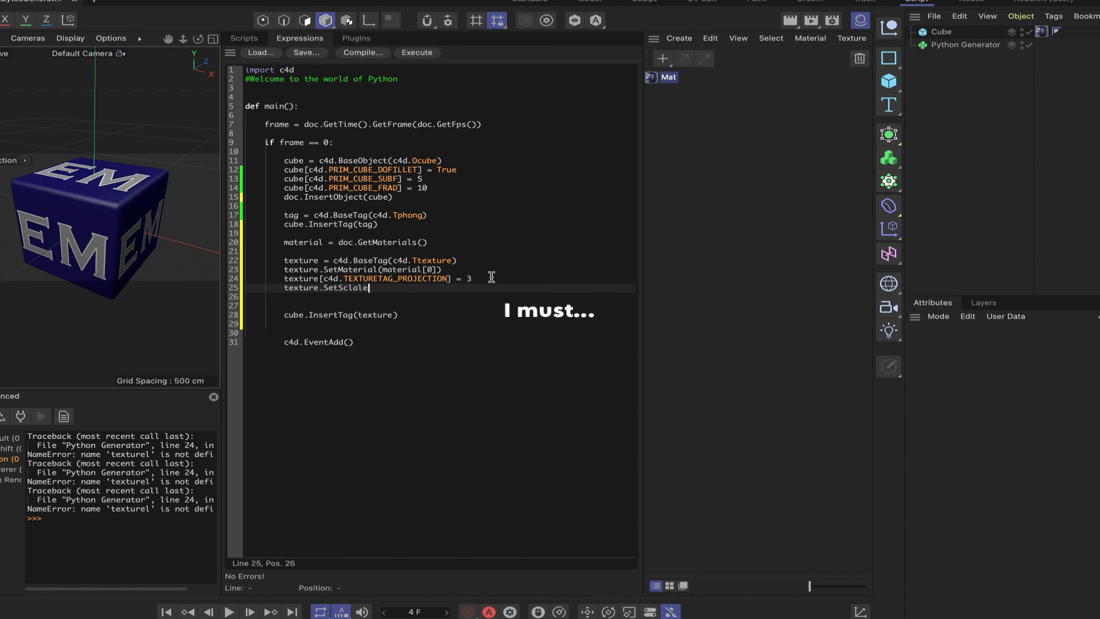
pyautogui.write('(')
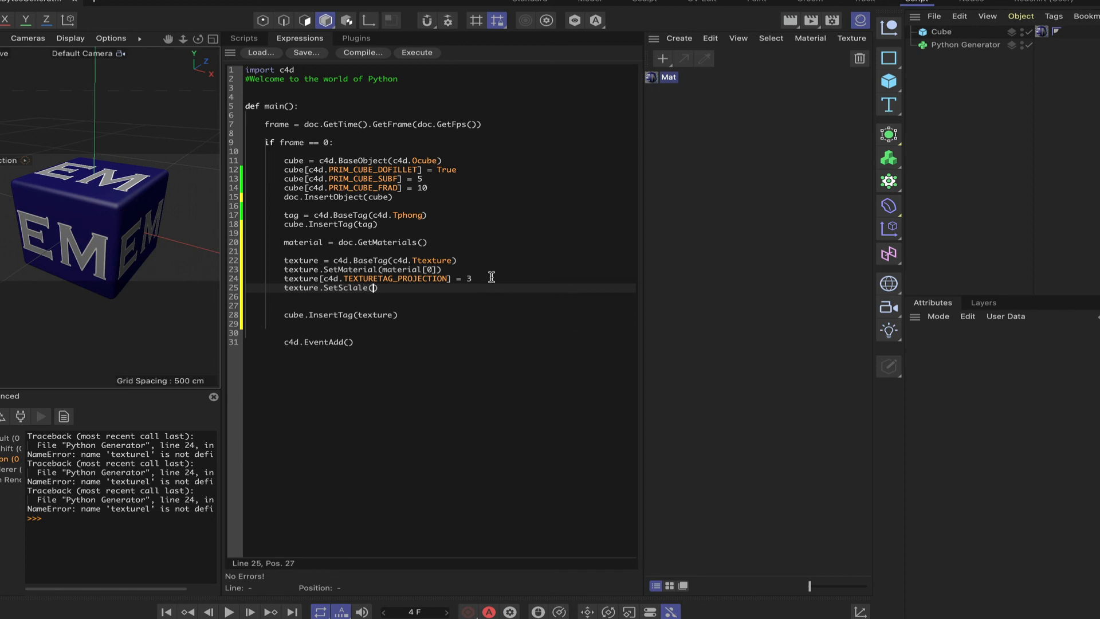
pyautogui.write('c4d.Vetcor(')
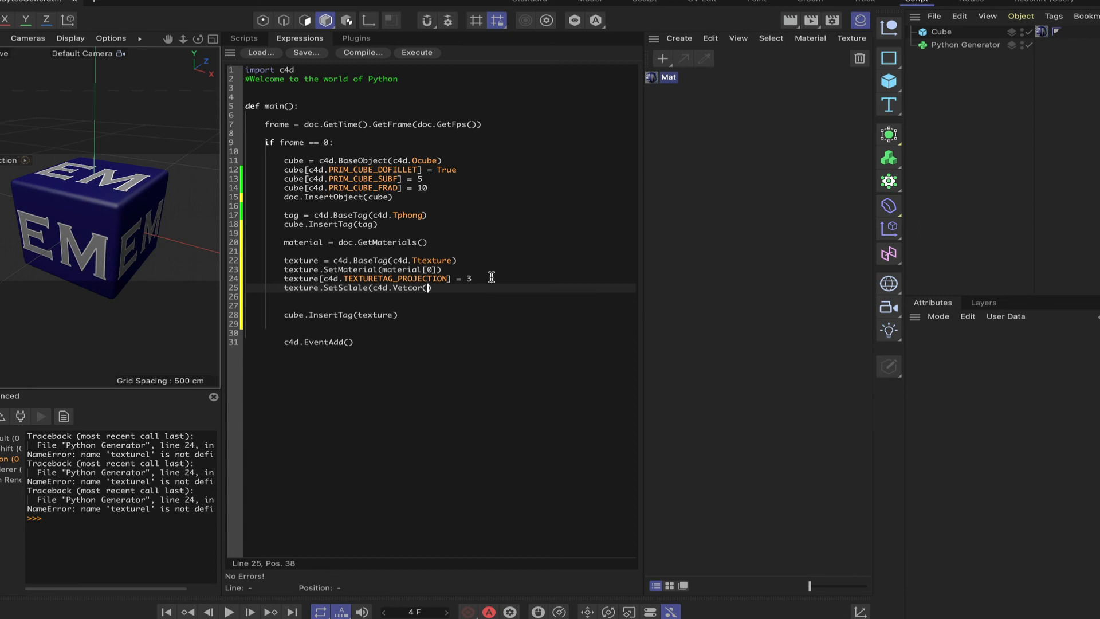
pyautogui.write('50')
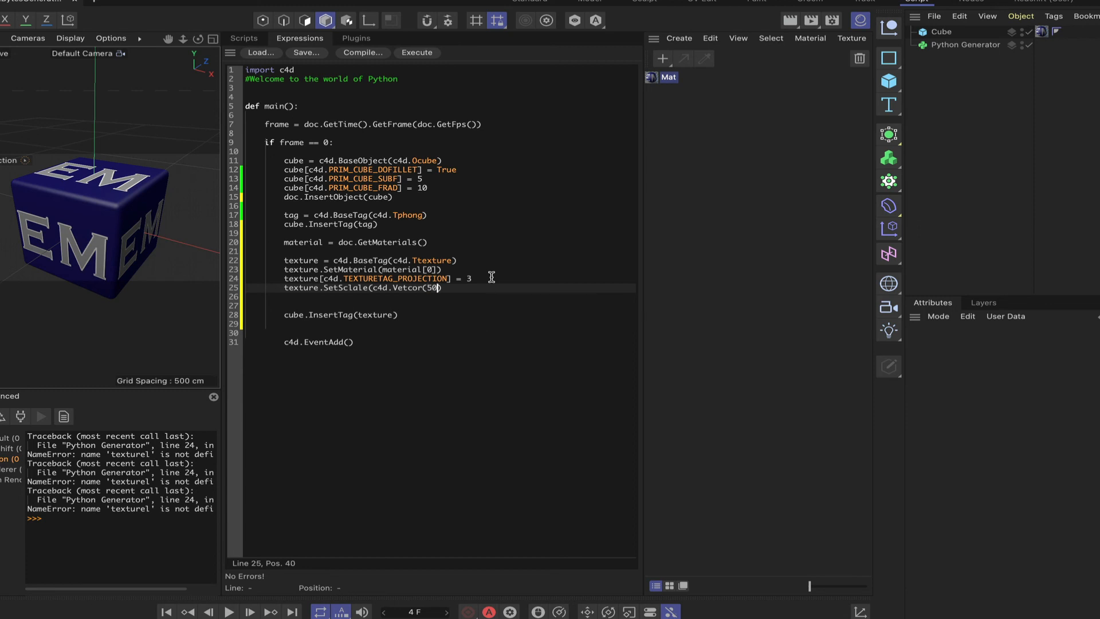
pyautogui.write('))')
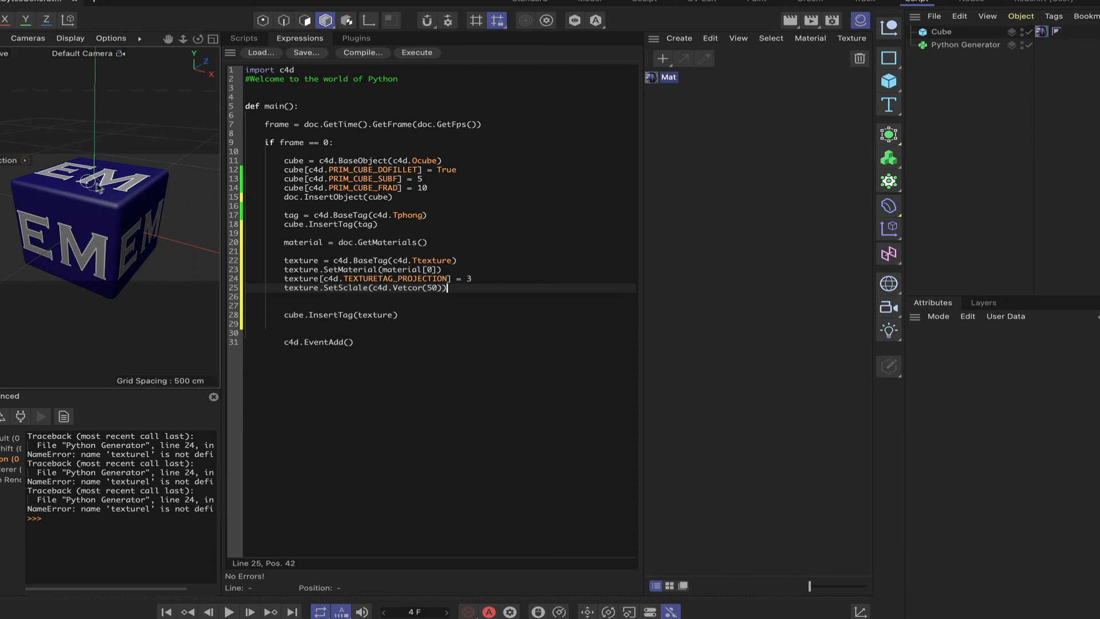
pyautogui.moveTo(73, 239)
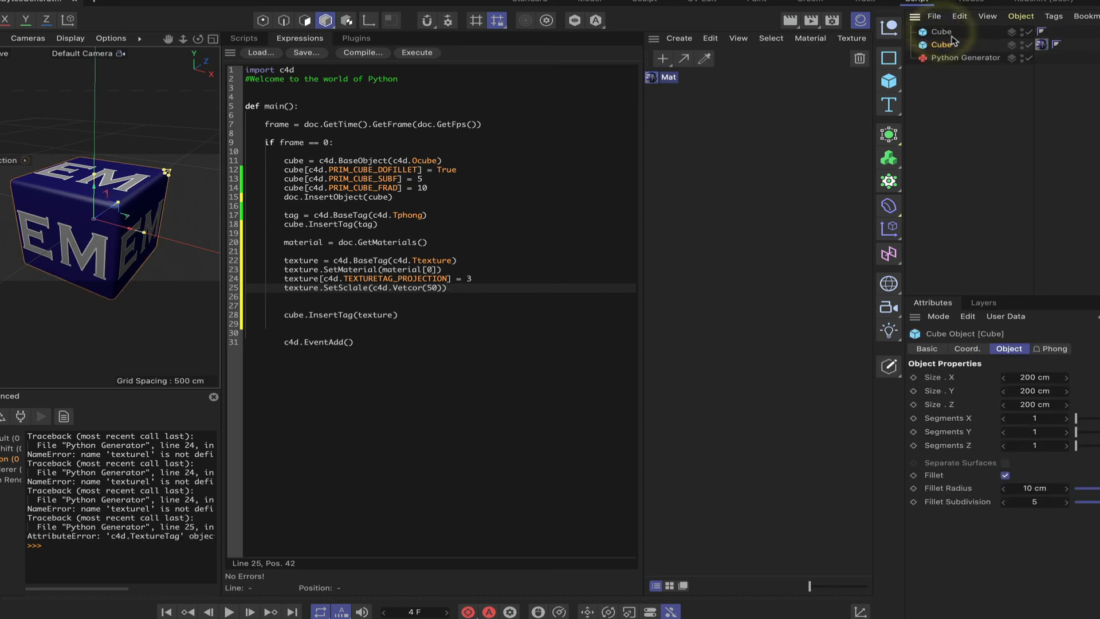
# Step: Correct the misspelt Scale method and Vector names, then rerun the generator from frame 0
pyautogui.click(942, 45)
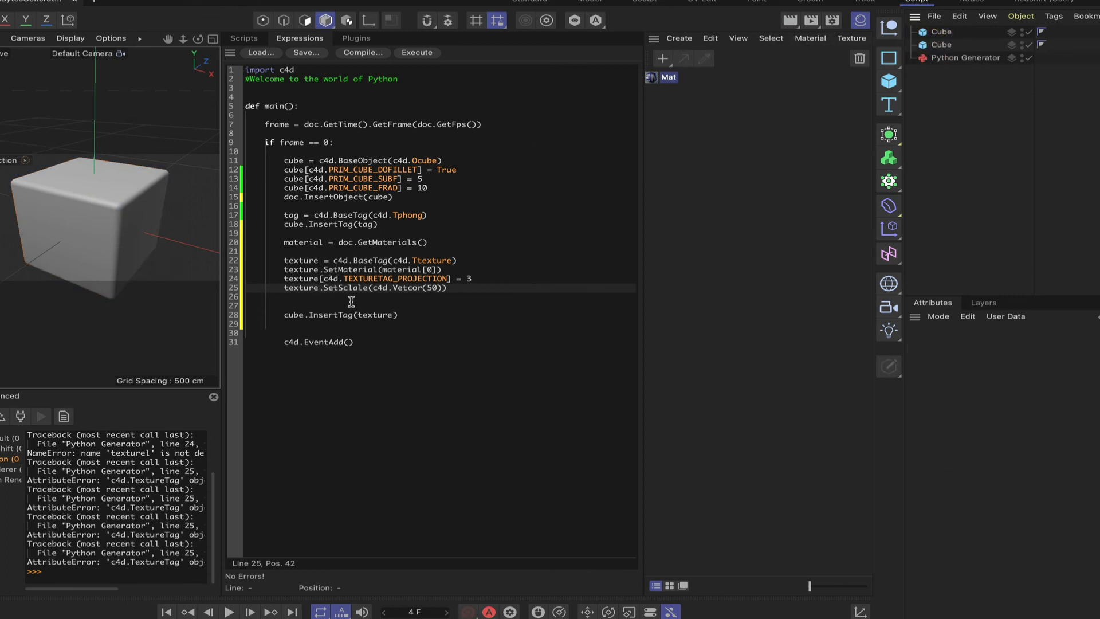
pyautogui.doubleClick(348, 288)
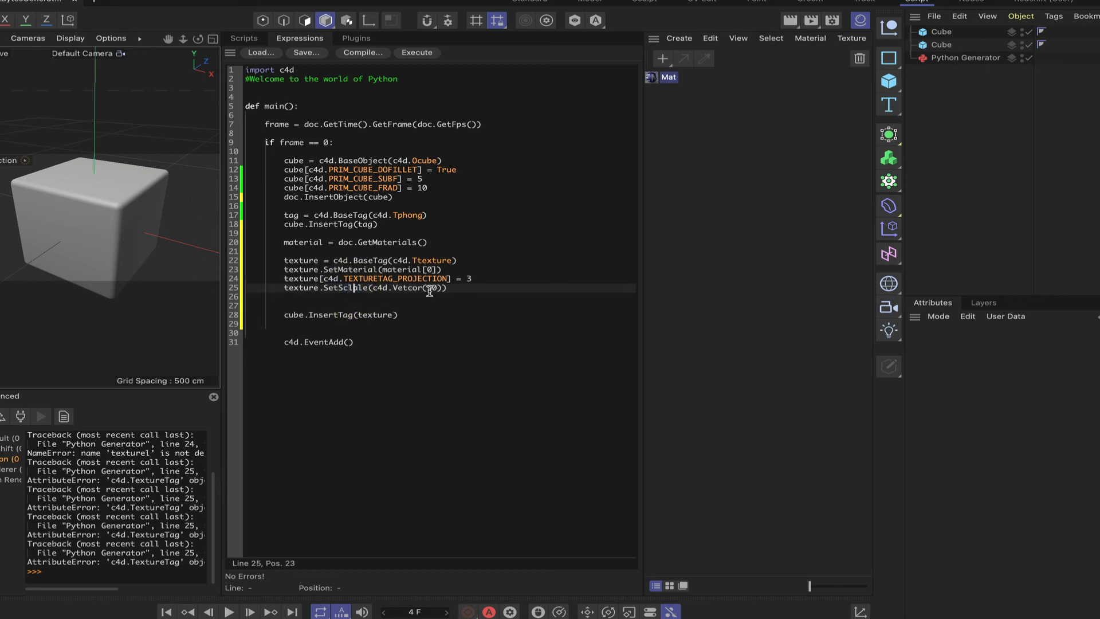
pyautogui.write('50')
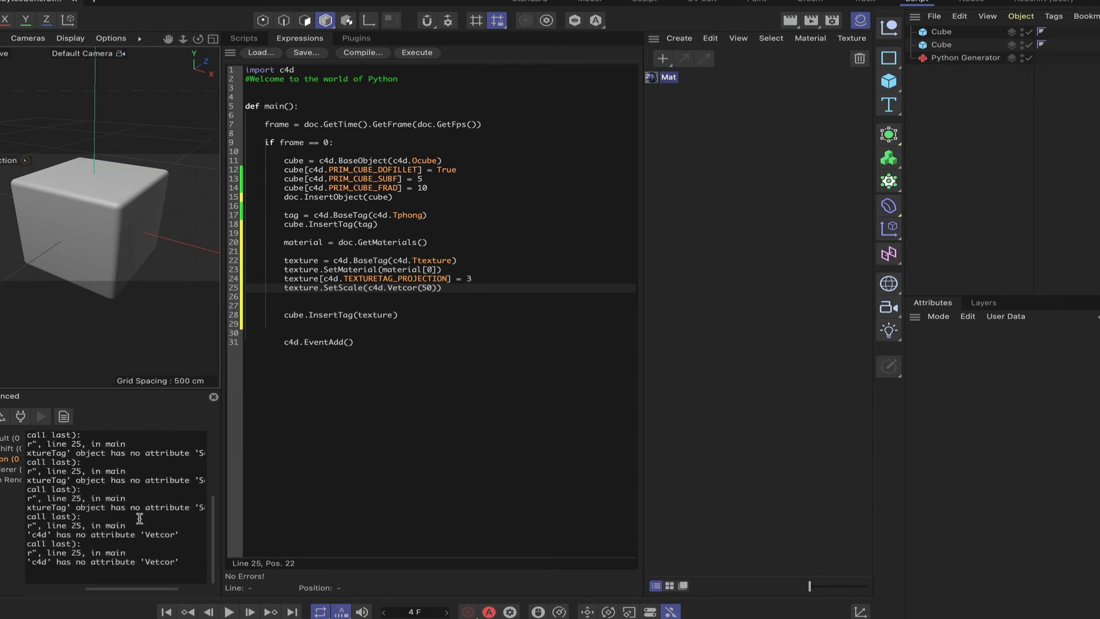
pyautogui.click(440, 288)
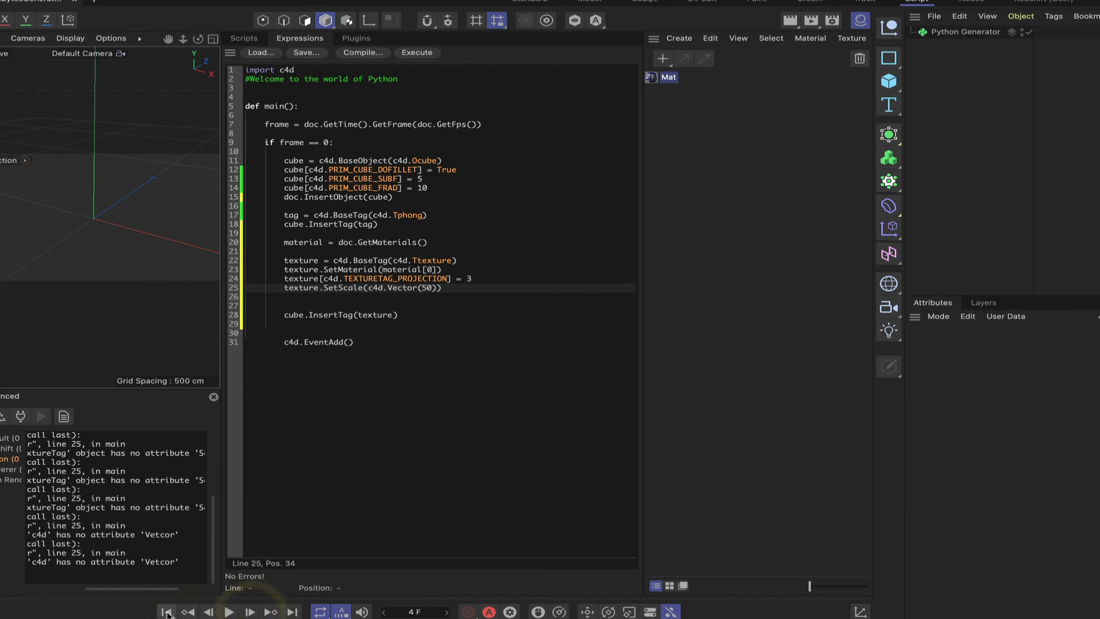
pyautogui.click(417, 52)
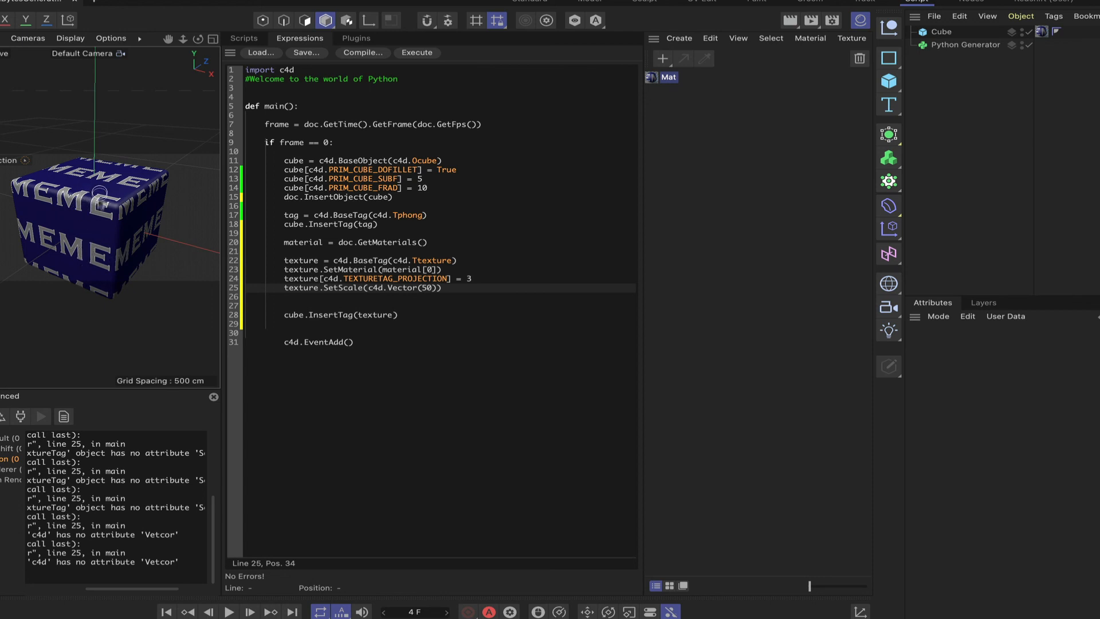
pyautogui.moveTo(474, 252)
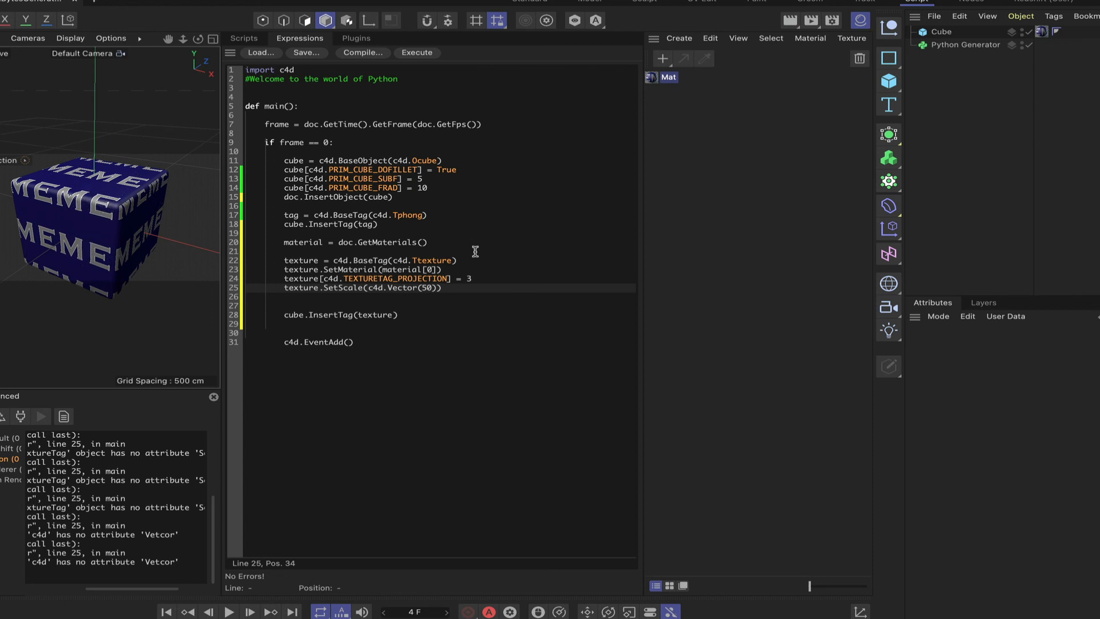
pyautogui.moveTo(104, 234)
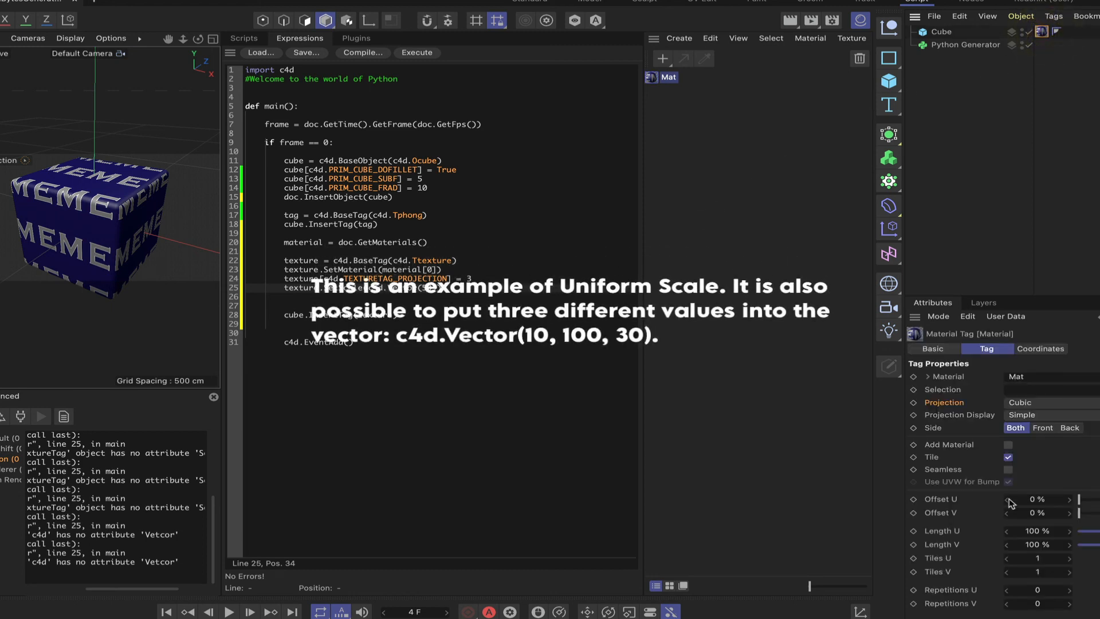
pyautogui.moveTo(1043, 410)
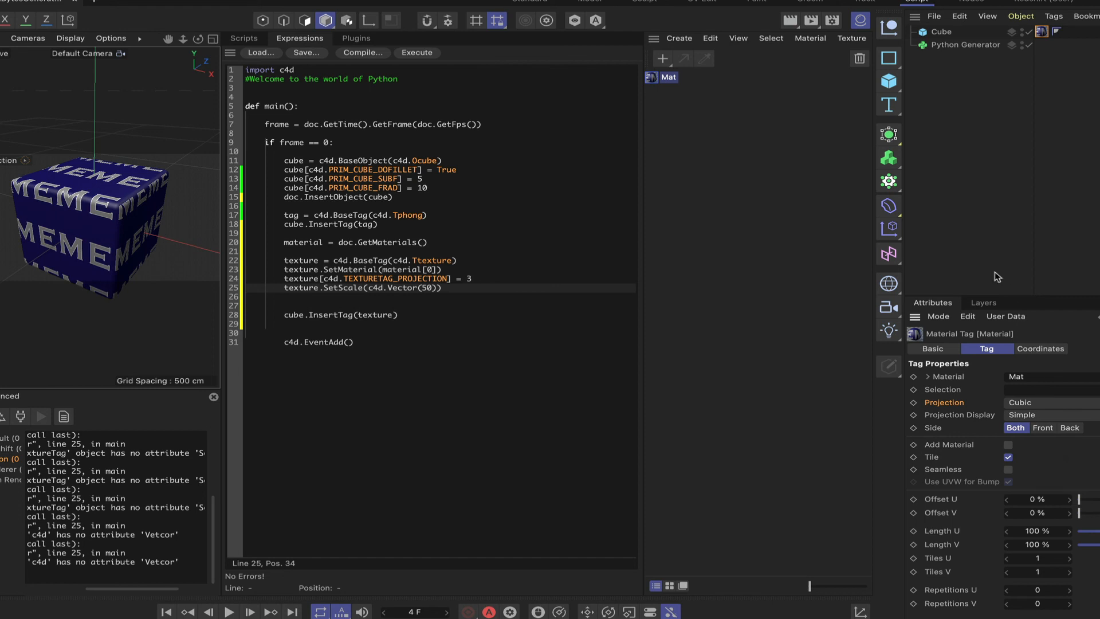
pyautogui.moveTo(827, 197)
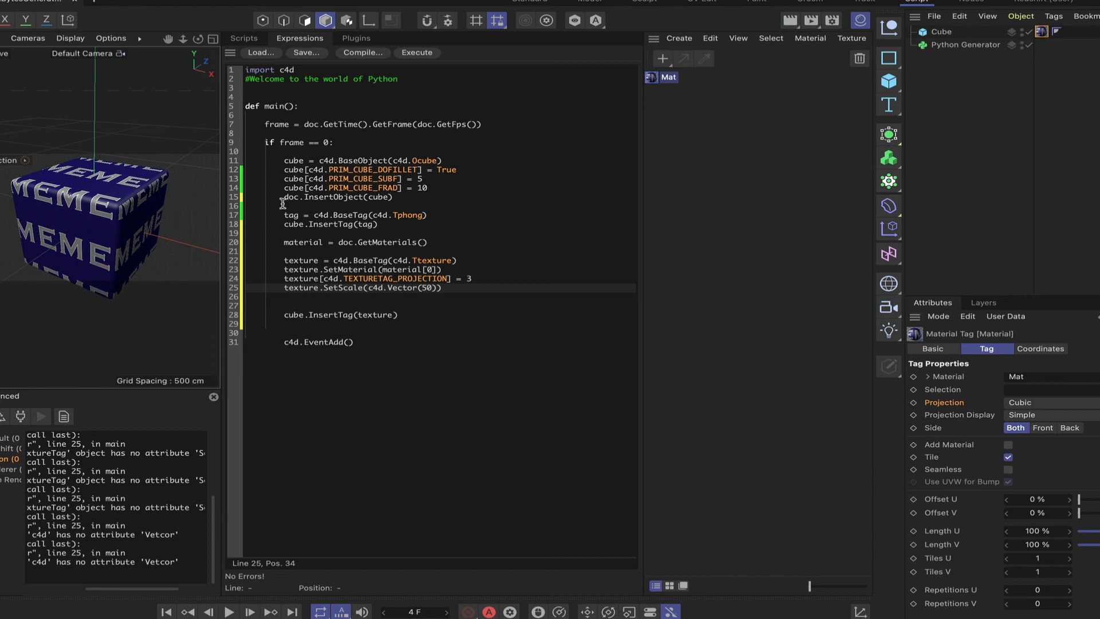
# Step: Inspect the Mat material's Color settings showing its EM logo texture
pyautogui.click(667, 76)
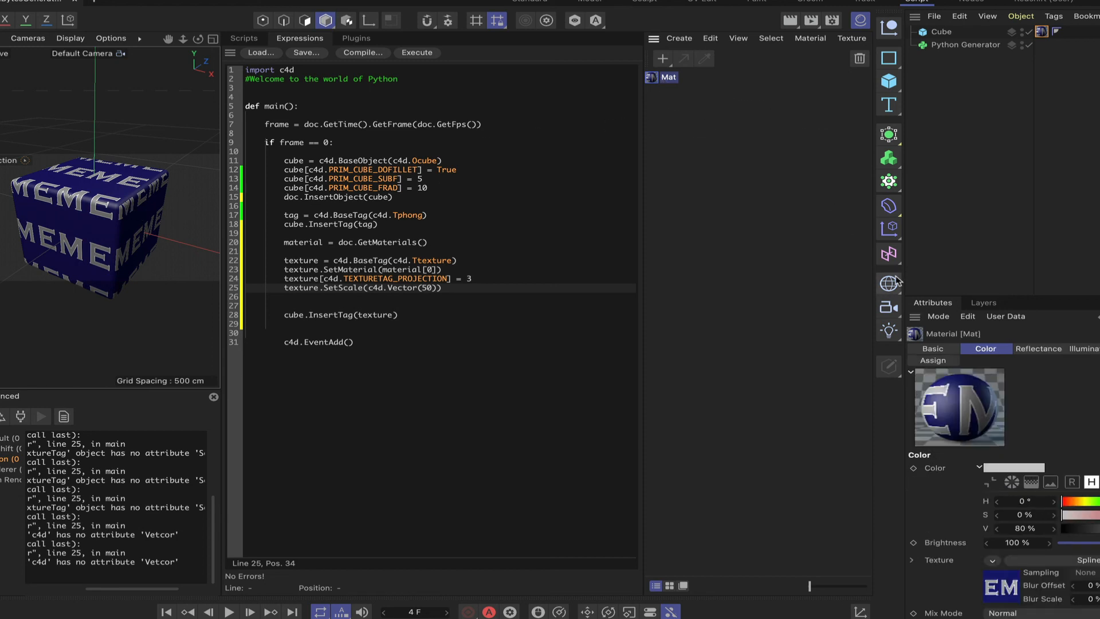
pyautogui.moveTo(1067, 361)
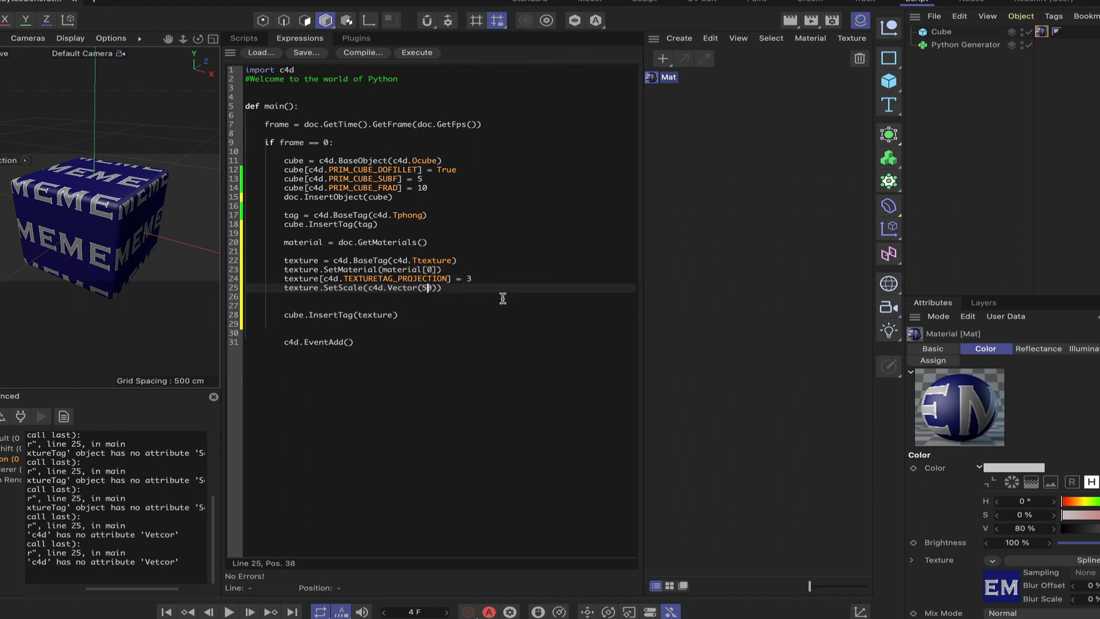
# Step: Change the texture scale to c4d.Vector(100) for one large EM logo per face
pyautogui.write('100')
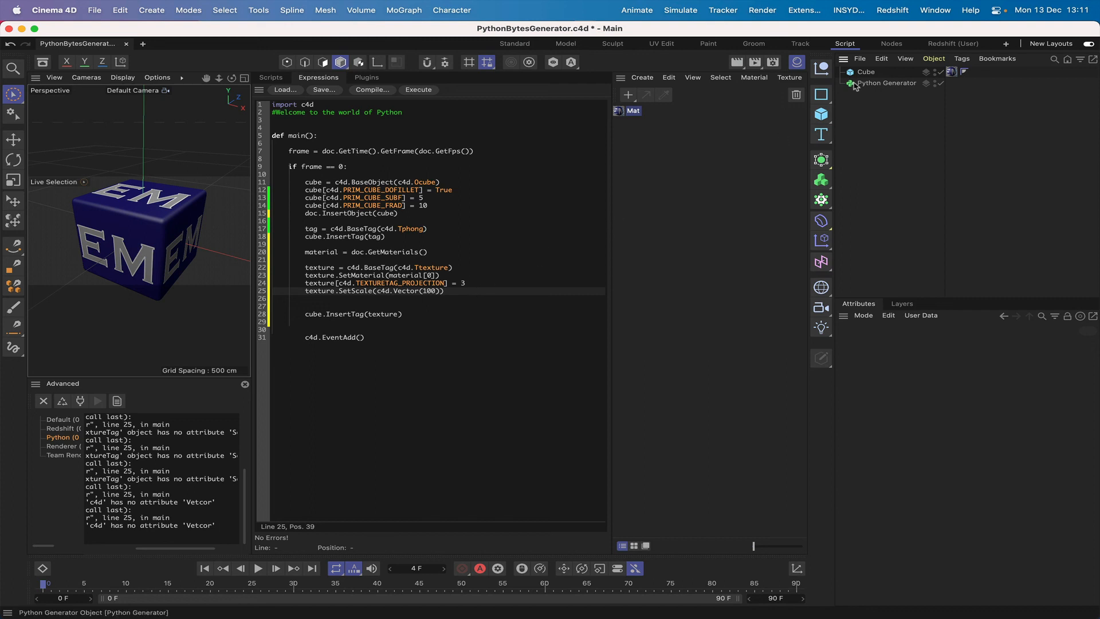
pyautogui.moveTo(886, 83)
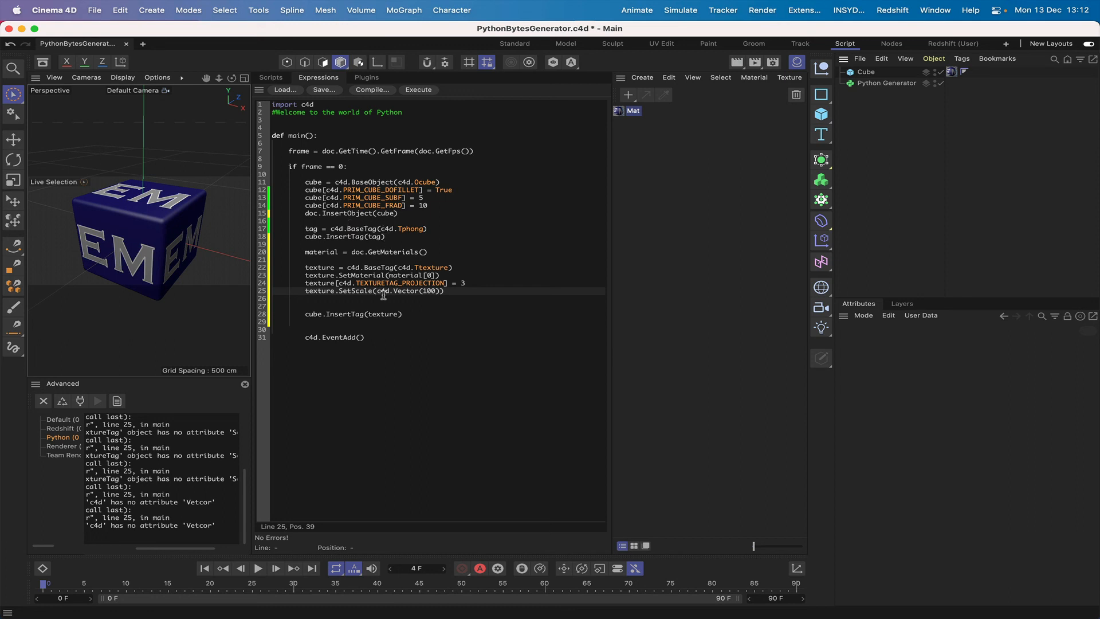
pyautogui.moveTo(415, 316)
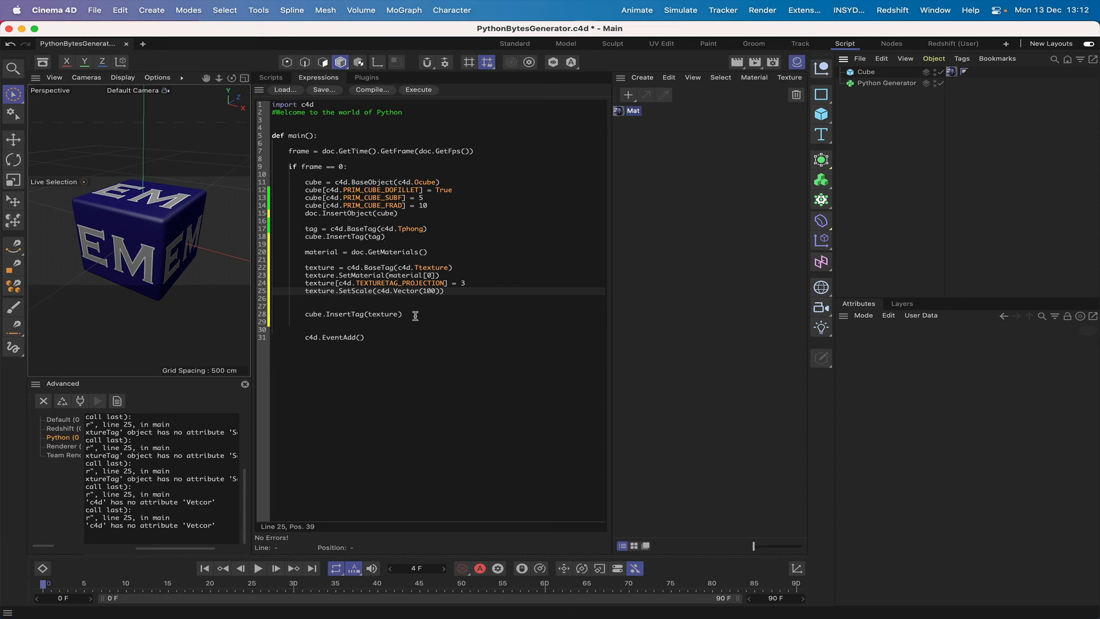